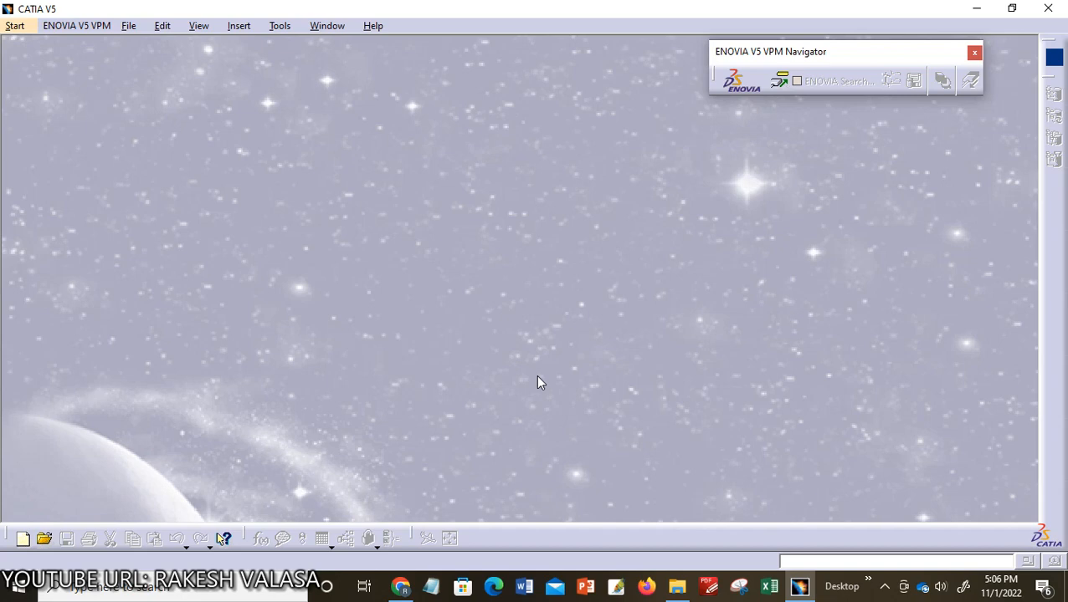
mouse_move(269, 235)
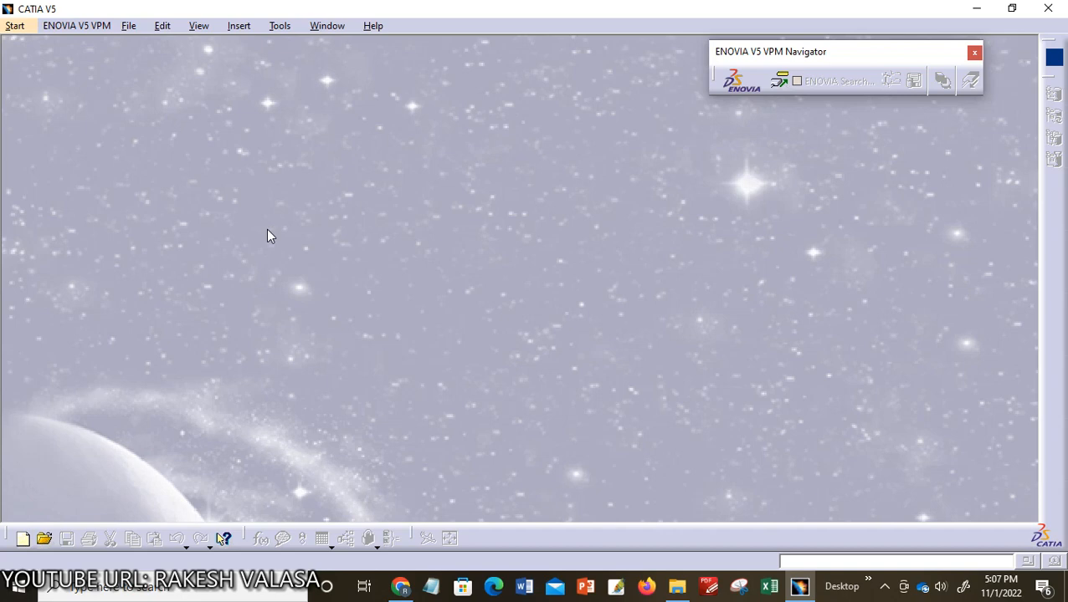
mouse_move(139, 38)
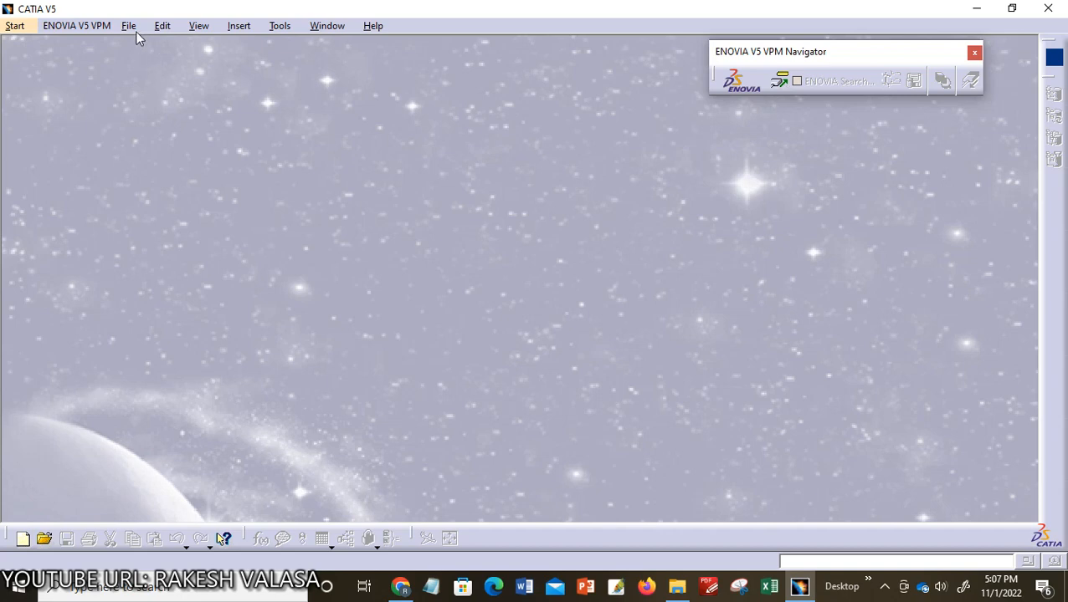
- Create a new Part document, Part1, with its default planes and PartBody
left_click(128, 25)
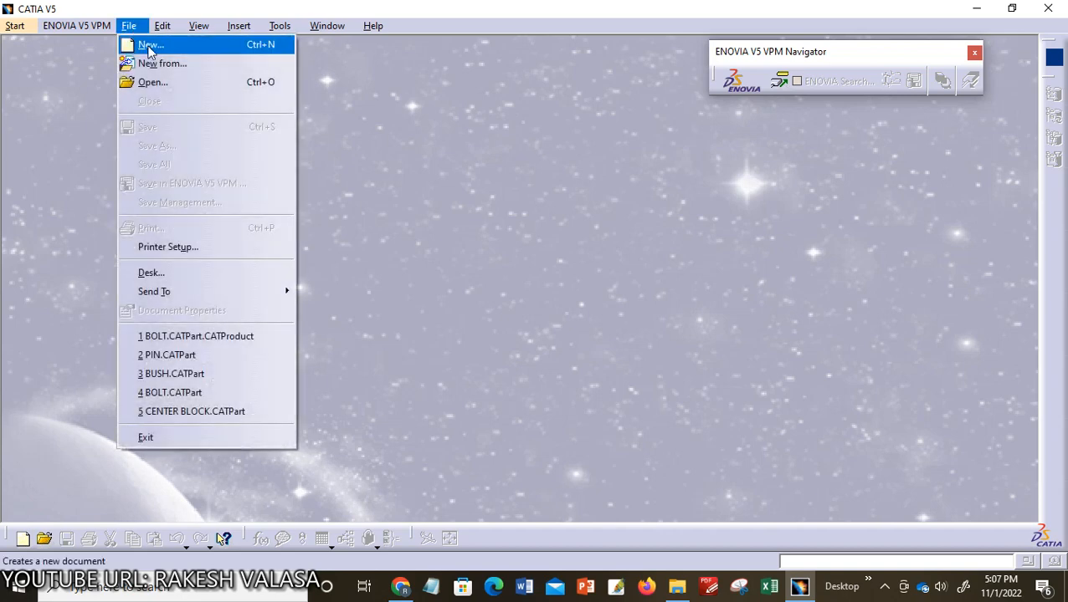
left_click(150, 44)
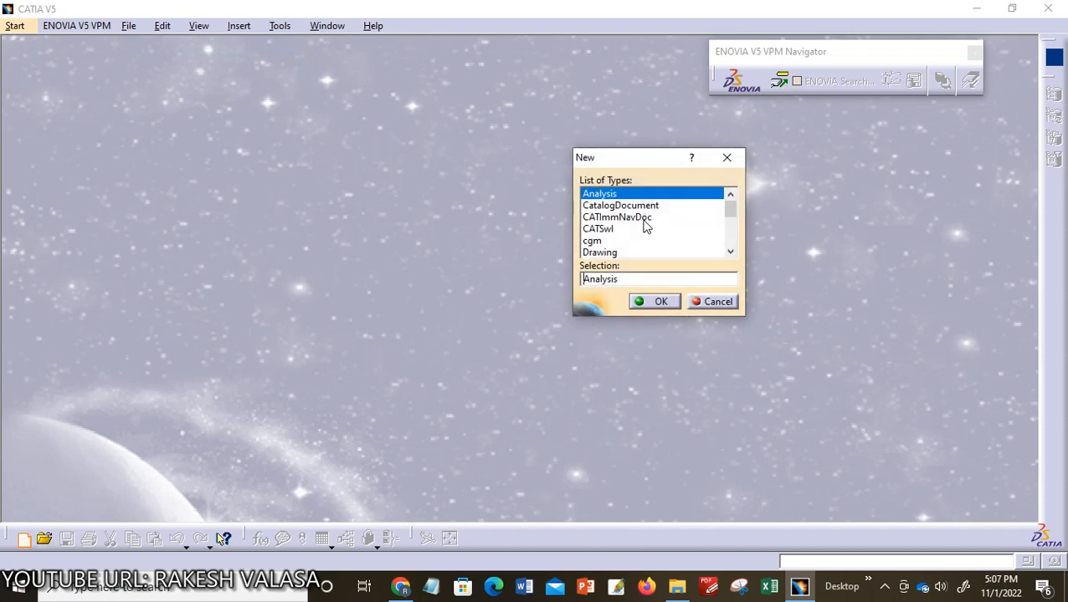
scroll("down", 3)
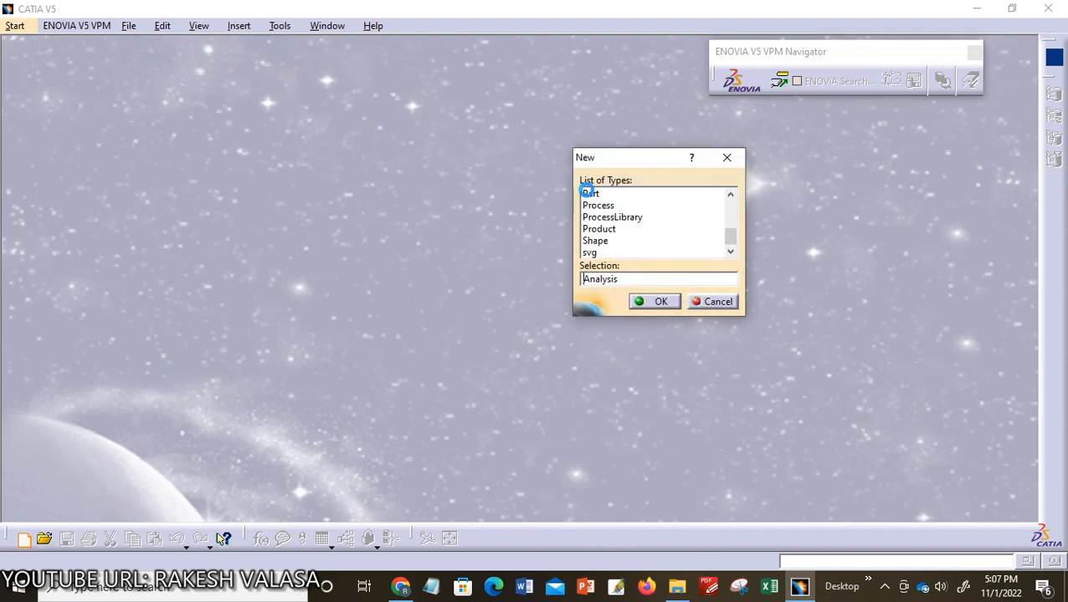
left_click(661, 302)
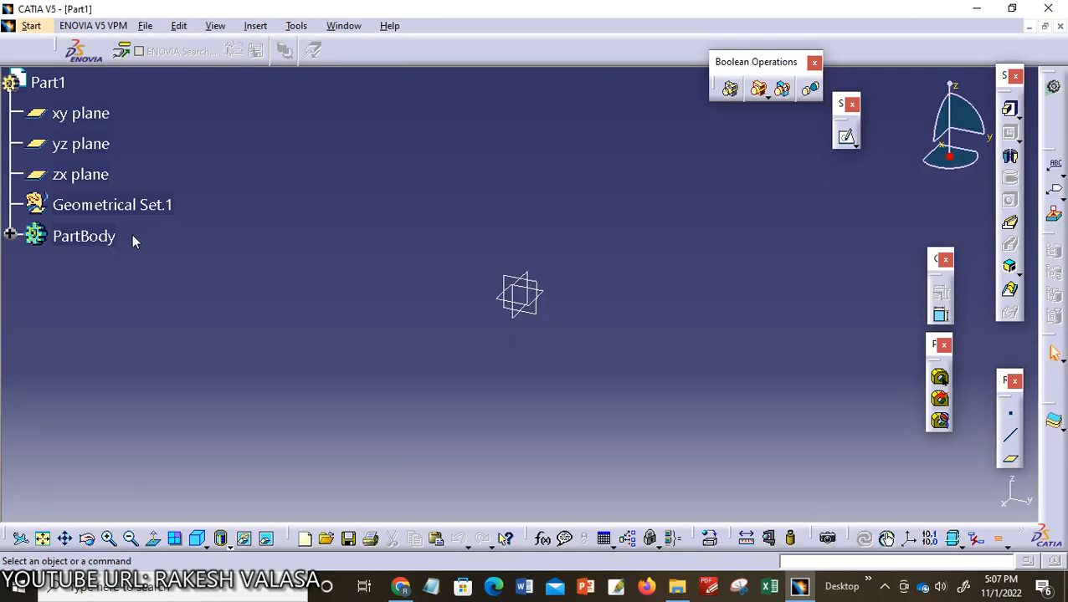
mouse_move(47, 82)
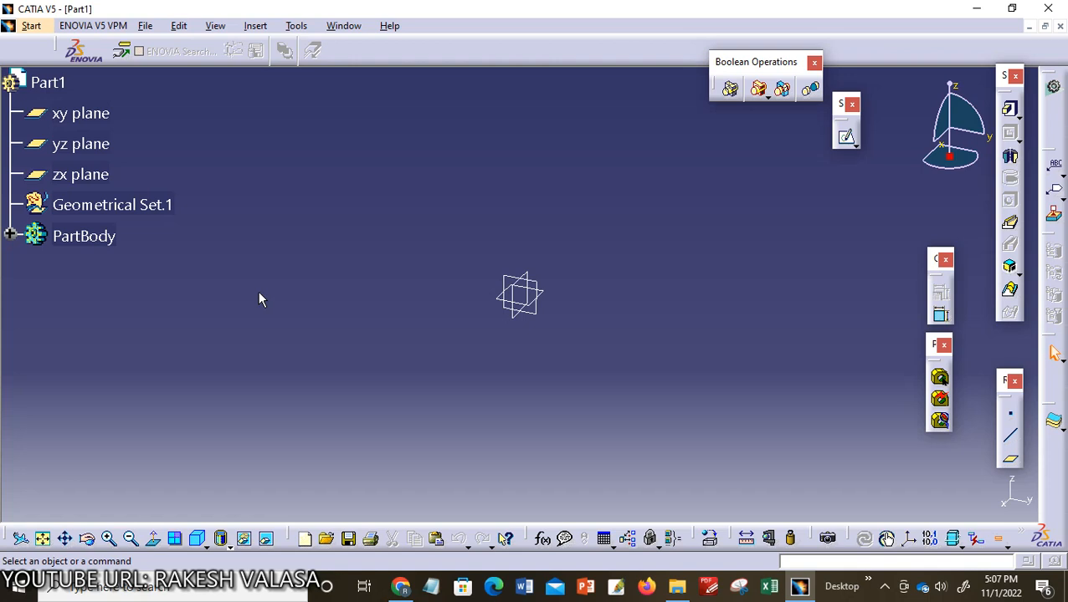
mouse_move(293, 235)
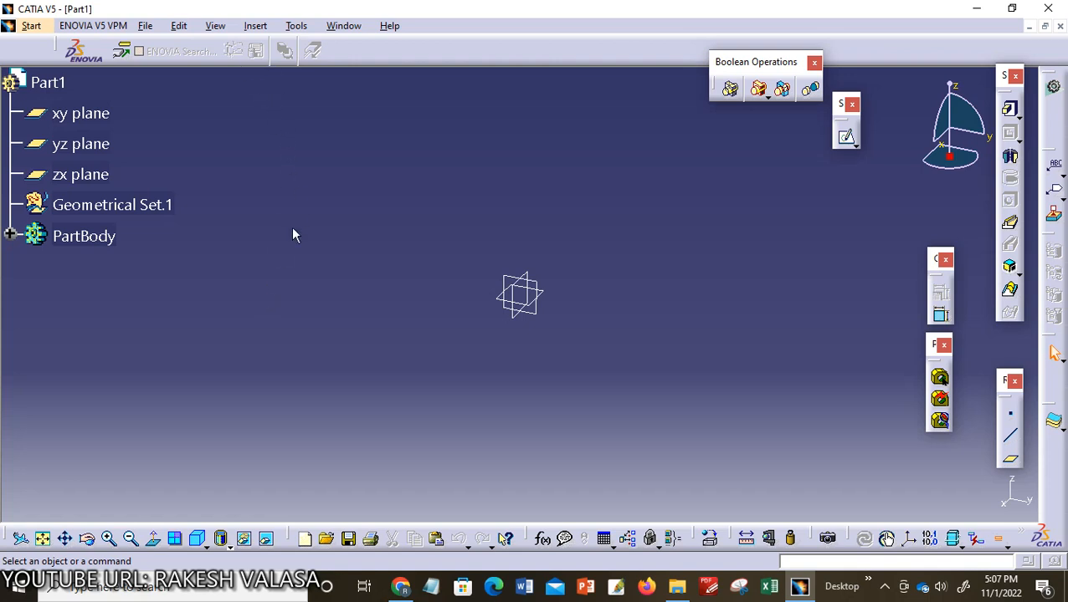
mouse_move(291, 202)
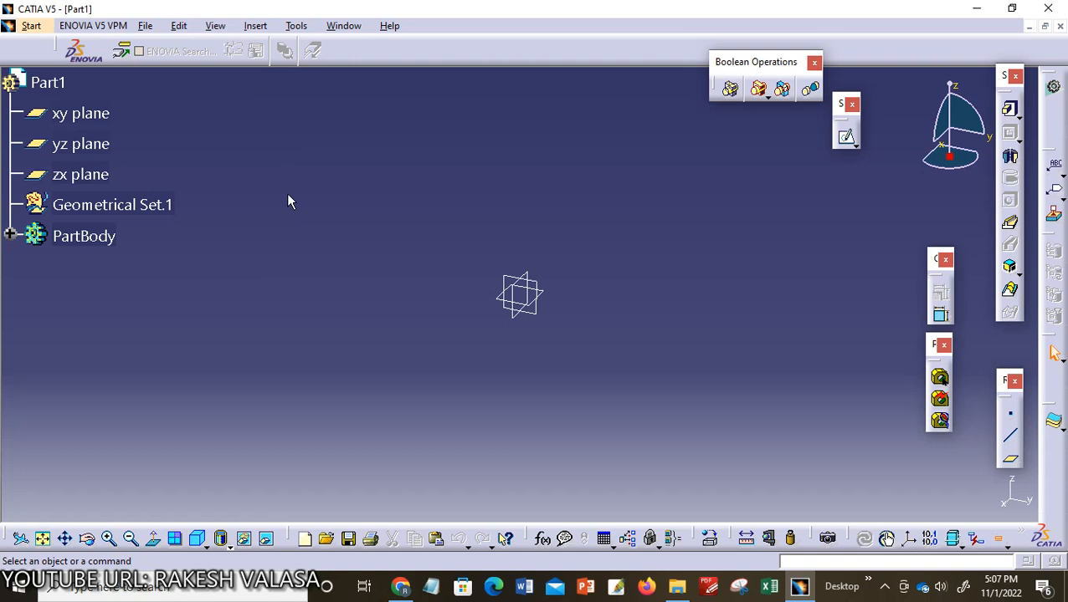
mouse_move(270, 174)
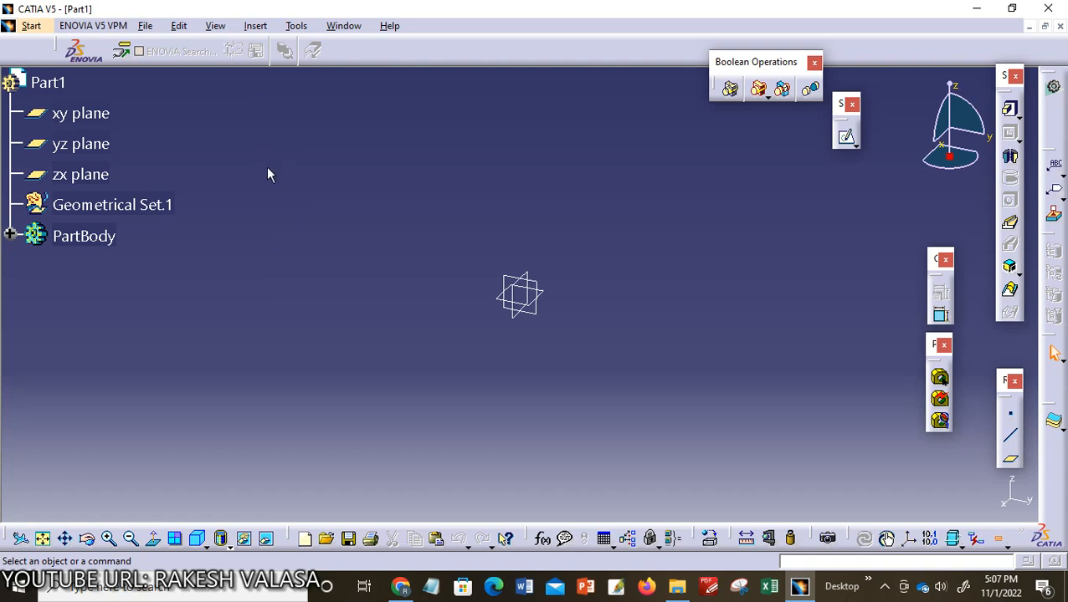
mouse_move(252, 152)
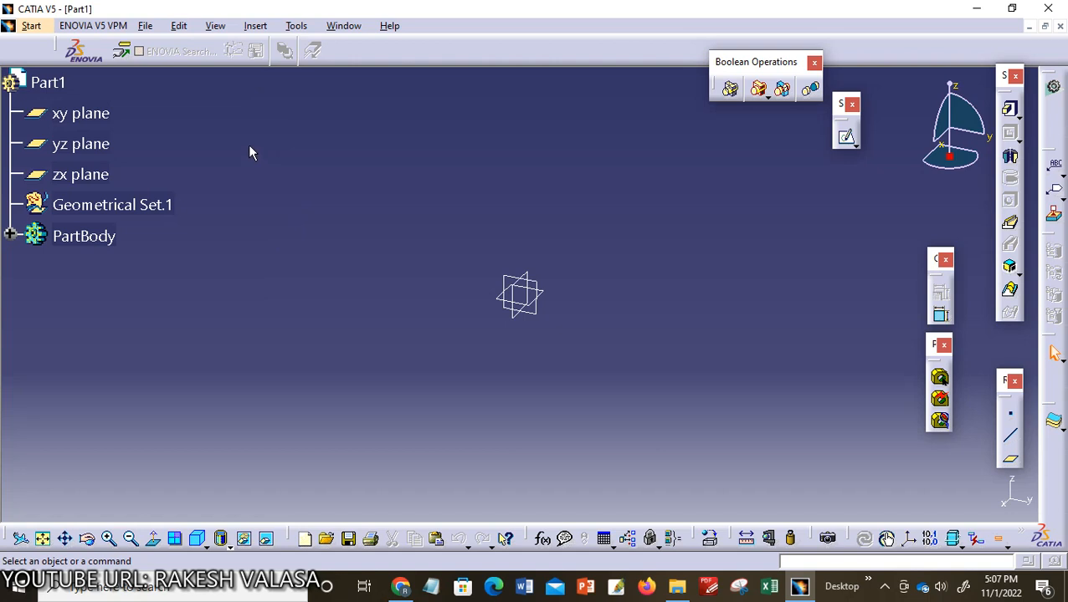
mouse_move(262, 209)
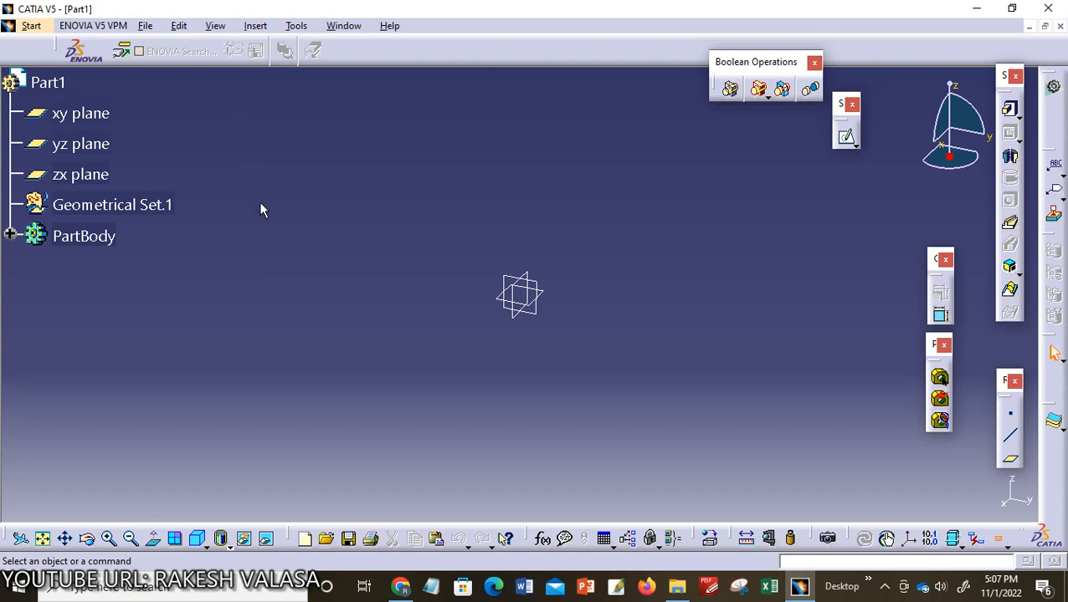
mouse_move(265, 215)
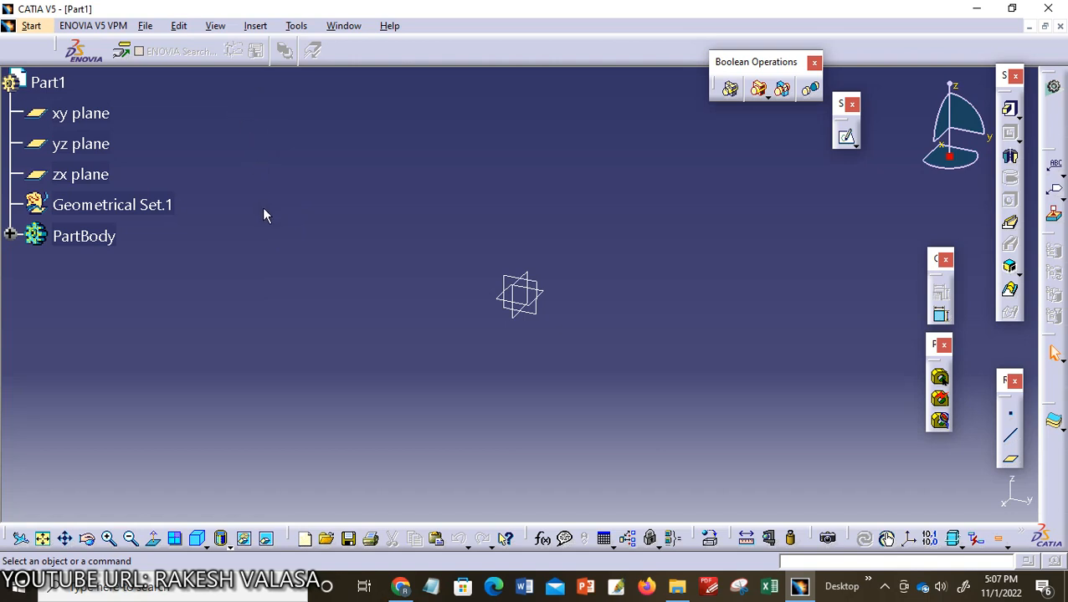
mouse_move(226, 36)
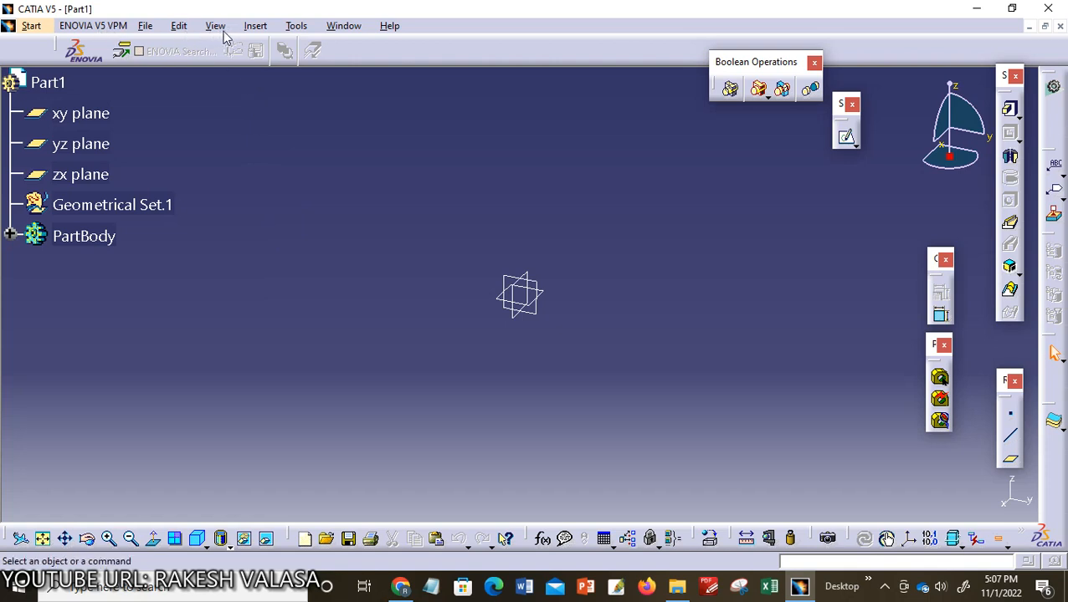
- Insert Body.2 into Part1 and select it in the specification tree
left_click(255, 25)
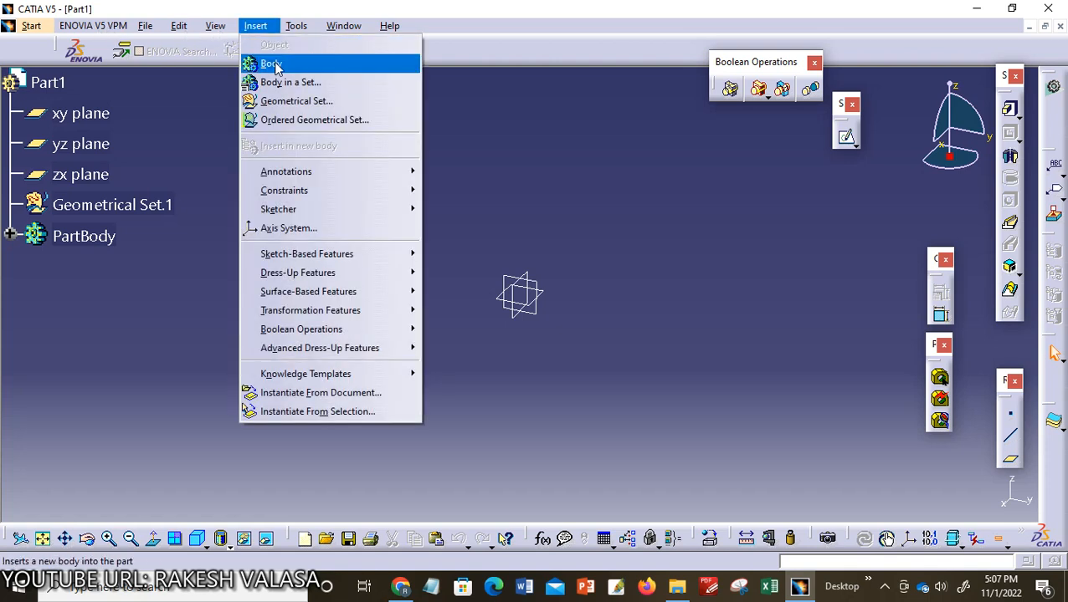
left_click(269, 63)
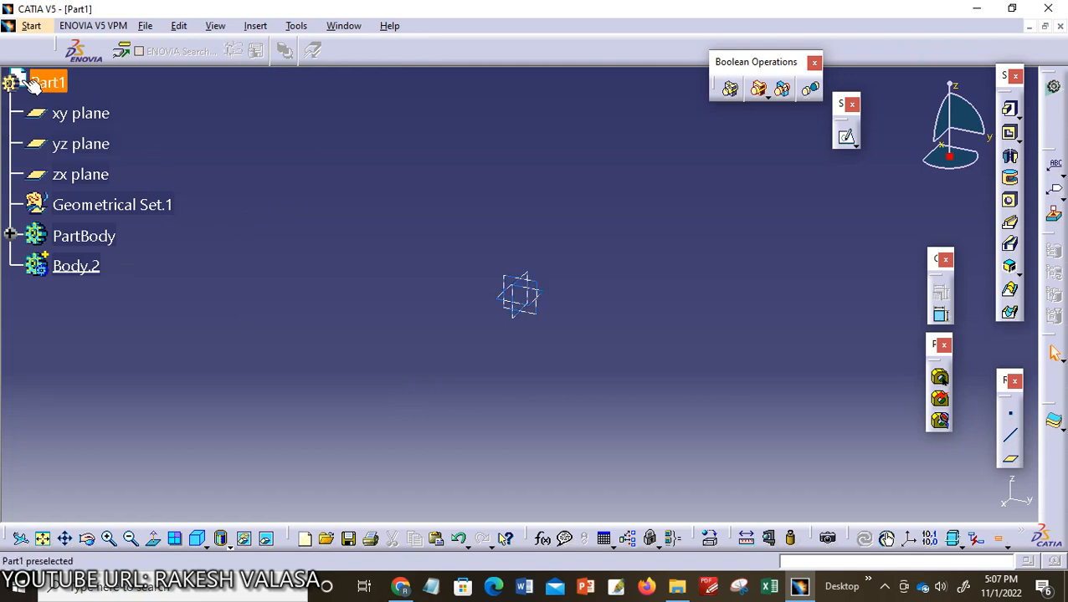
left_click(75, 266)
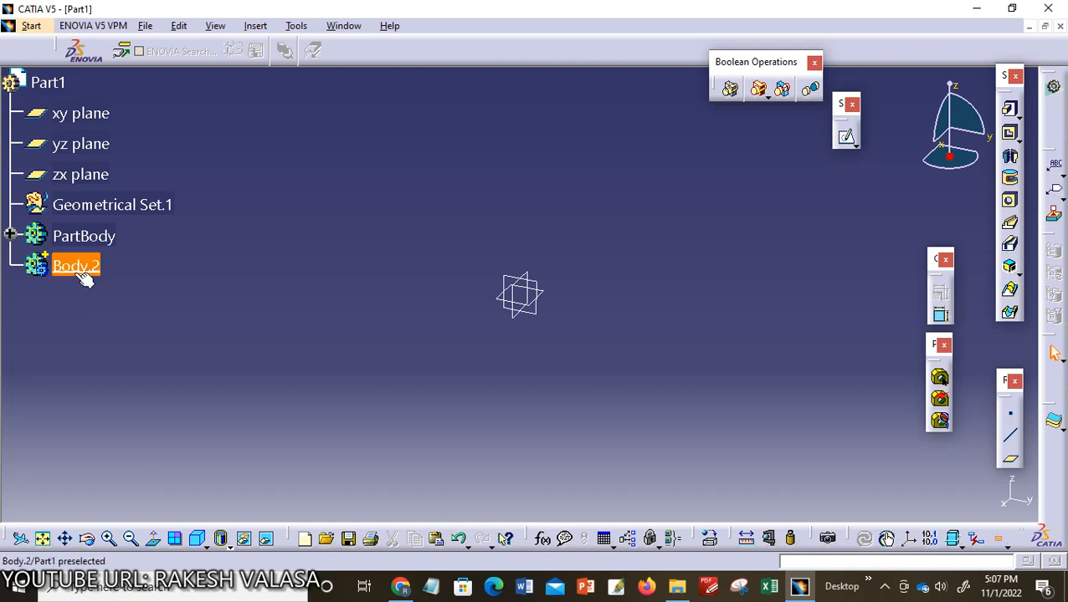
left_click(96, 302)
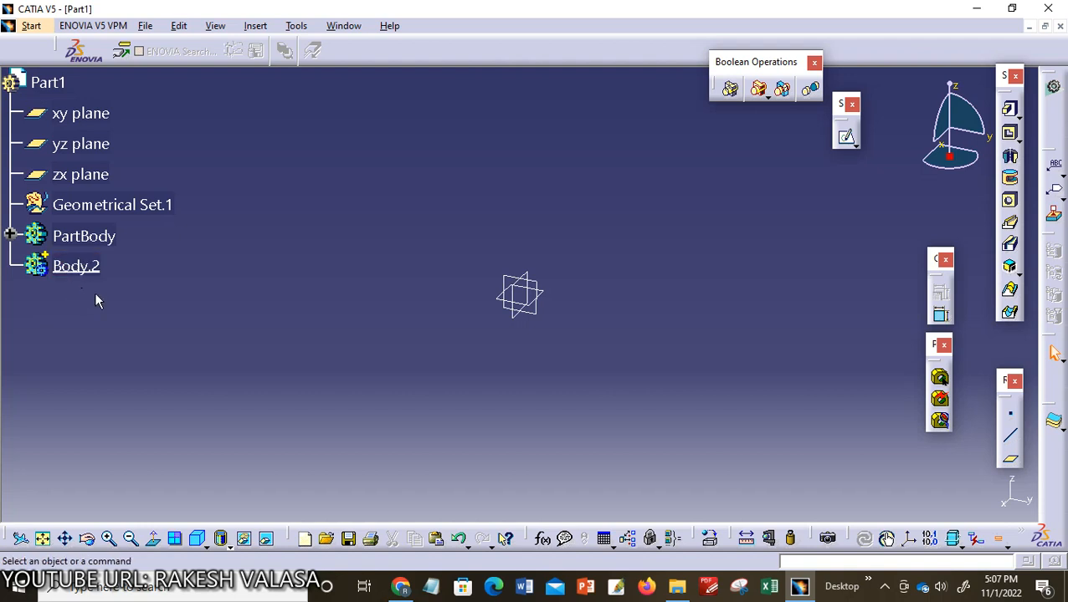
mouse_move(126, 316)
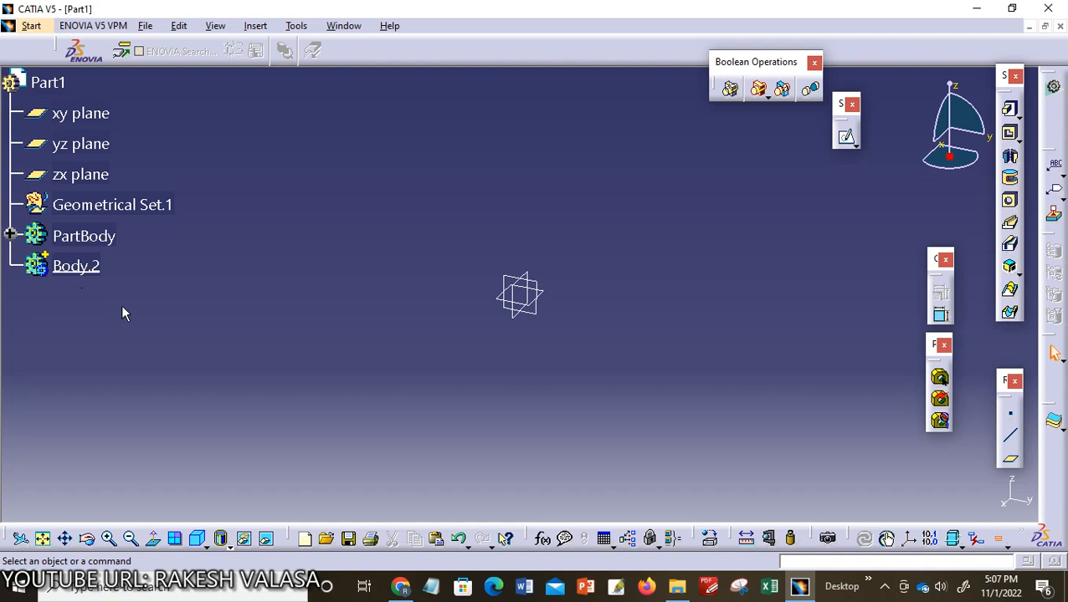
mouse_move(82, 291)
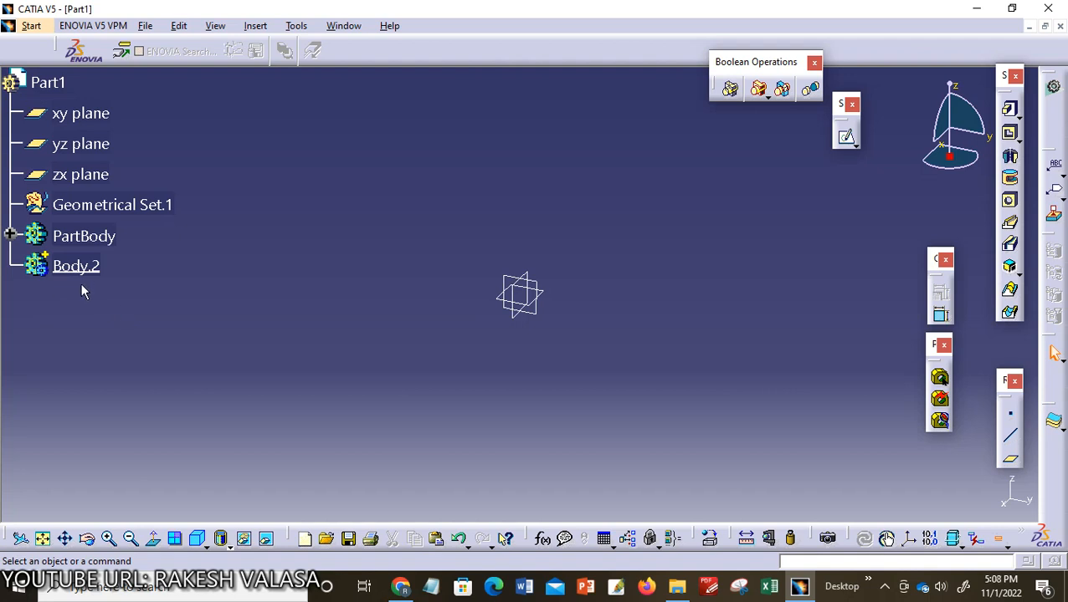
mouse_move(92, 296)
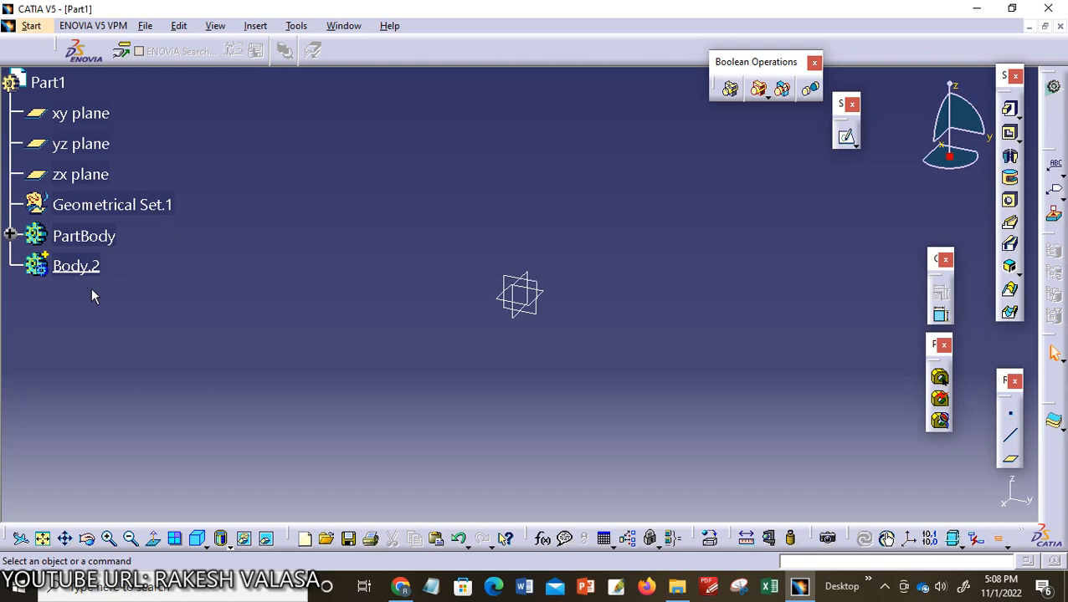
mouse_move(109, 286)
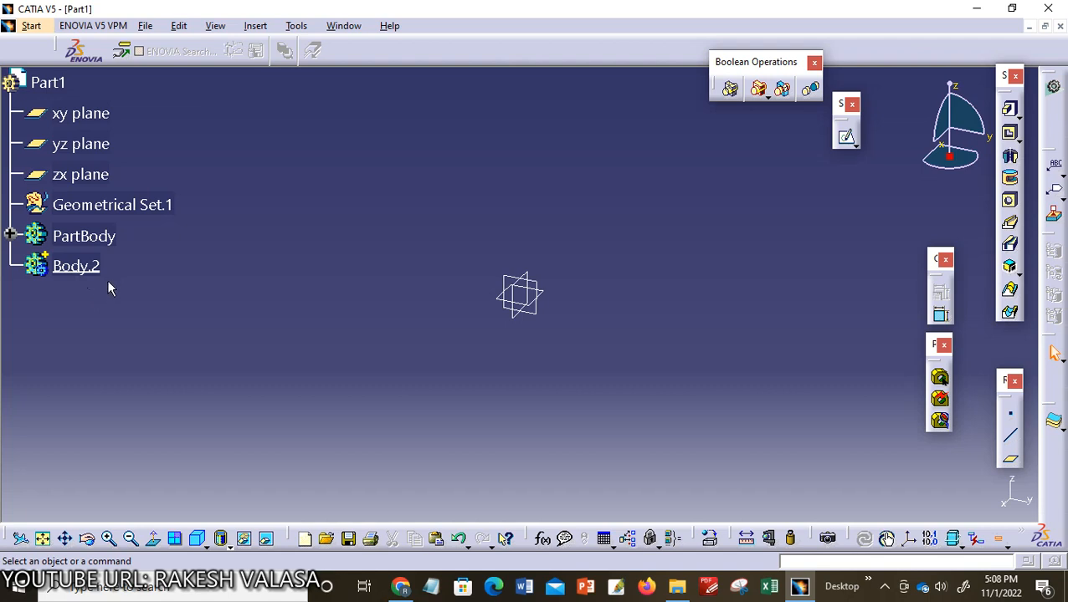
mouse_move(74, 294)
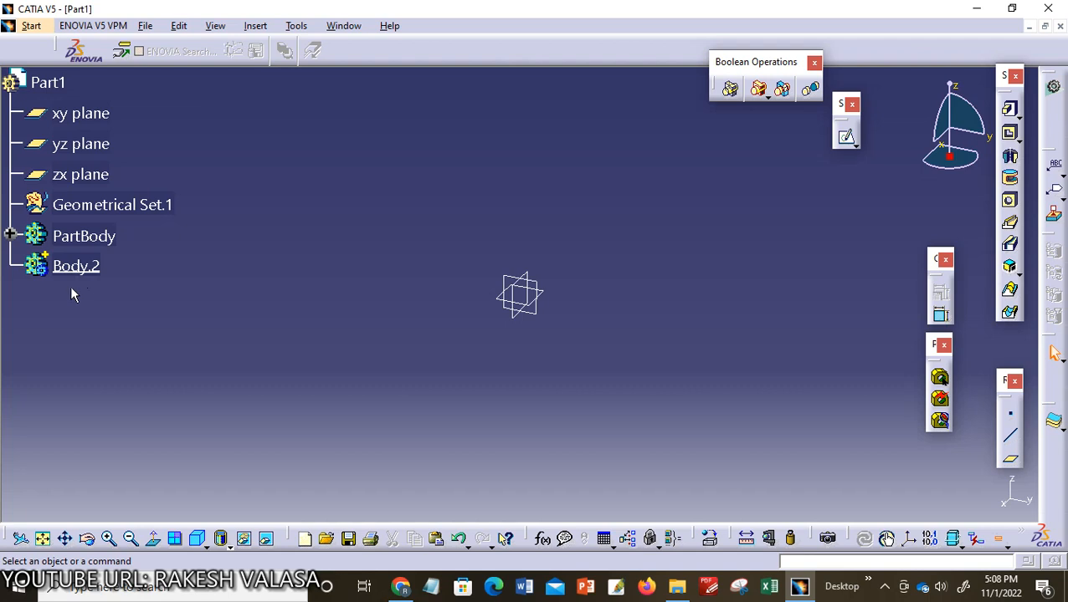
mouse_move(104, 307)
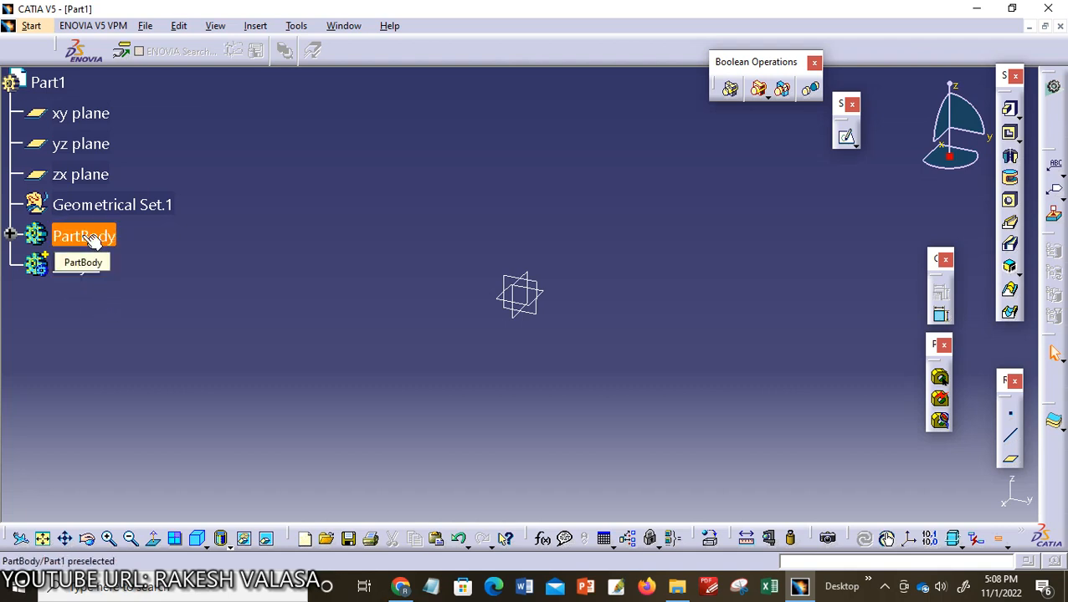
- Define PartBody as the in-work object
left_click(71, 265)
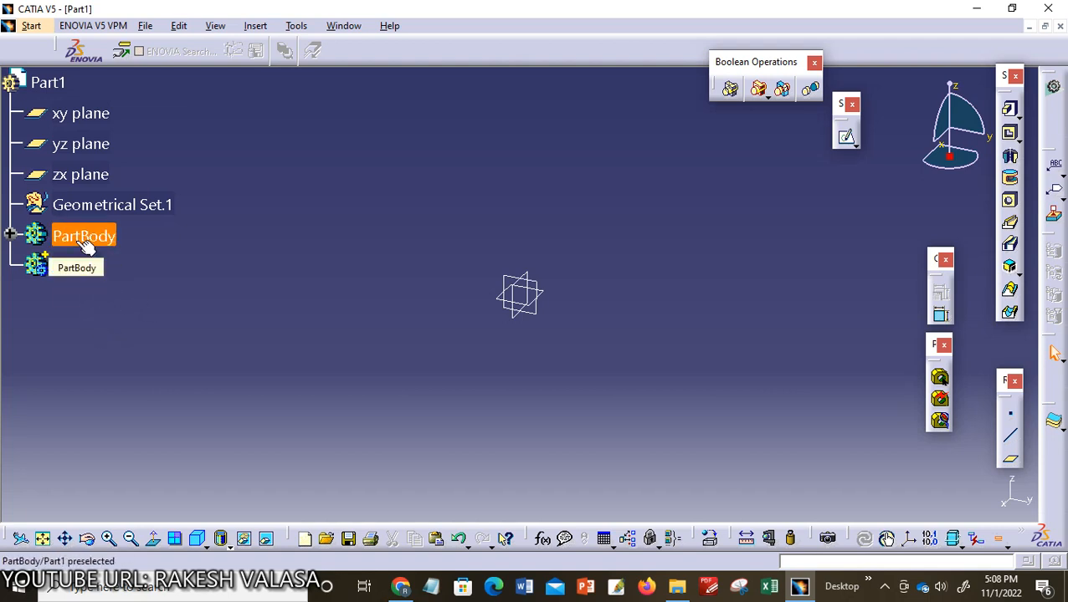
right_click(84, 236)
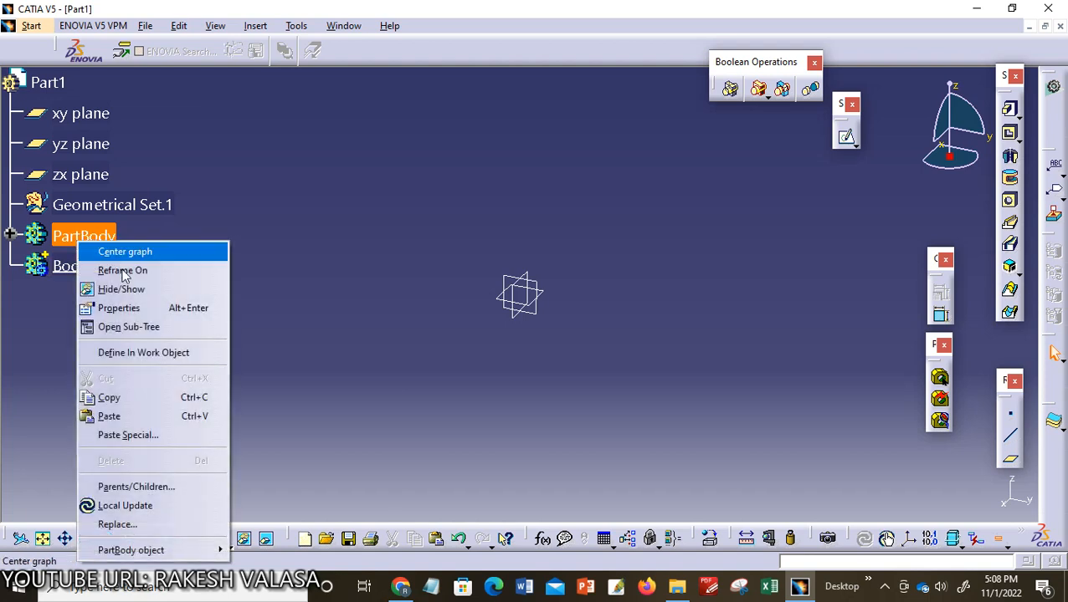
mouse_move(153, 353)
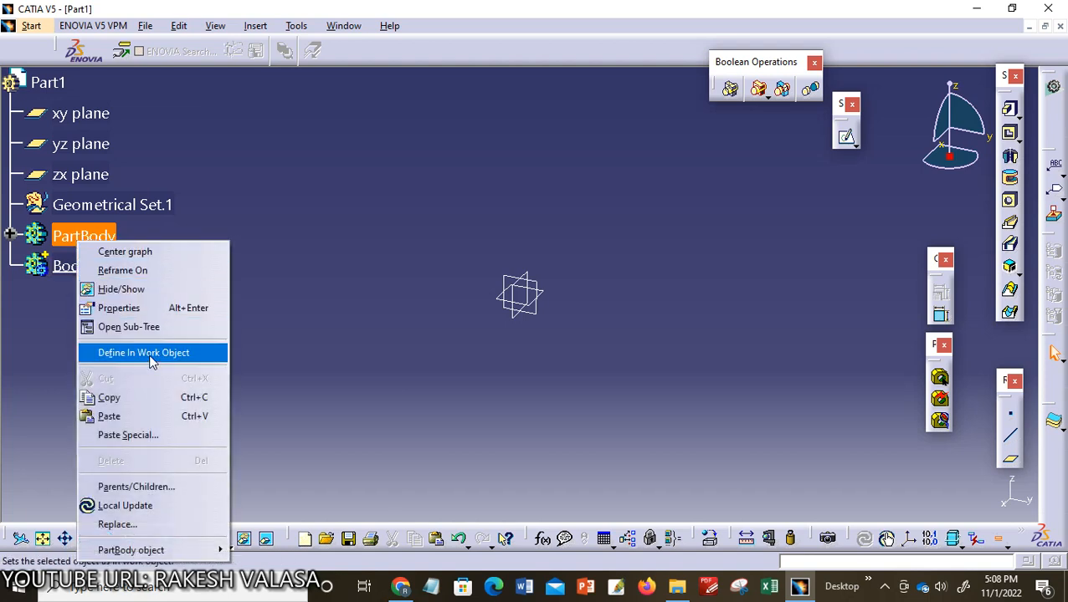
left_click(143, 352)
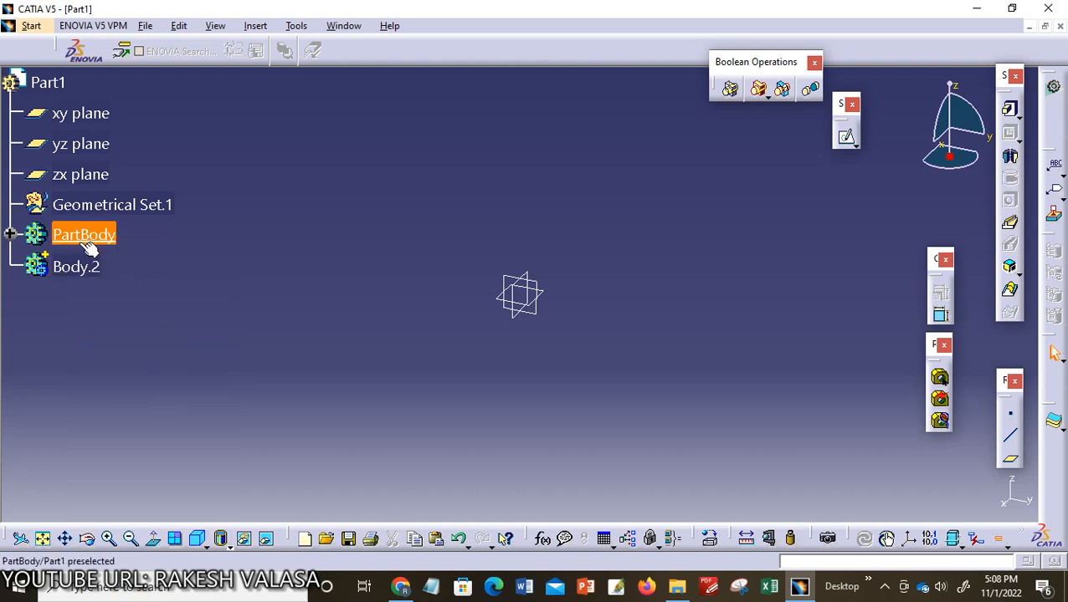
- Define Body.2 as the in-work object again
left_click(84, 234)
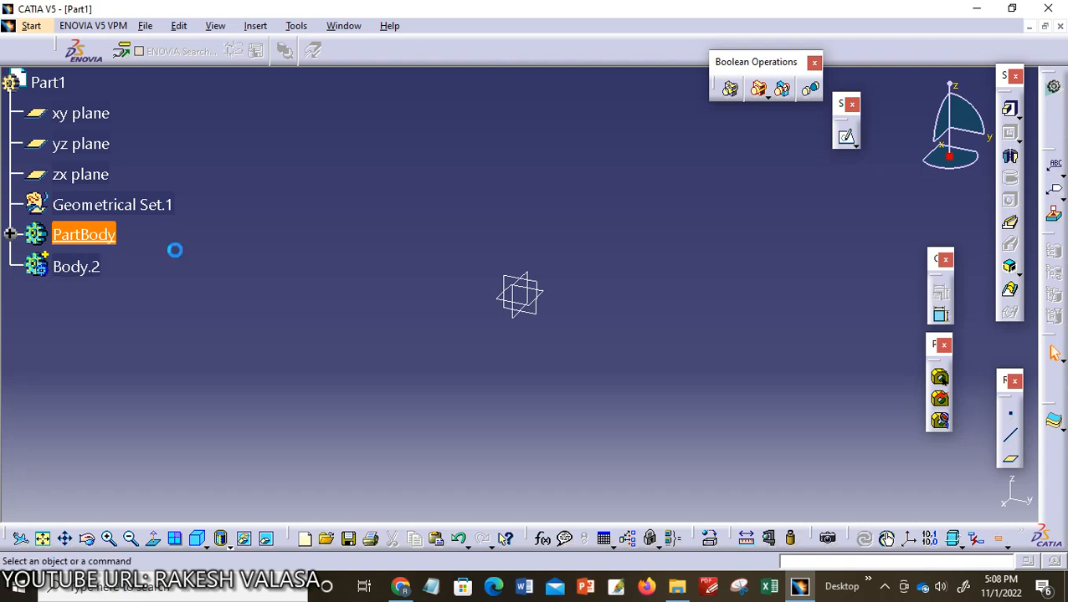
left_click(76, 267)
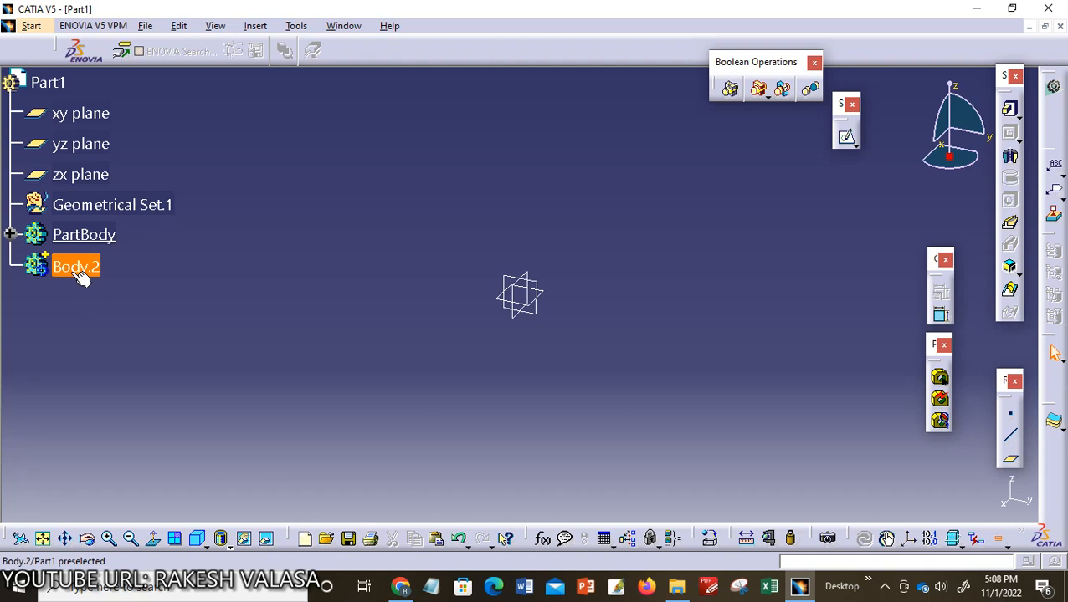
right_click(75, 266)
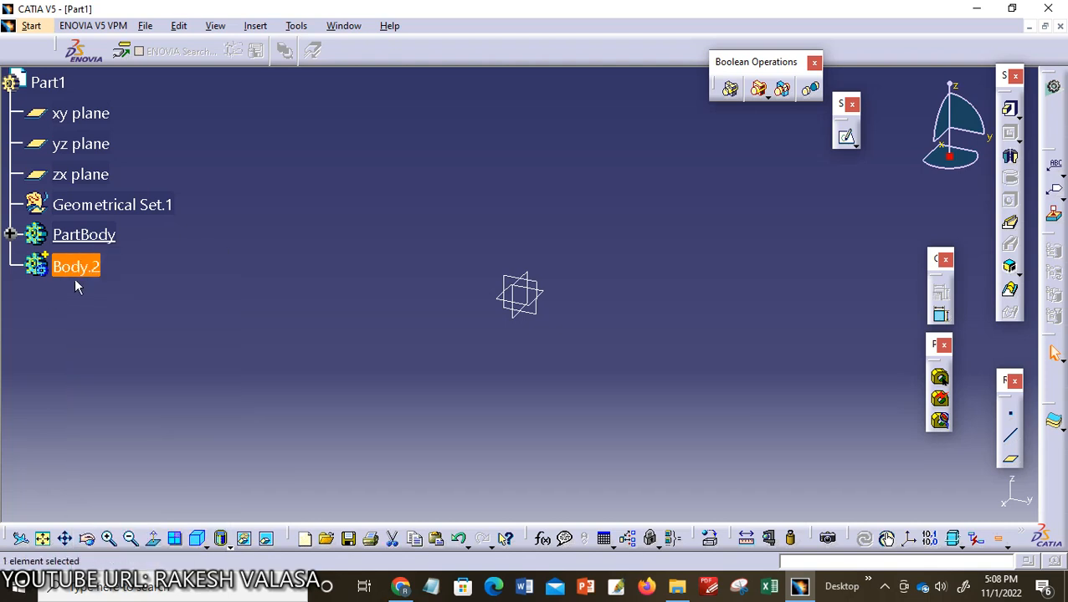
right_click(75, 266)
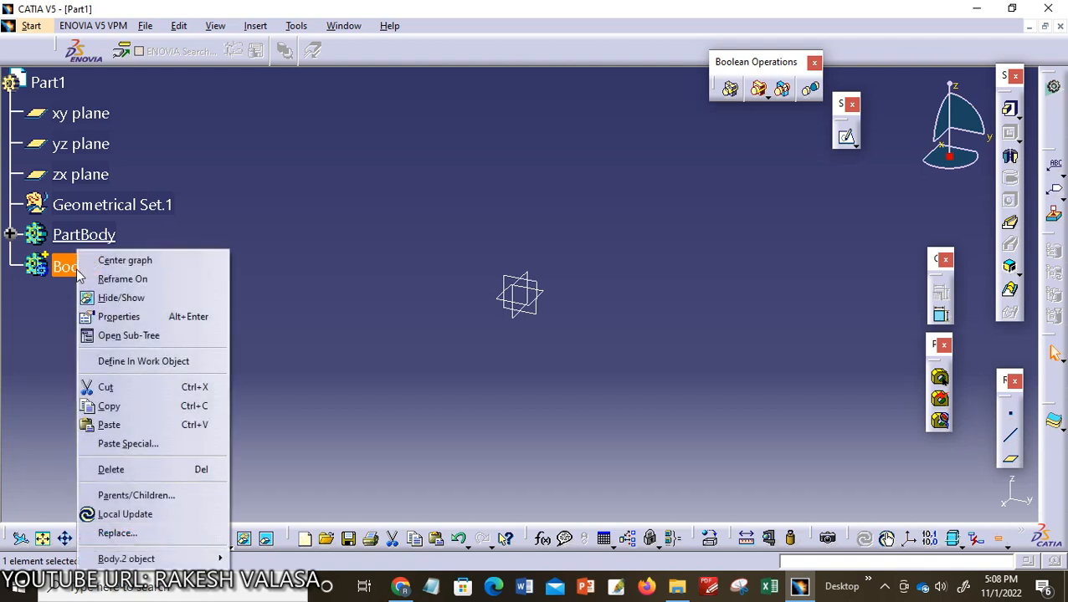
mouse_move(143, 360)
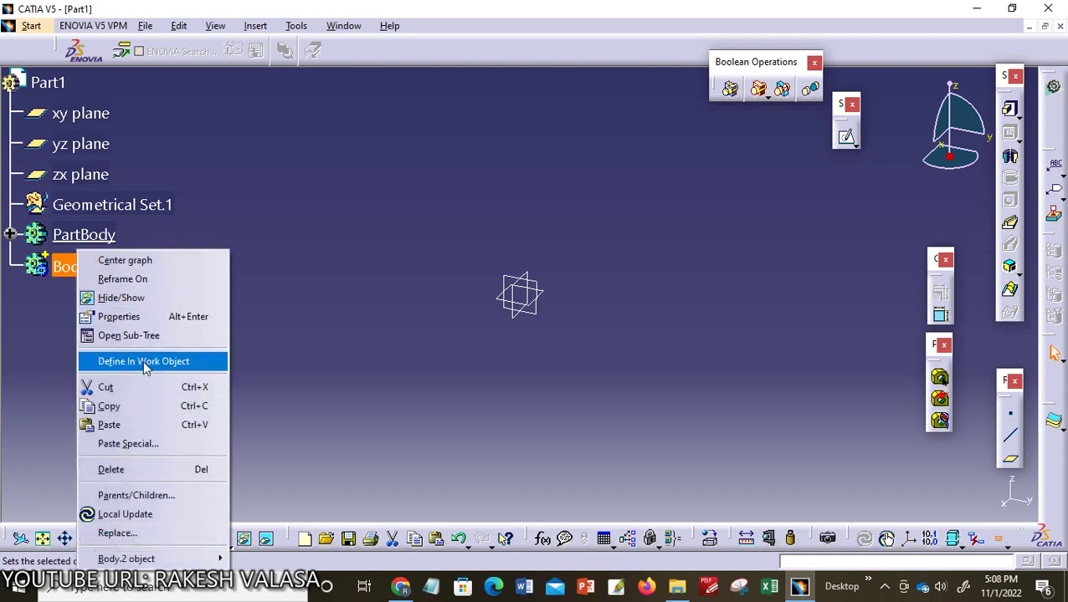
left_click(143, 361)
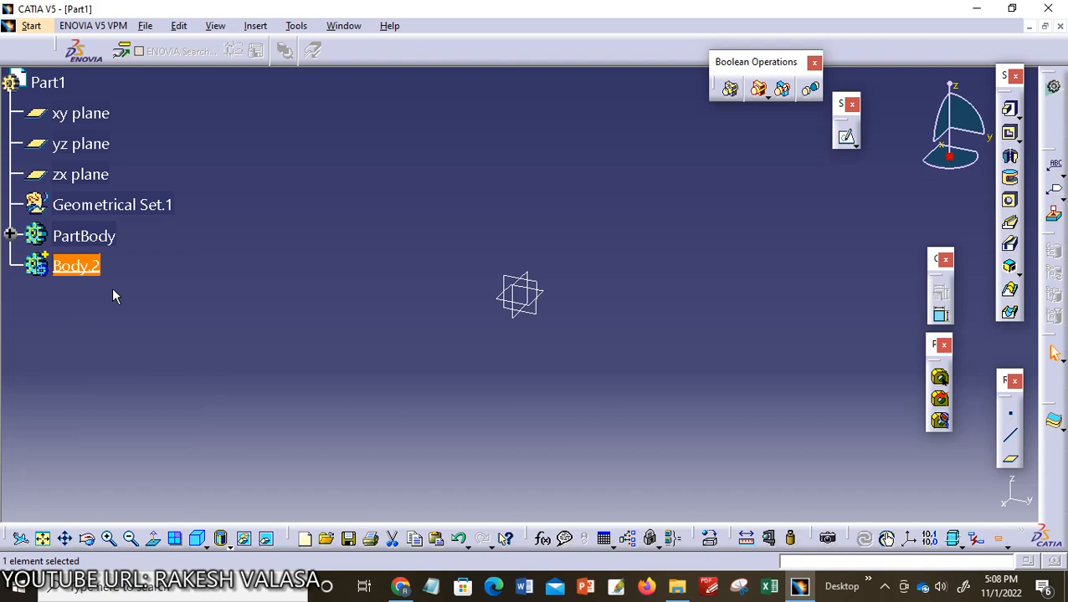
mouse_move(99, 298)
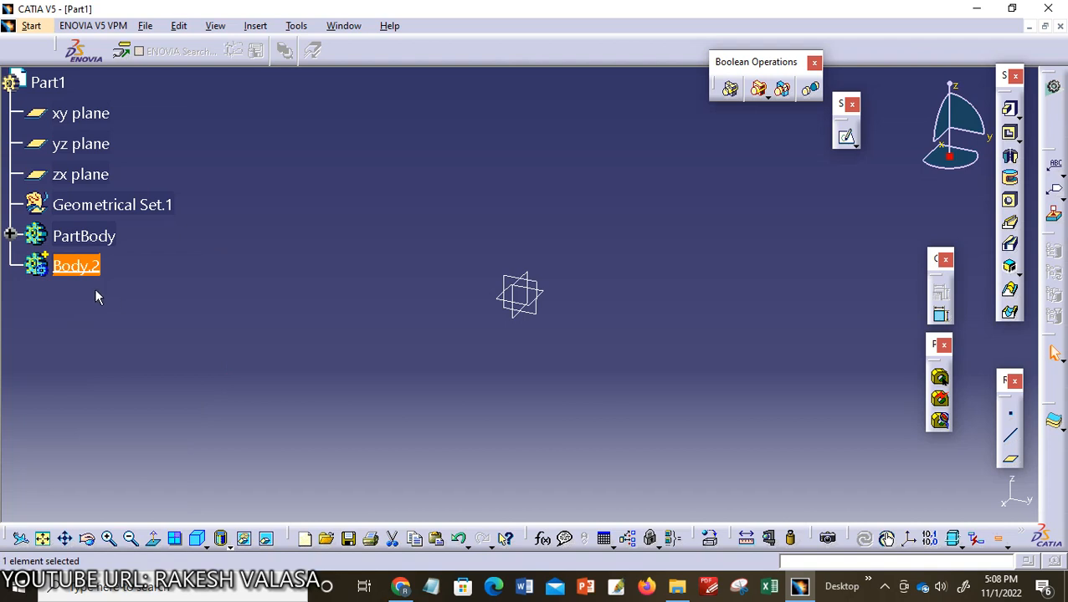
mouse_move(207, 290)
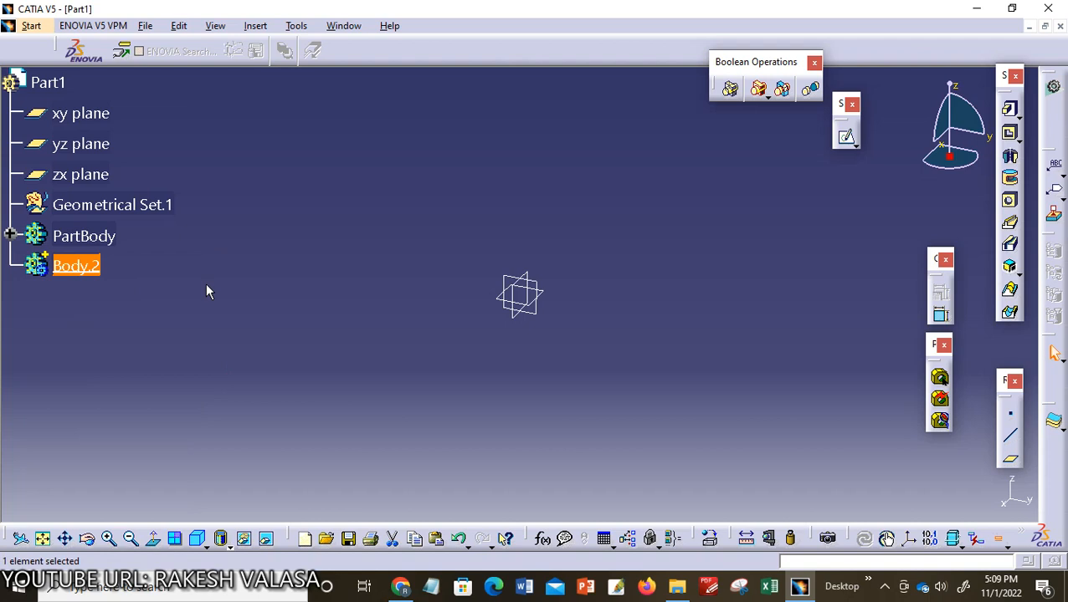
mouse_move(255, 26)
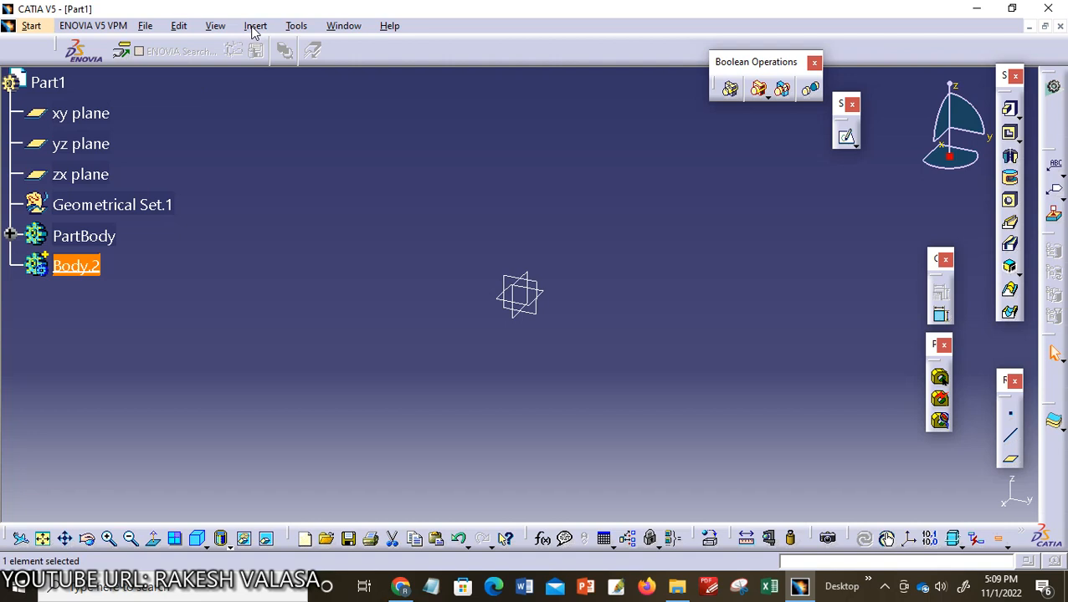
left_click(255, 25)
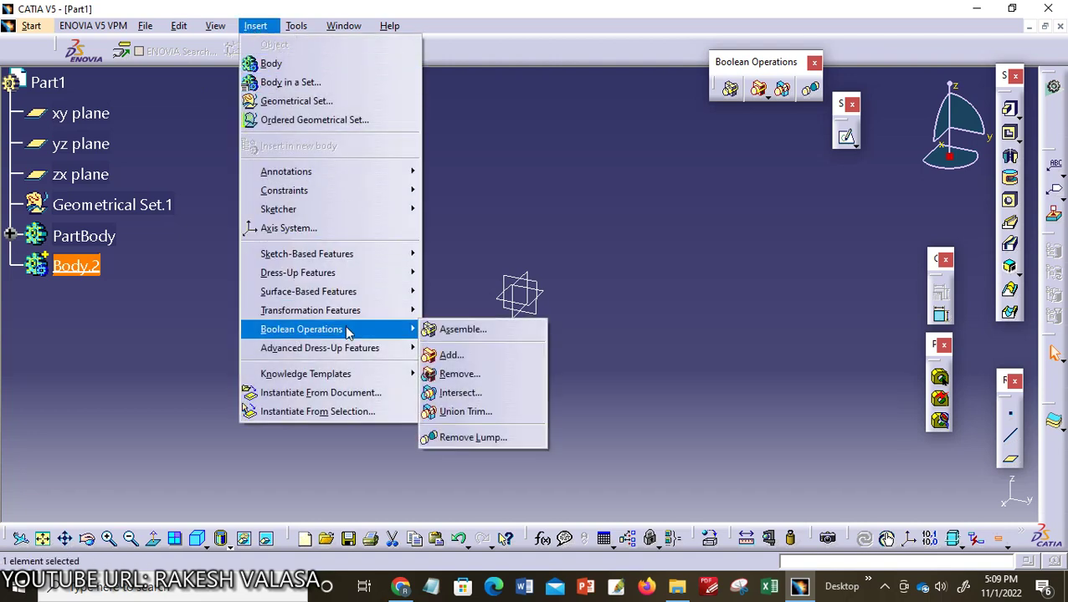
mouse_move(515, 329)
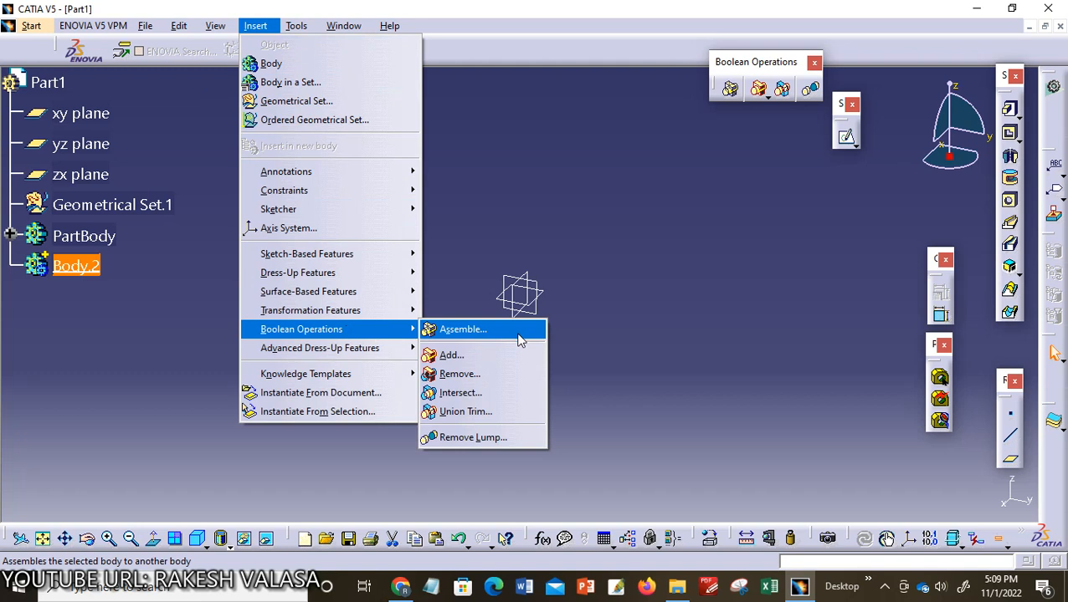
mouse_move(498, 355)
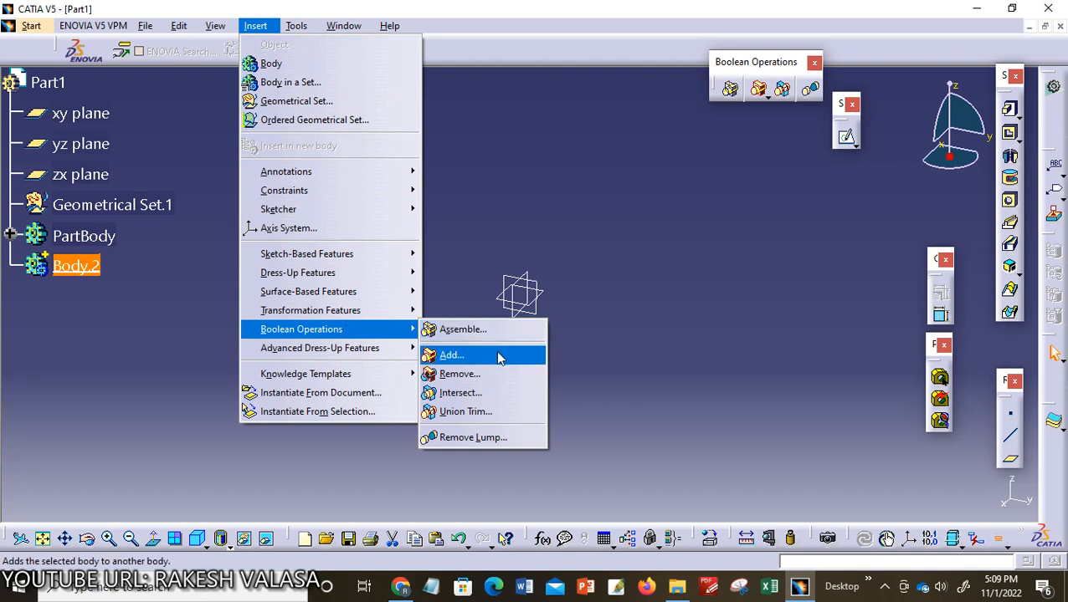
mouse_move(489, 374)
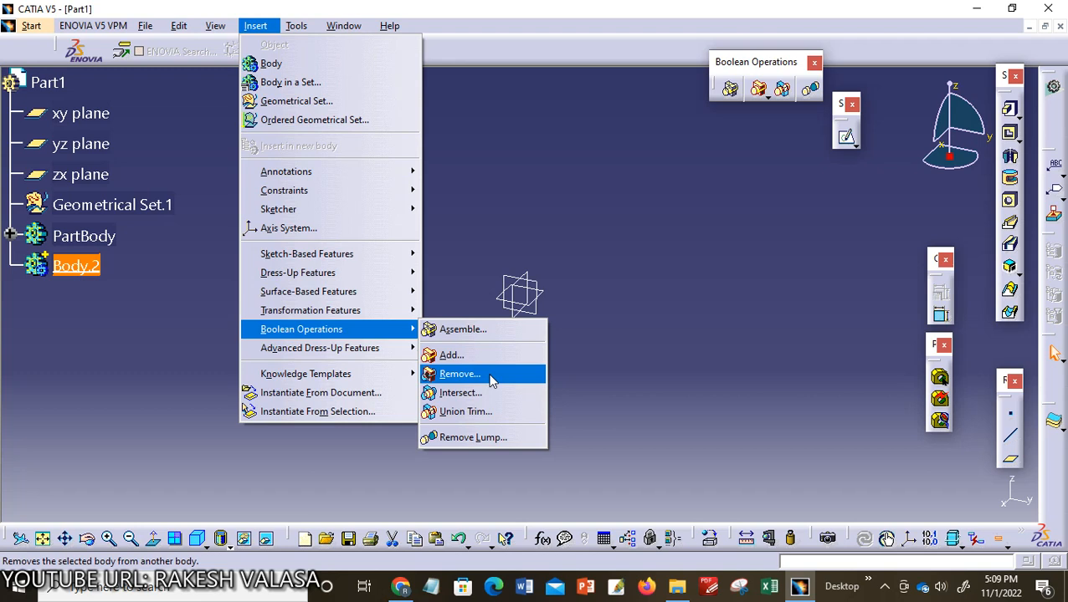
mouse_move(465, 411)
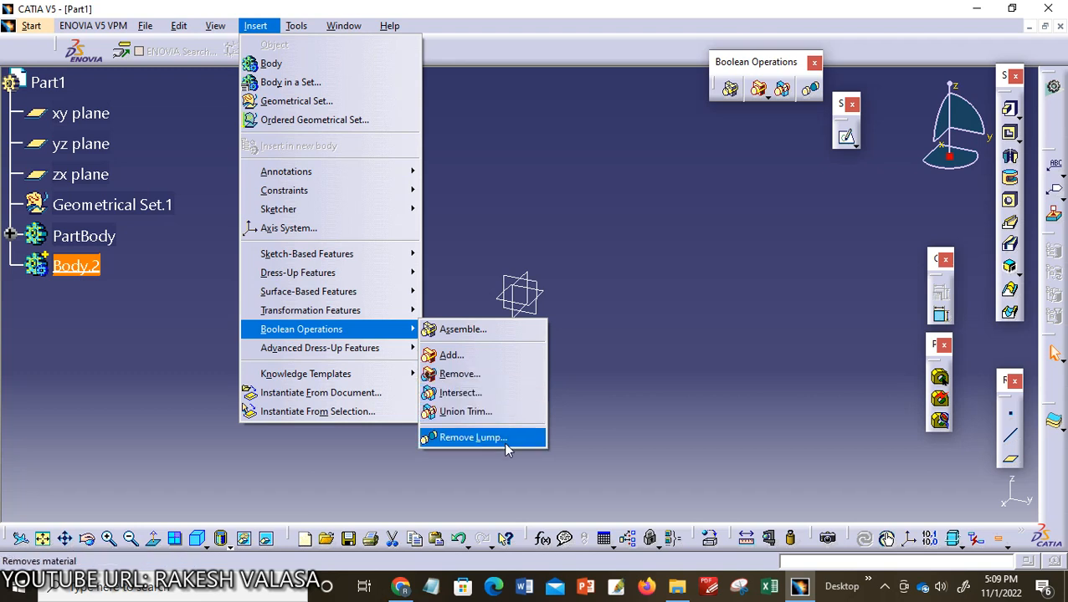
mouse_move(481, 329)
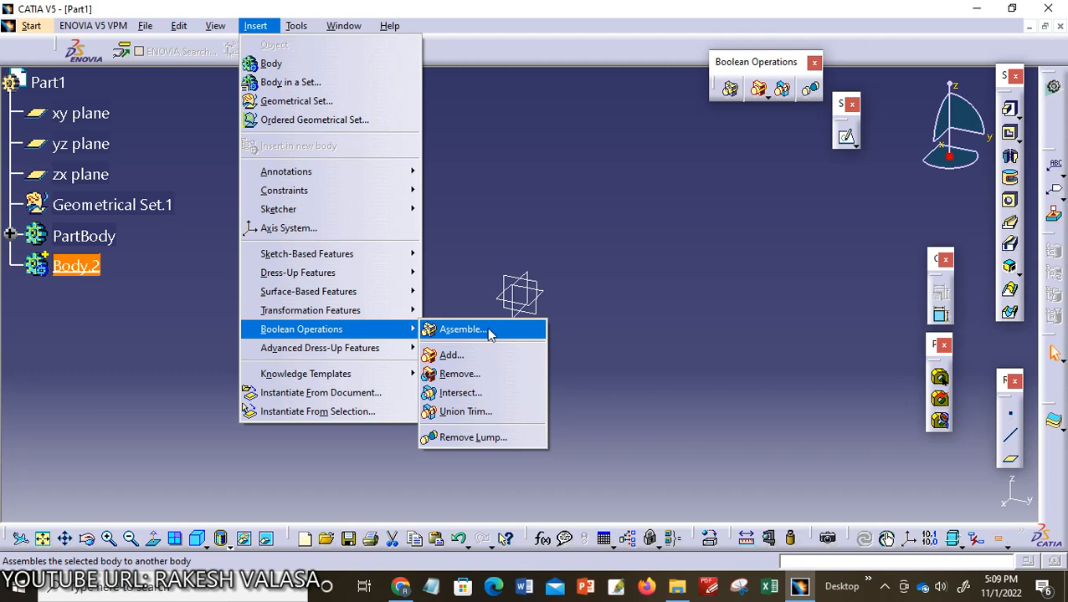
mouse_move(470, 343)
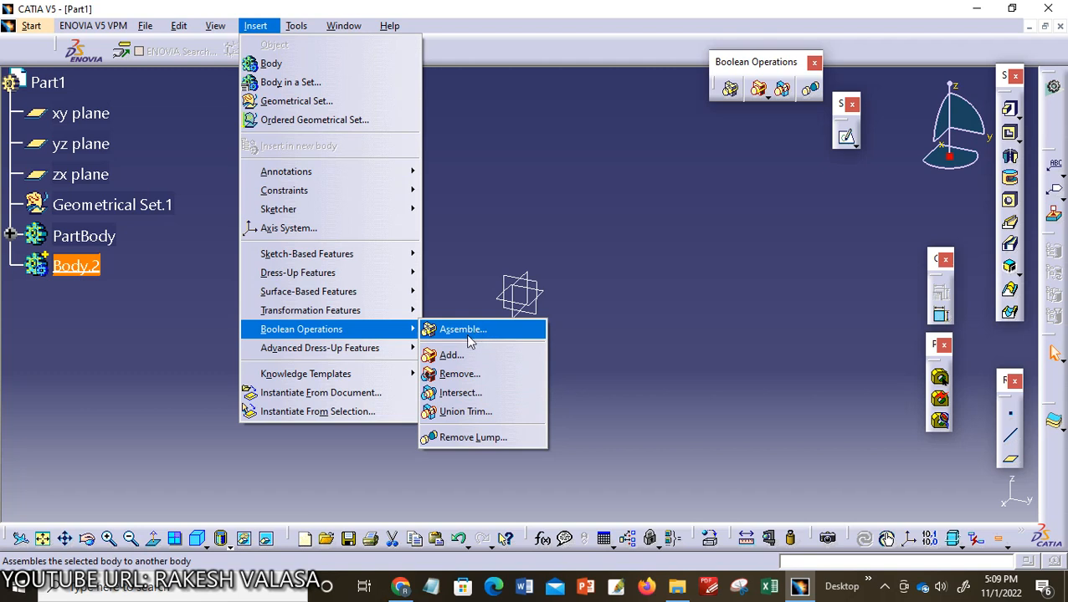
mouse_move(479, 346)
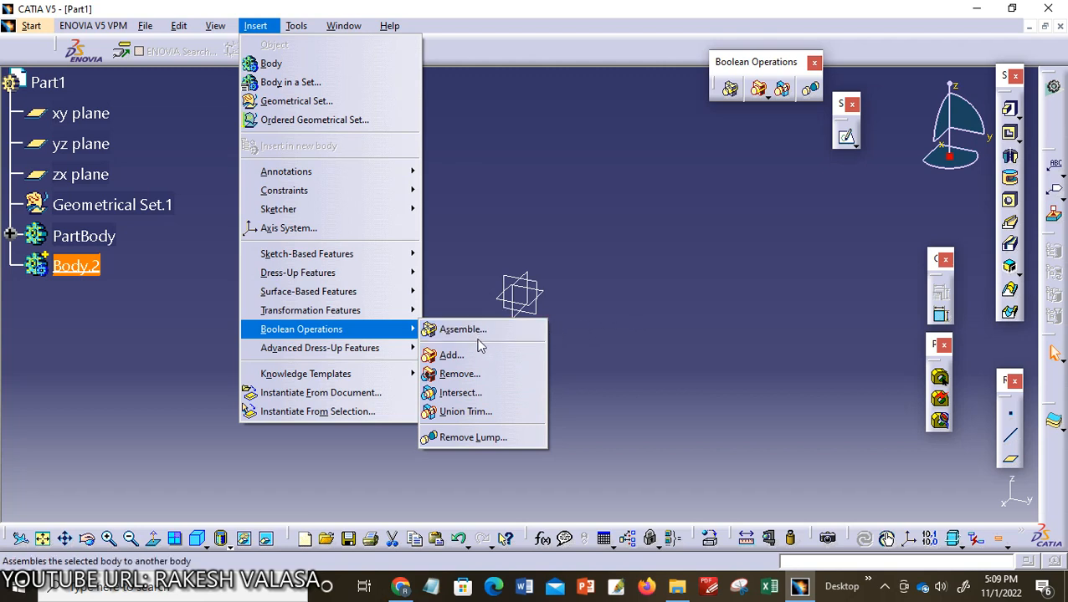
mouse_move(462, 329)
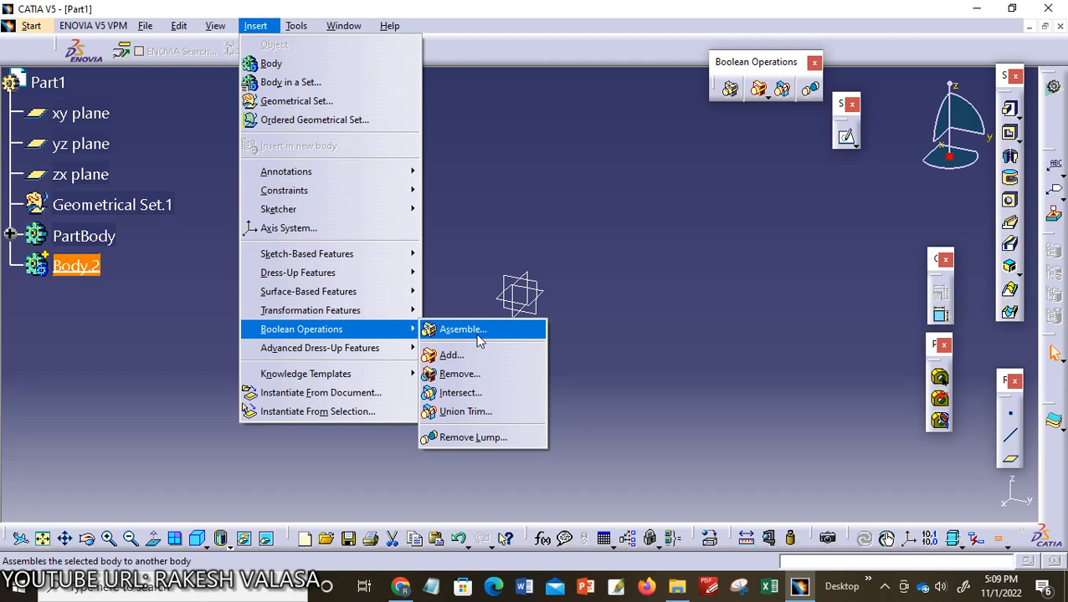
mouse_move(630, 346)
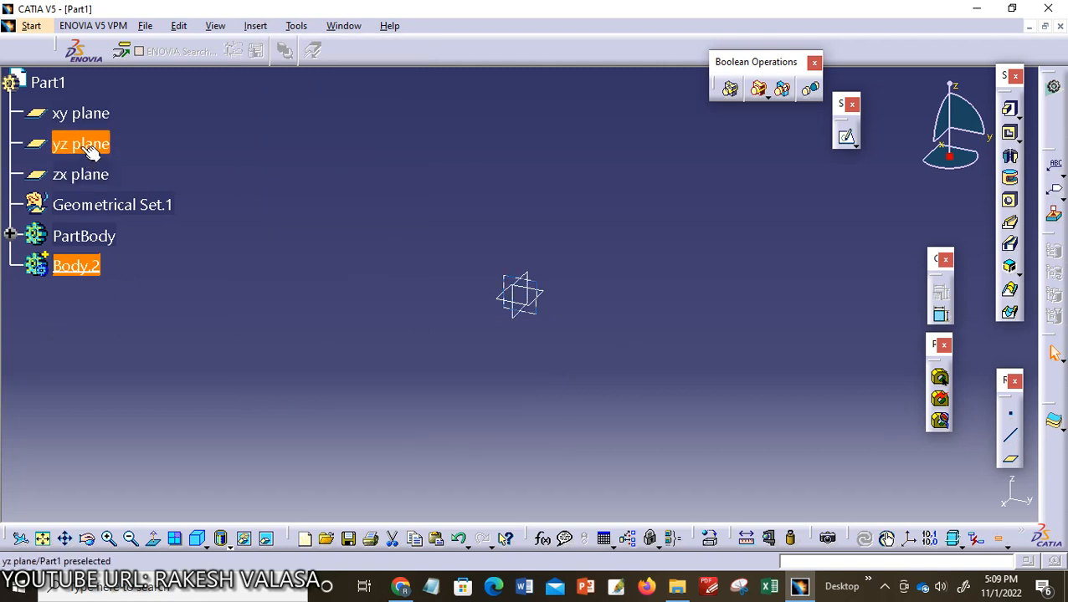
mouse_move(76, 266)
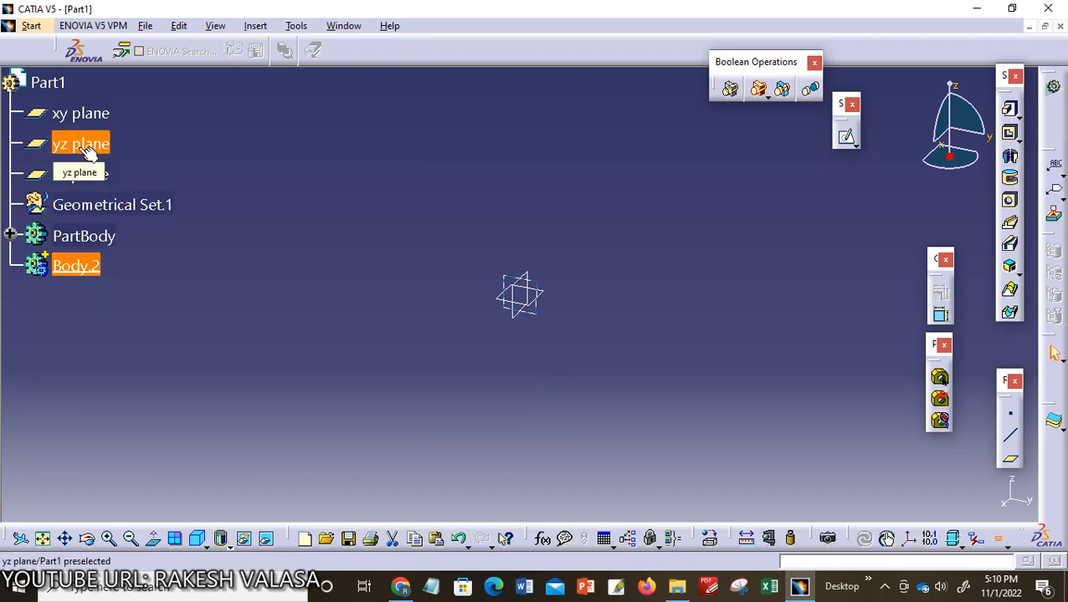
- Sketch a centered rectangle on the yz plane dimensioned 150 by 75 mm
left_click(80, 143)
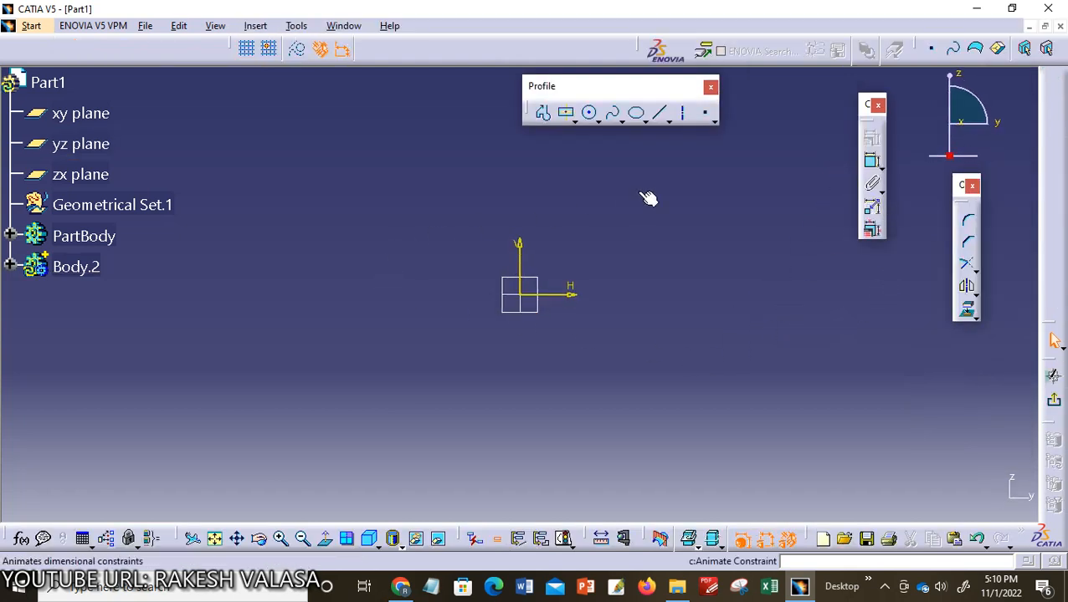
mouse_move(854, 176)
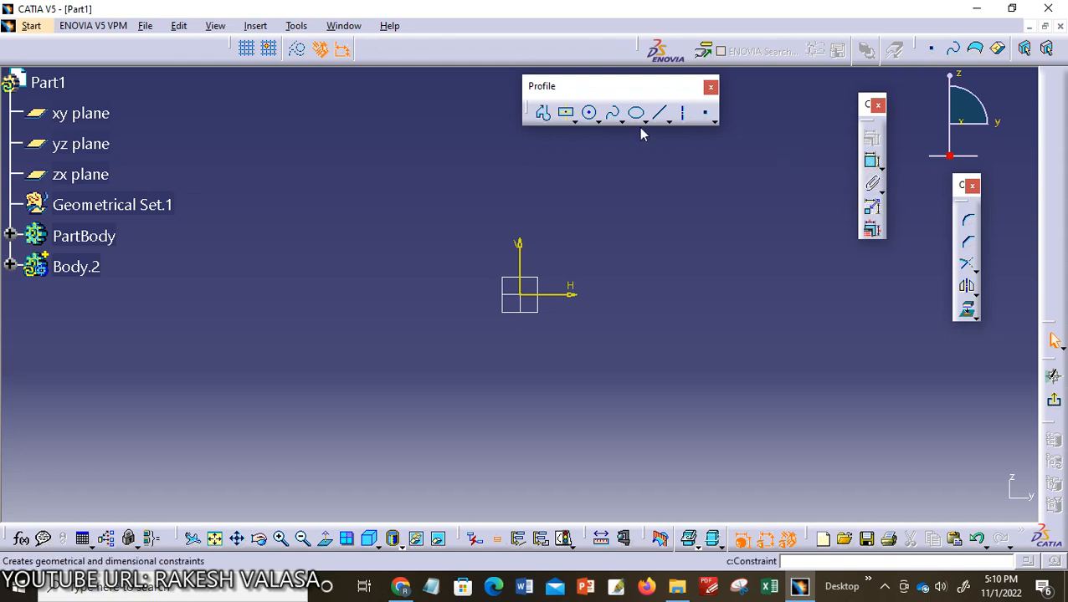
mouse_move(567, 112)
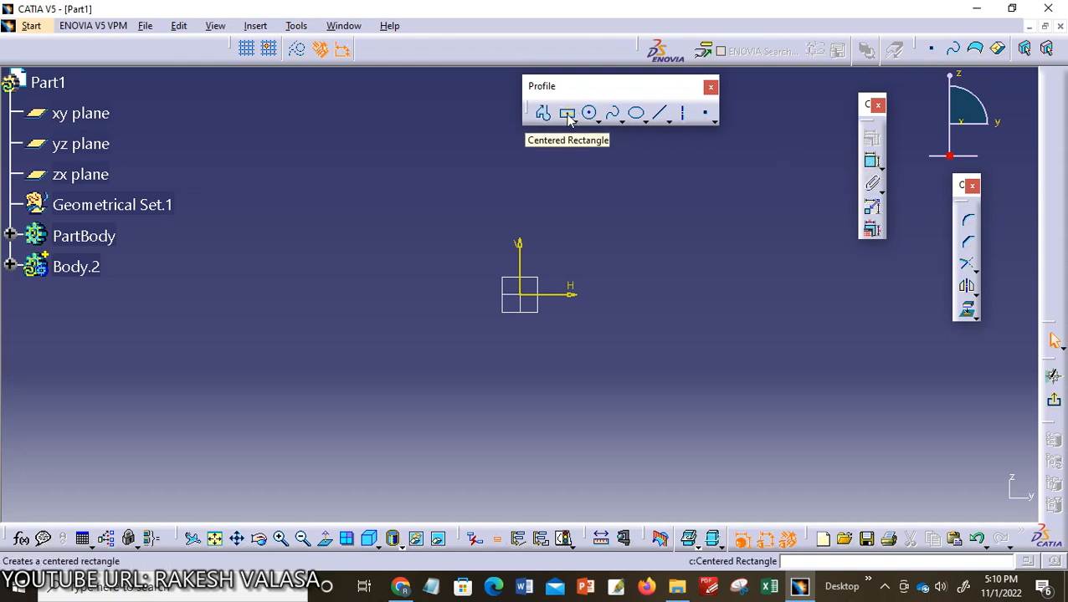
left_click(567, 113)
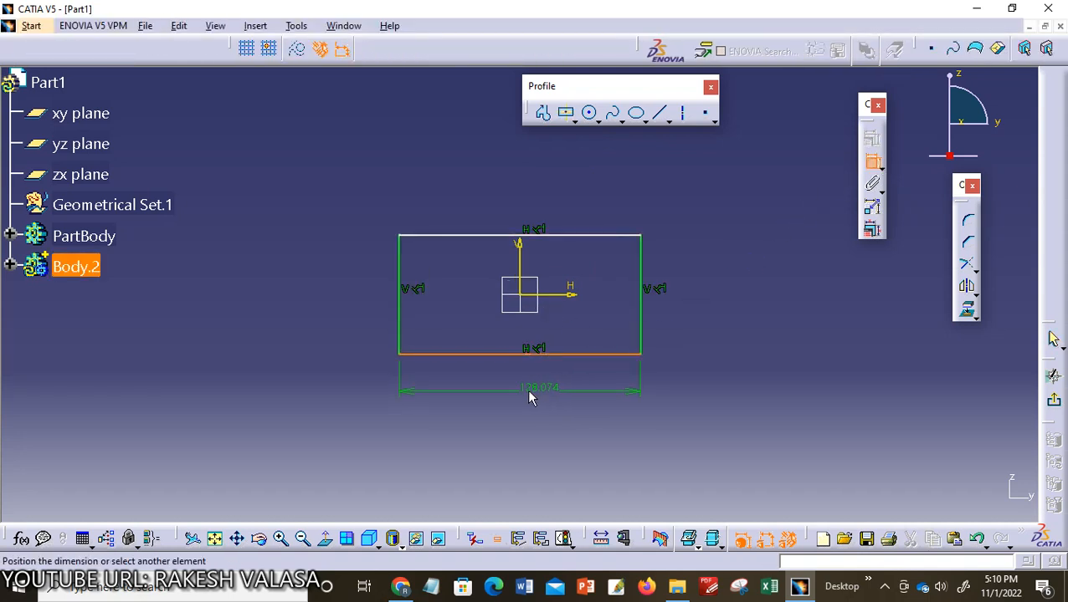
double_click(539, 387)
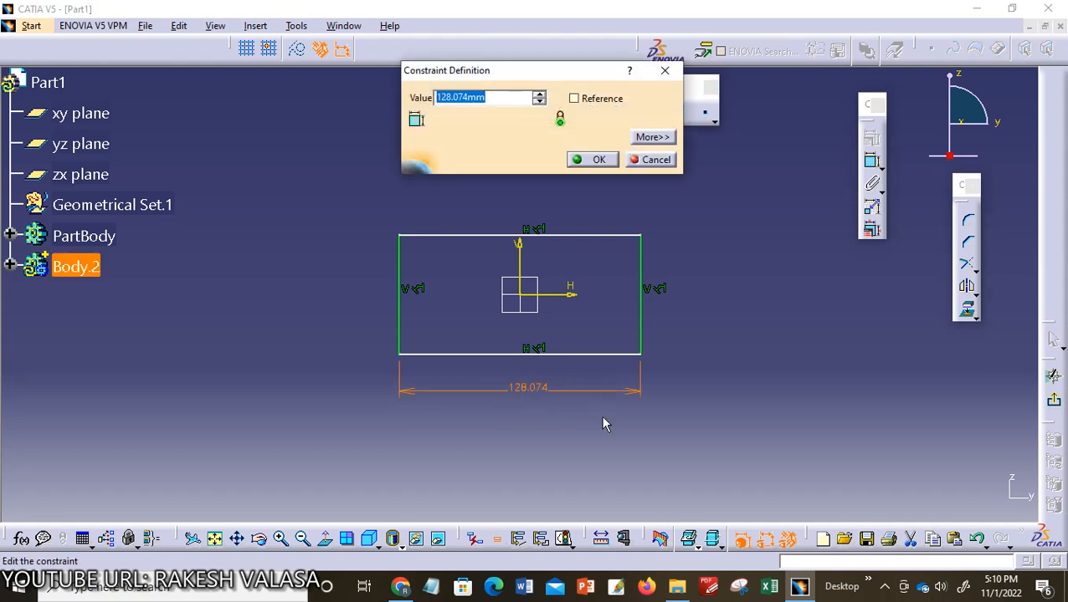
left_click(598, 159)
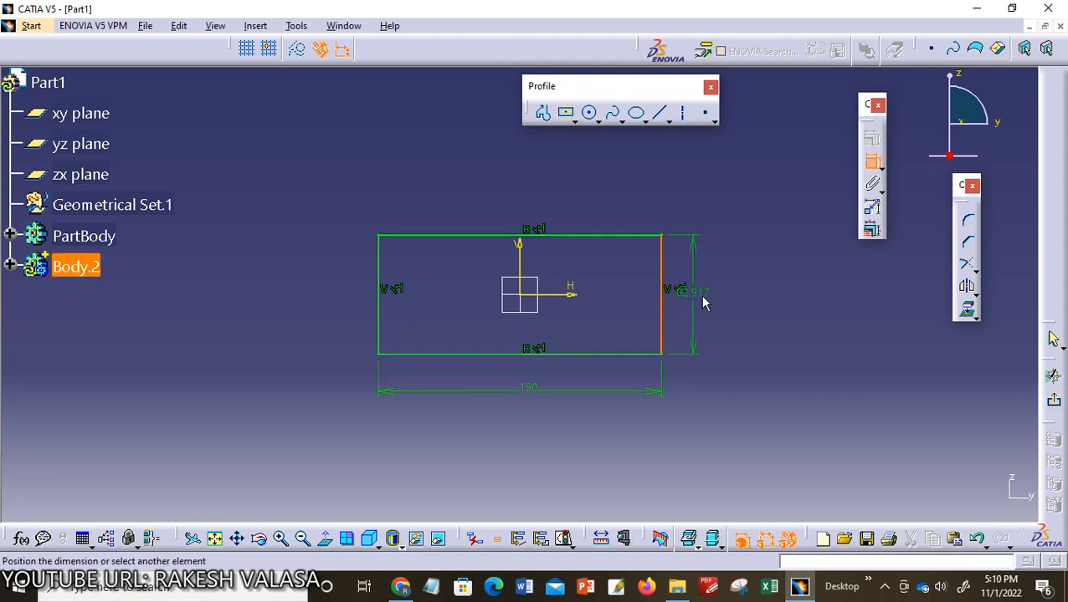
double_click(693, 292)
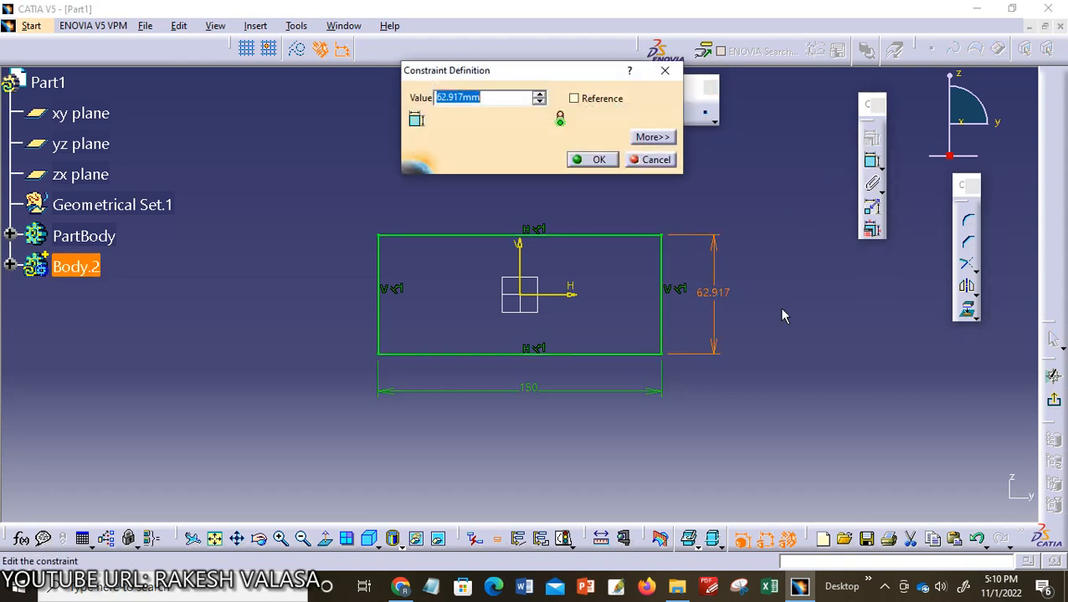
type("75")
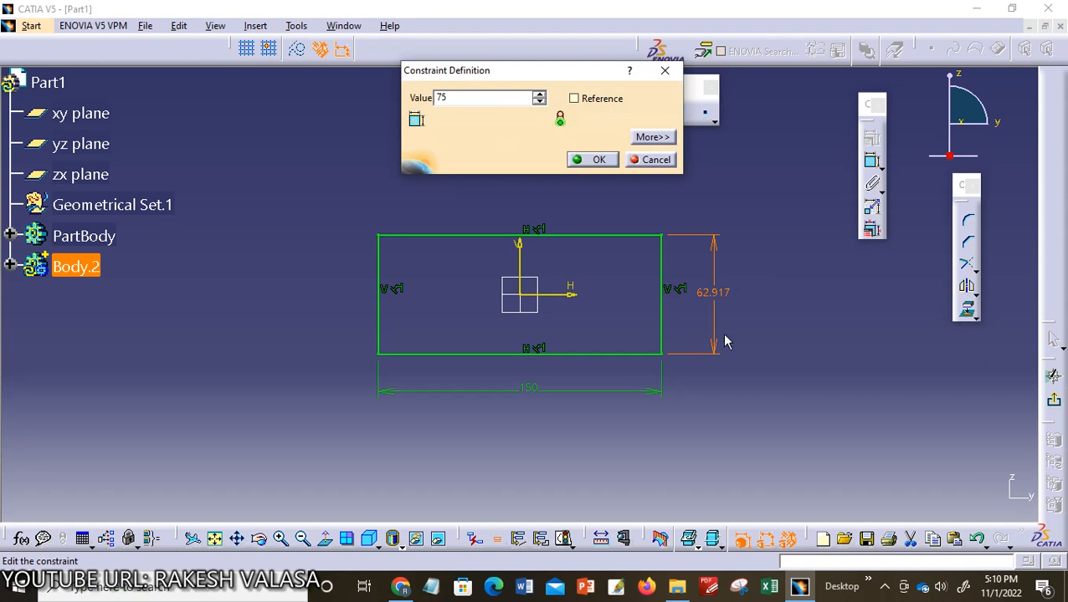
left_click(598, 160)
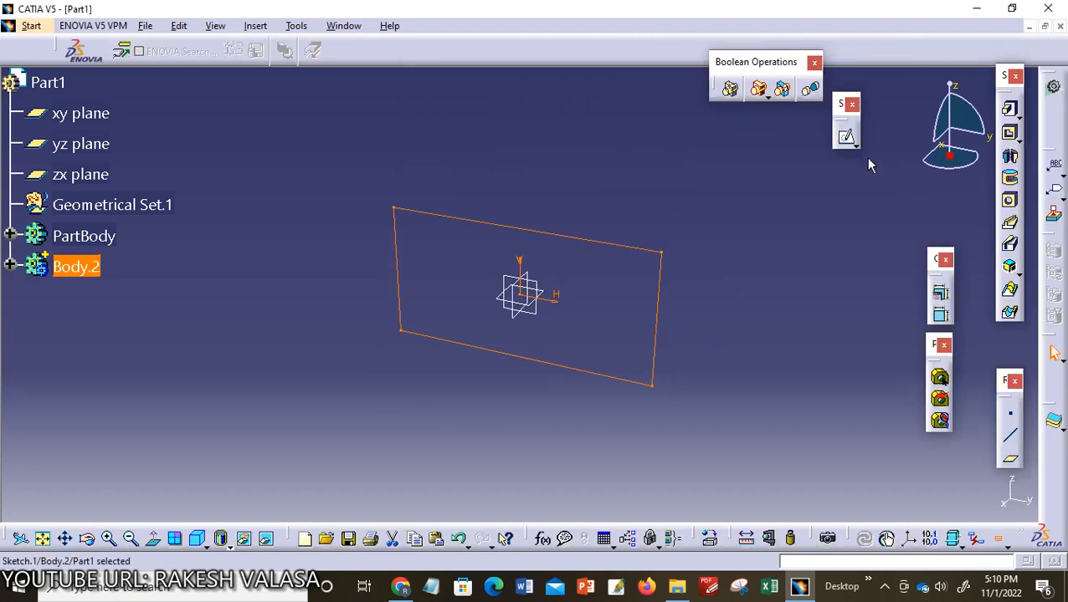
- Pad the rectangle 20 mm with mirrored extent to create Pad.1
left_click(845, 137)
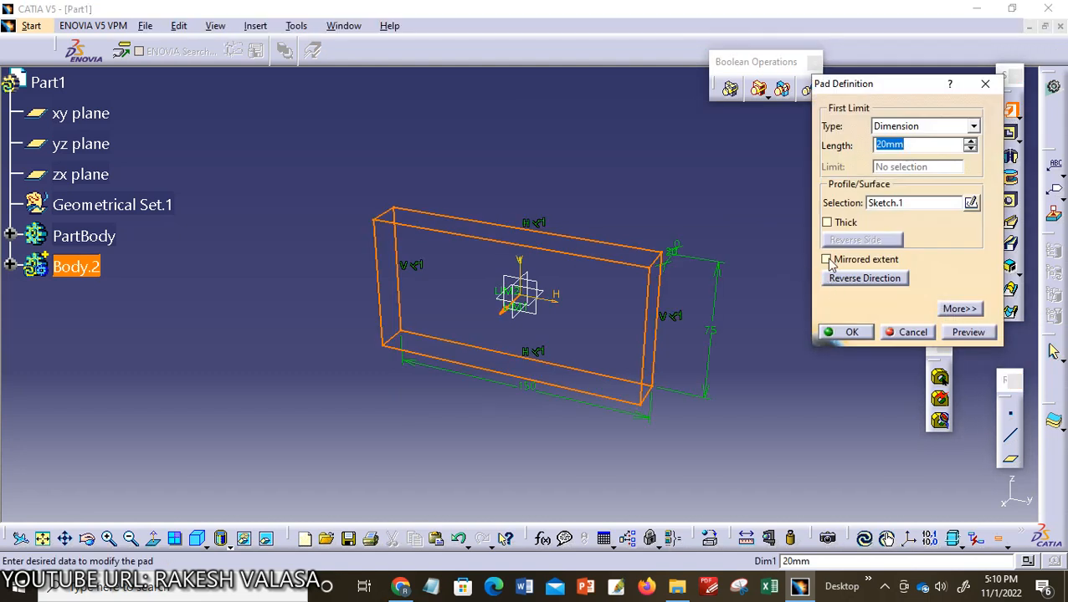
left_click(827, 259)
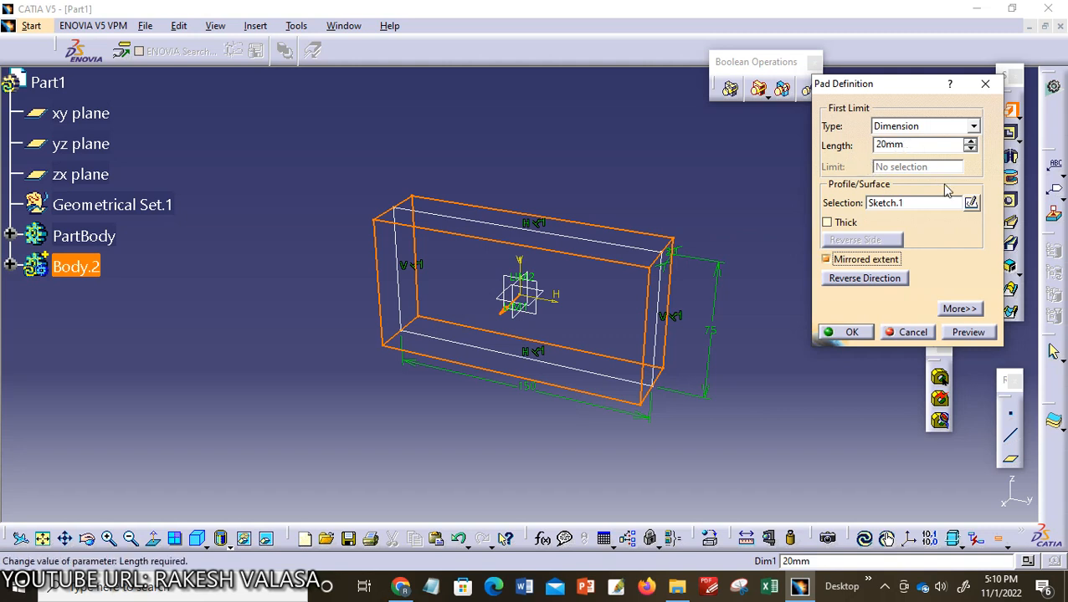
left_click(851, 333)
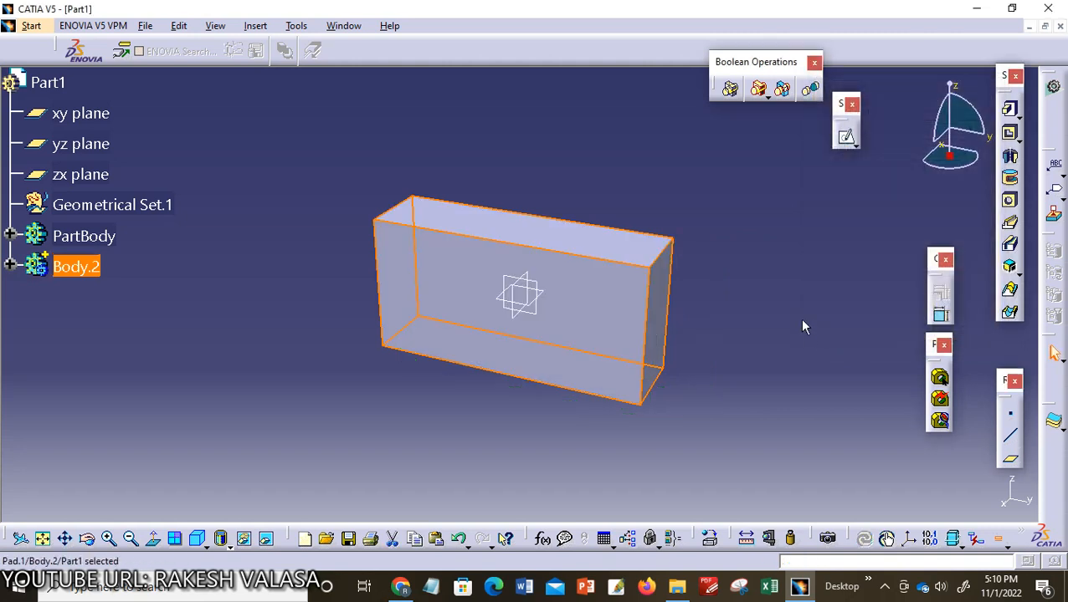
mouse_move(428, 406)
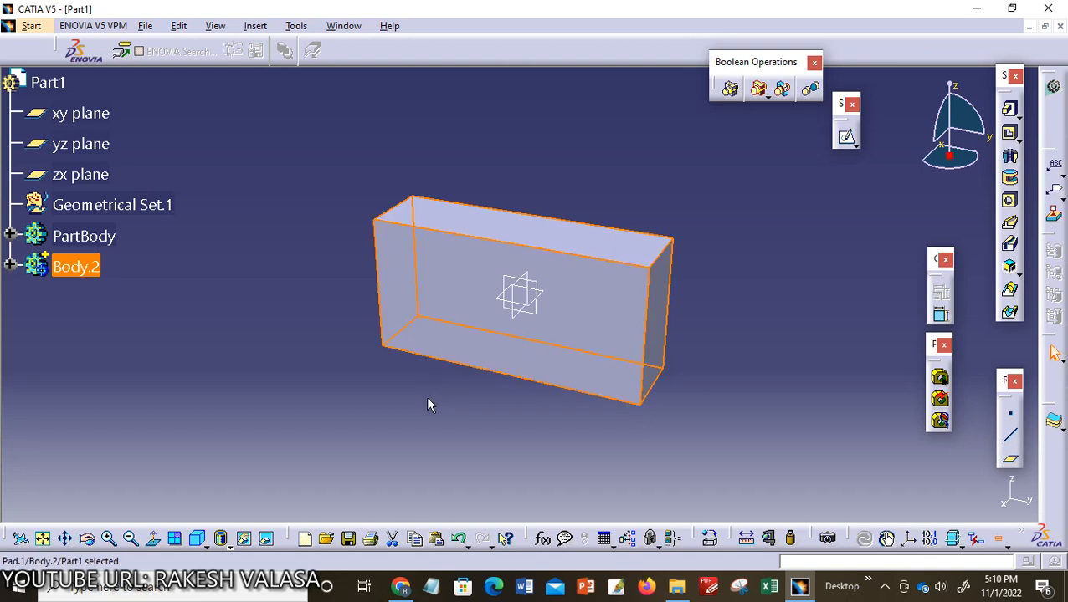
mouse_move(184, 320)
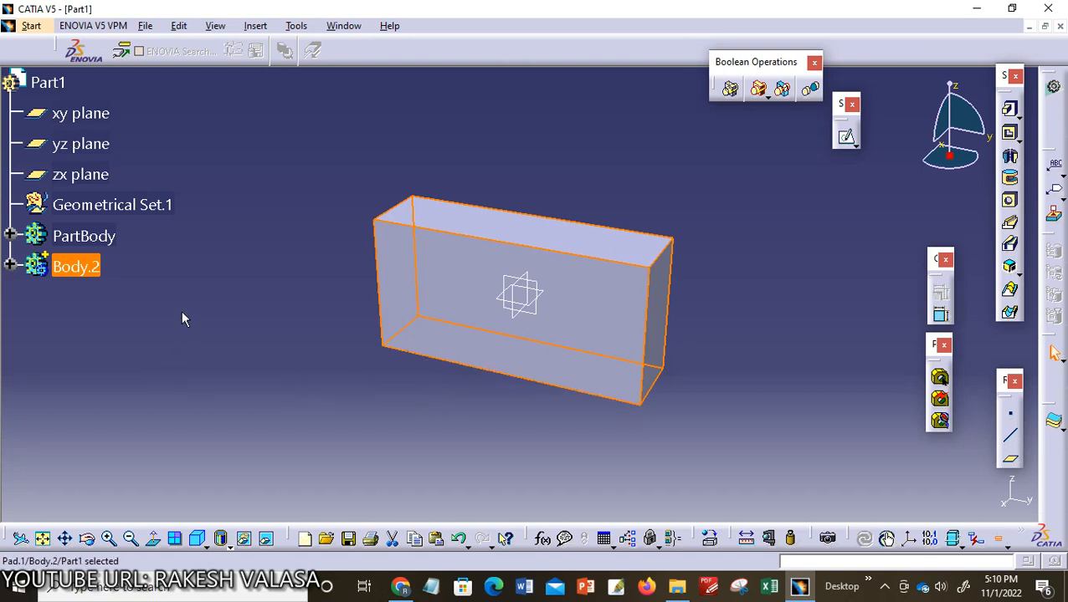
left_click(220, 337)
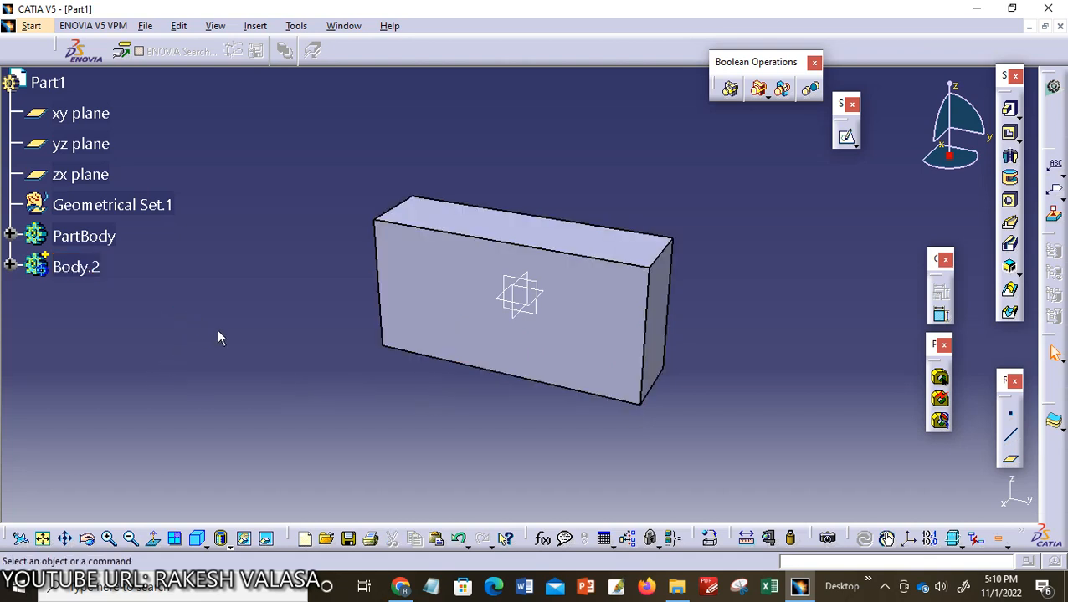
mouse_move(249, 32)
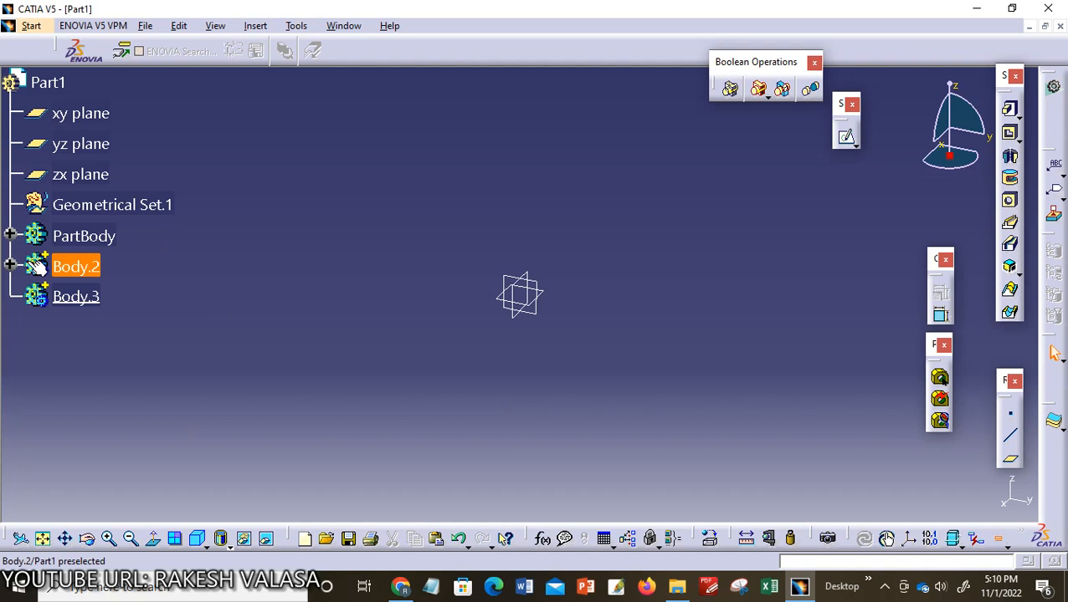
- Expand Body.2 in the tree and select the yz plane
left_click(12, 266)
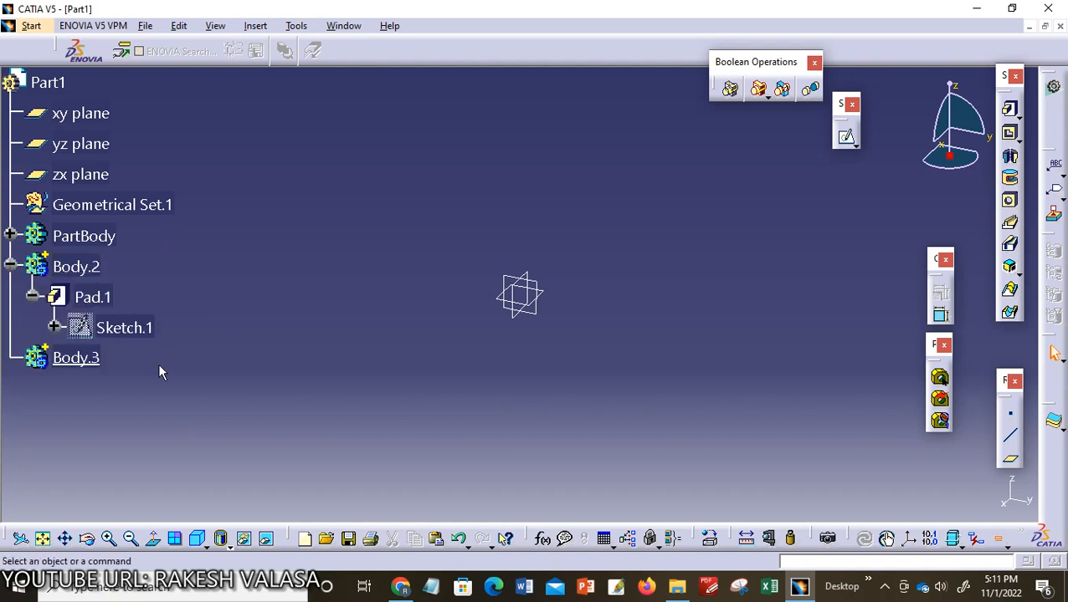
mouse_move(128, 379)
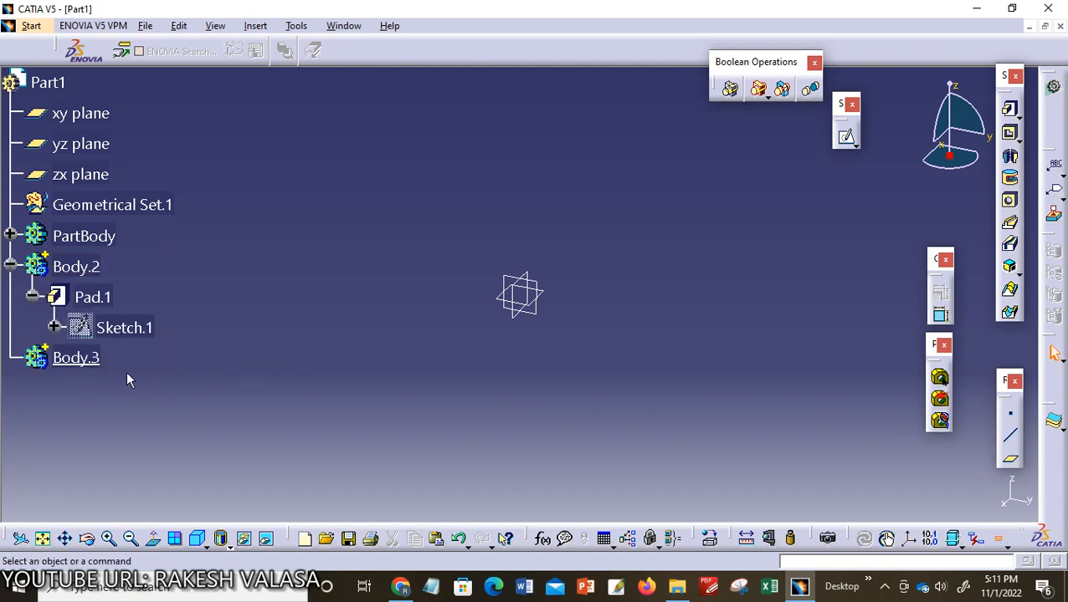
mouse_move(255, 350)
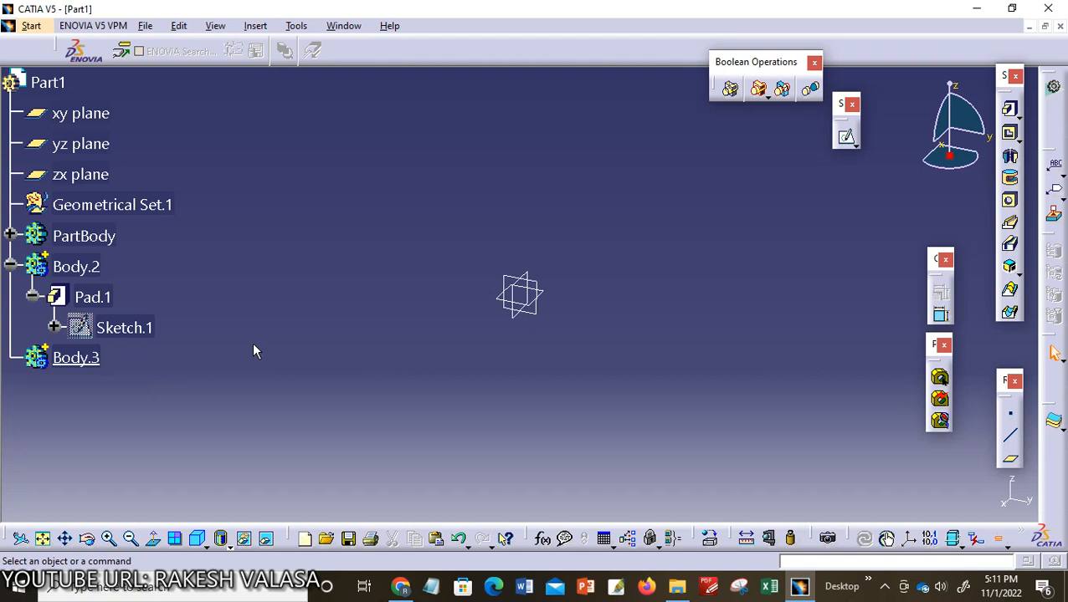
left_click(80, 143)
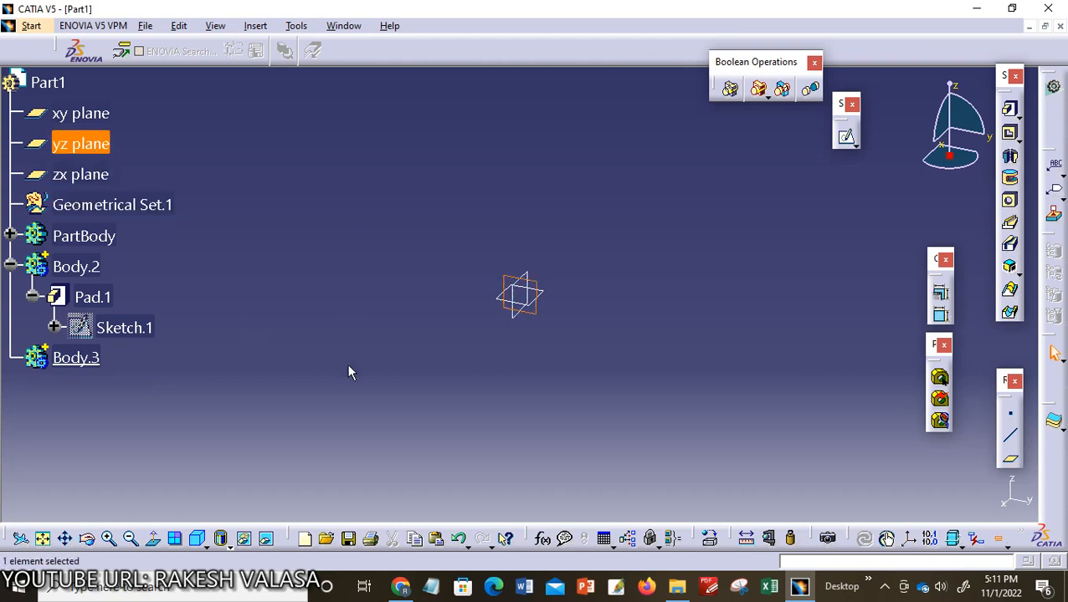
mouse_move(1010, 109)
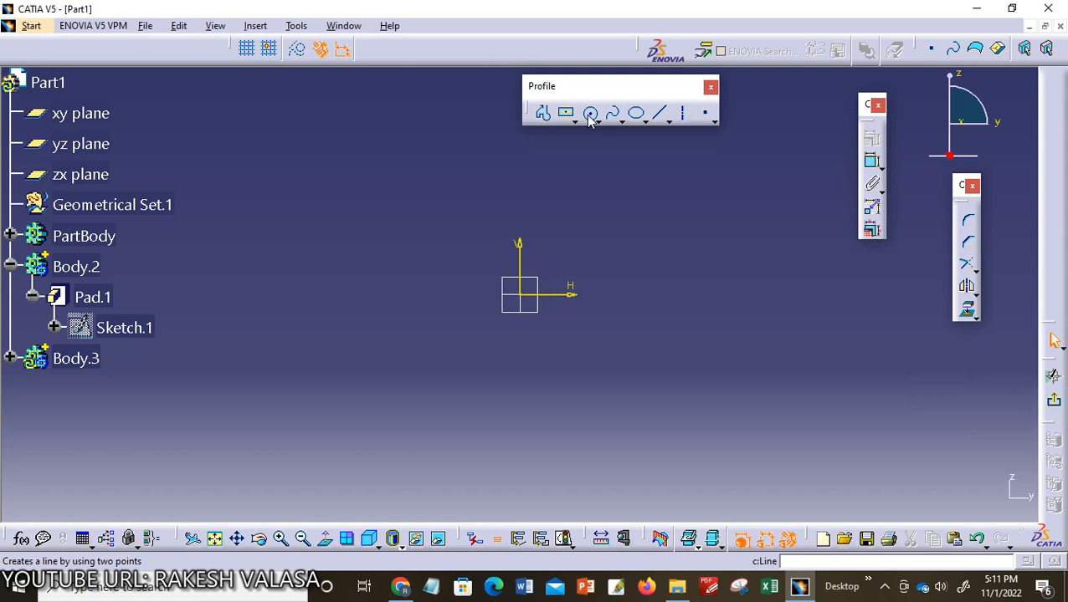
- Draw a 50 mm diameter circle centred at the origin
left_click(590, 113)
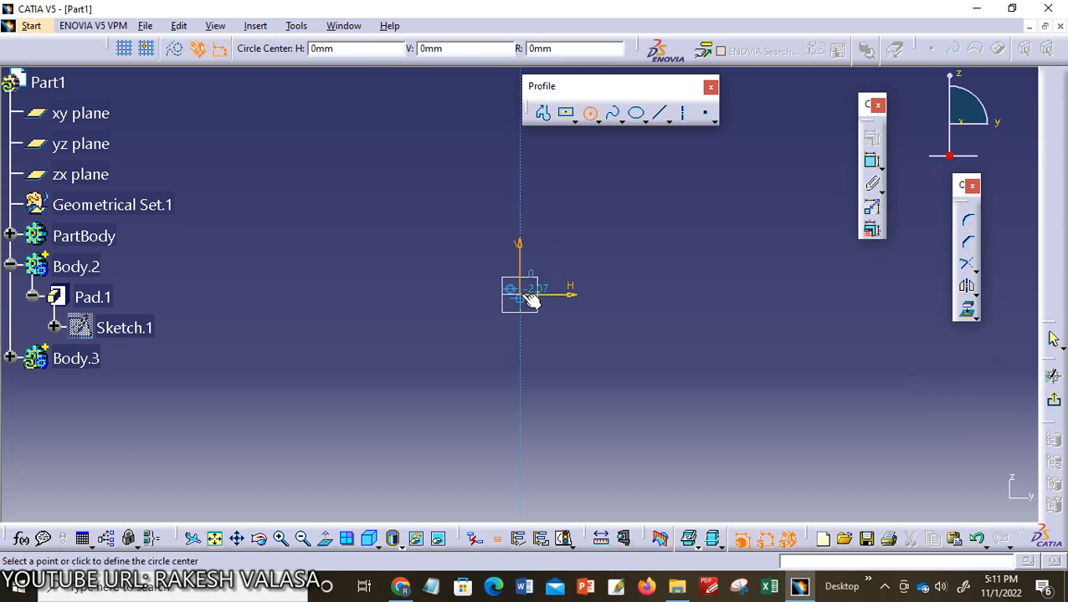
left_click(519, 293)
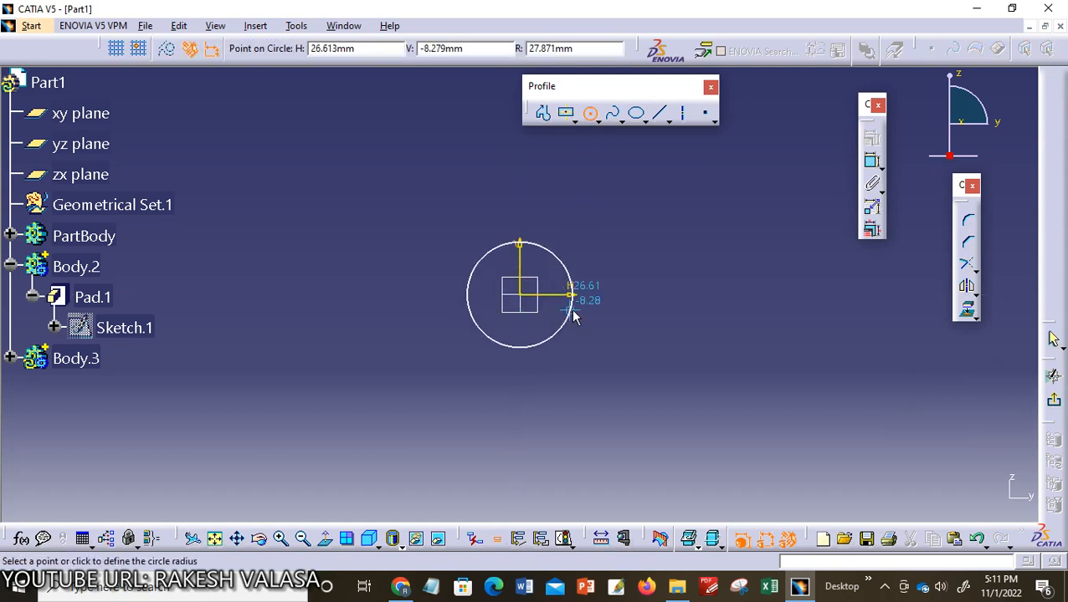
left_click(573, 316)
type("50")
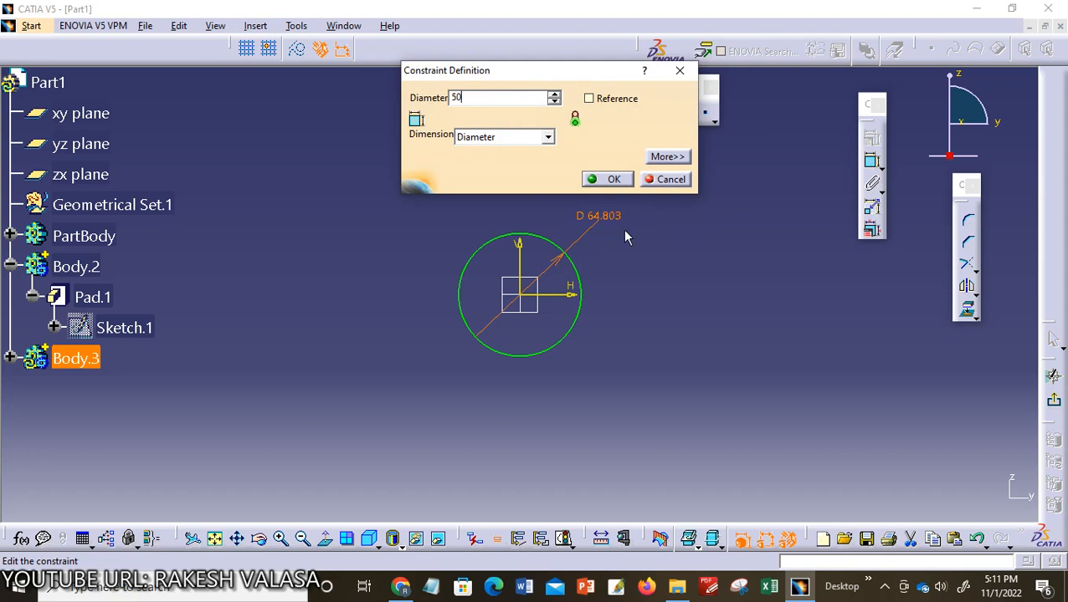
left_click(613, 179)
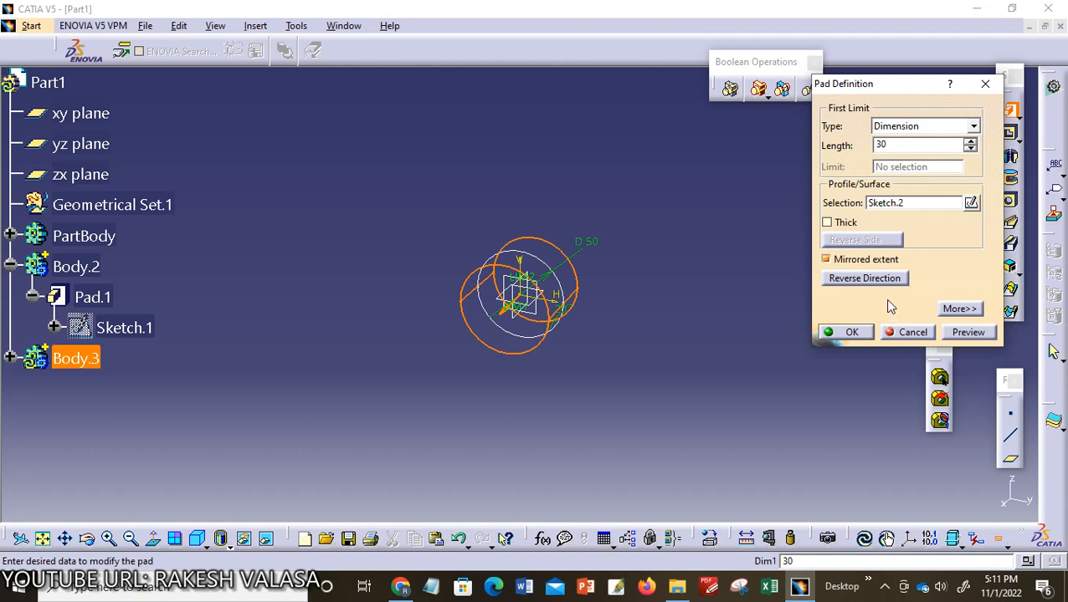
mouse_move(918, 186)
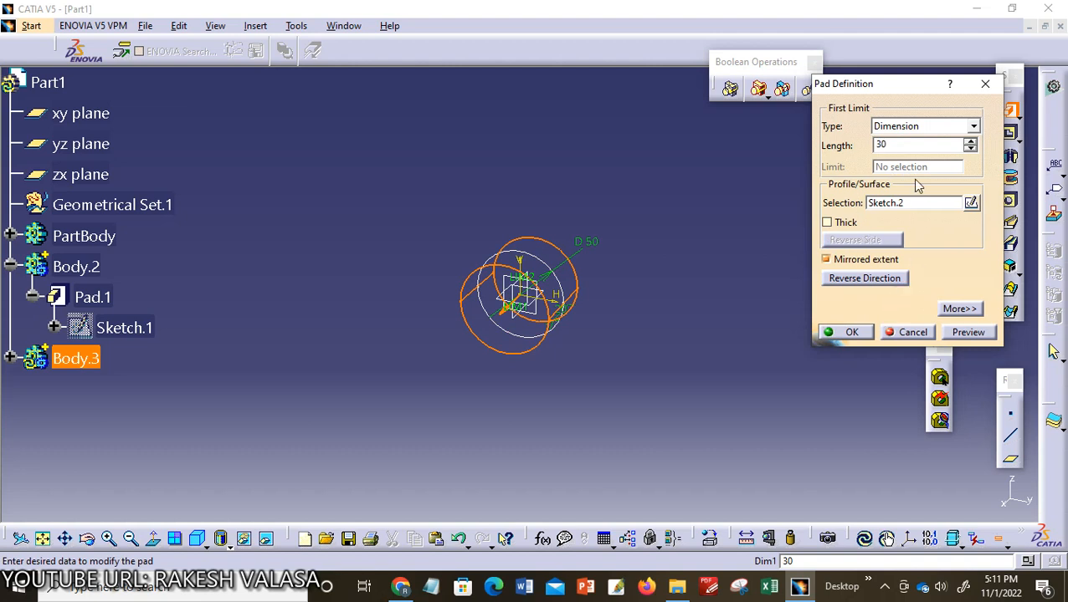
- Confirm the 30 mm mirrored pad of the circle, forming the cylinder
left_click(851, 332)
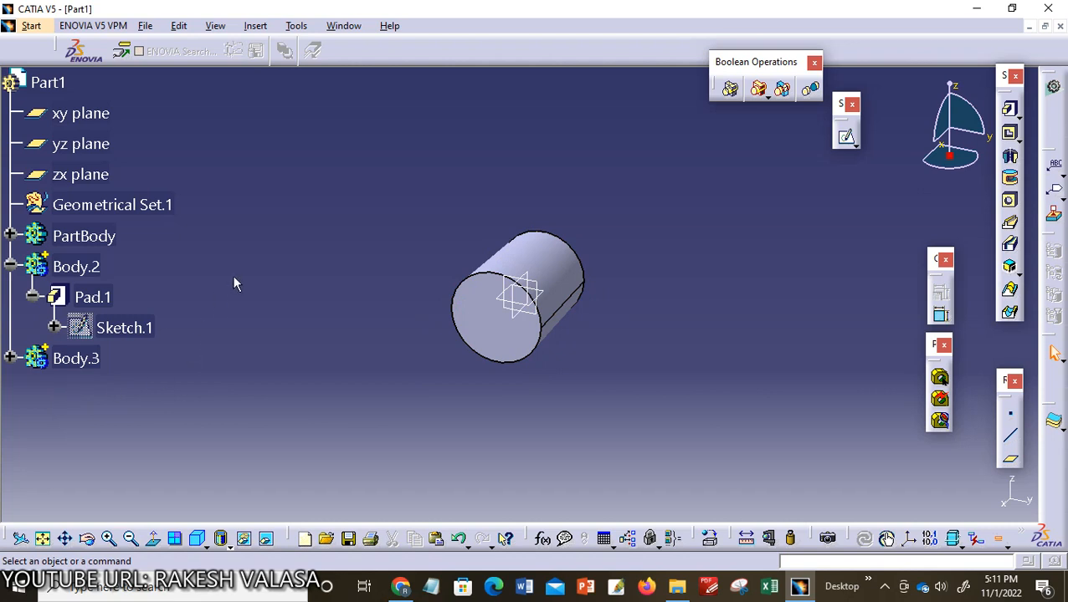
mouse_move(124, 347)
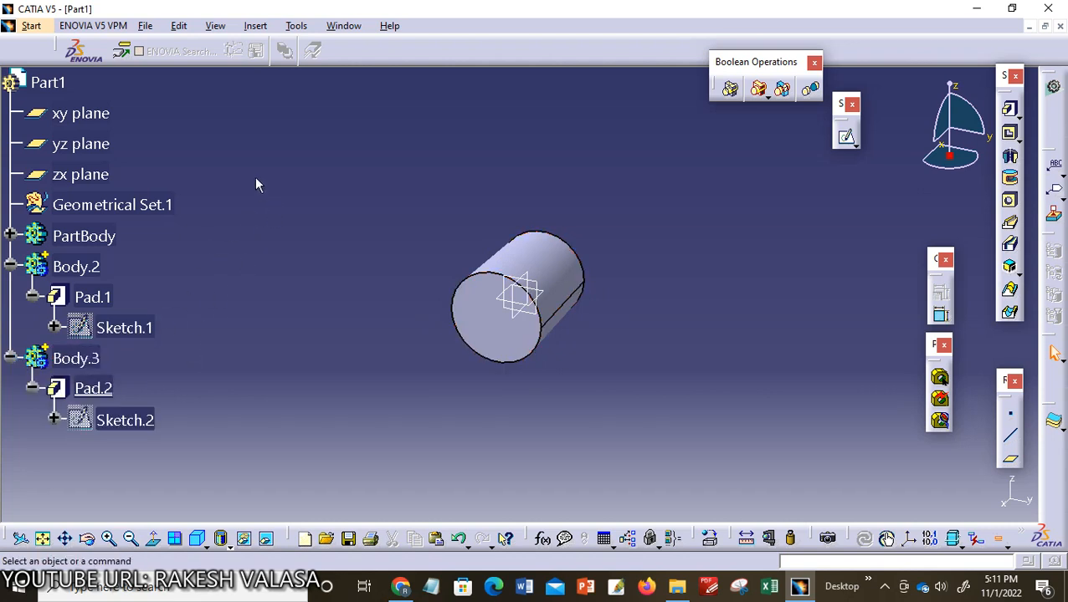
- Add Body.4 to Part1 and pick the yz plane for its sketch
left_click(255, 25)
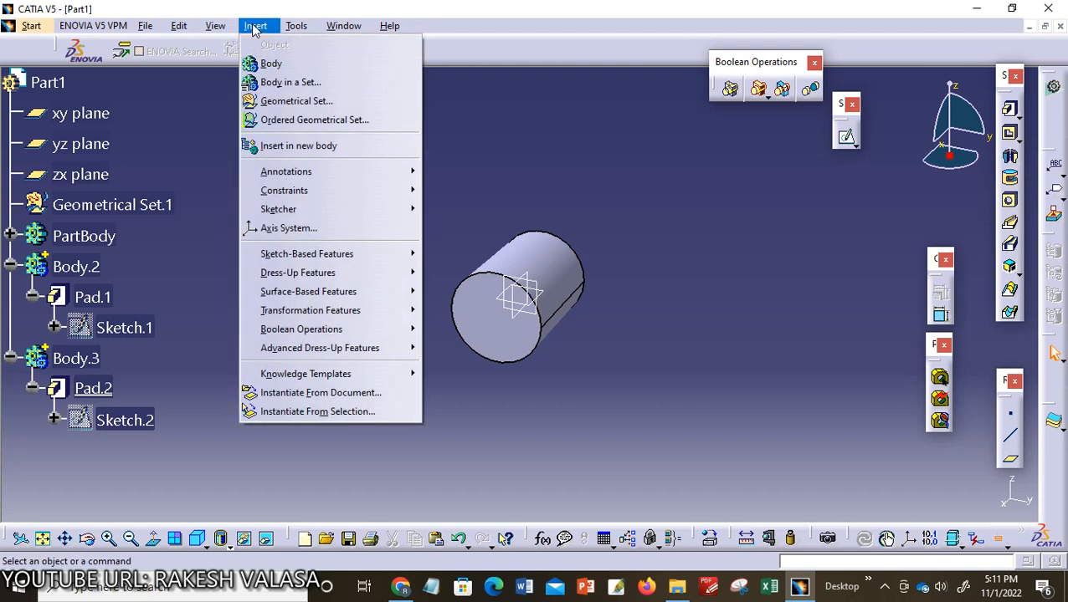
left_click(270, 63)
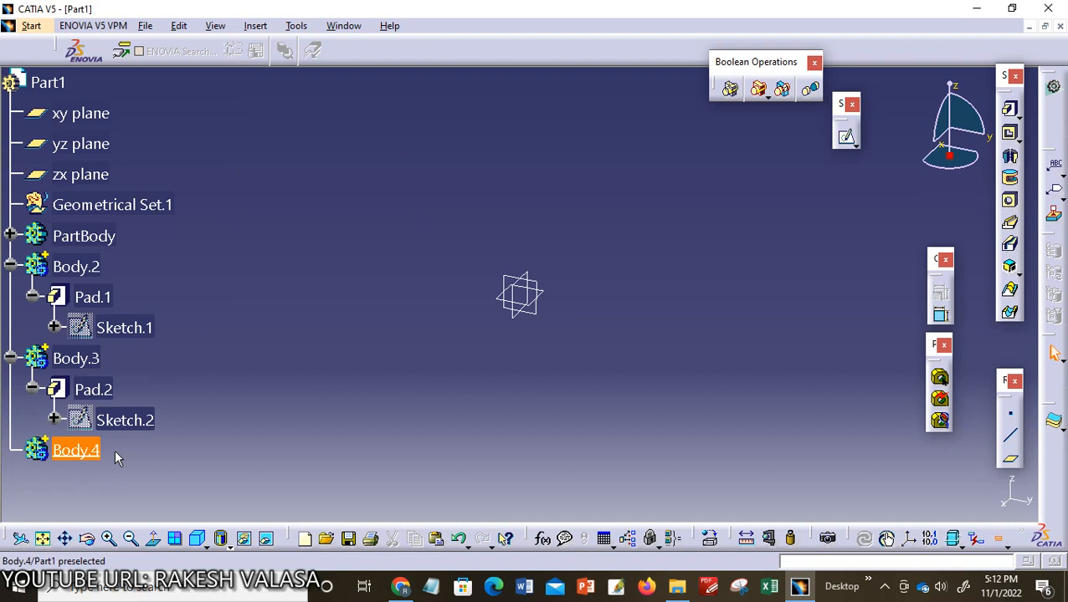
left_click(282, 421)
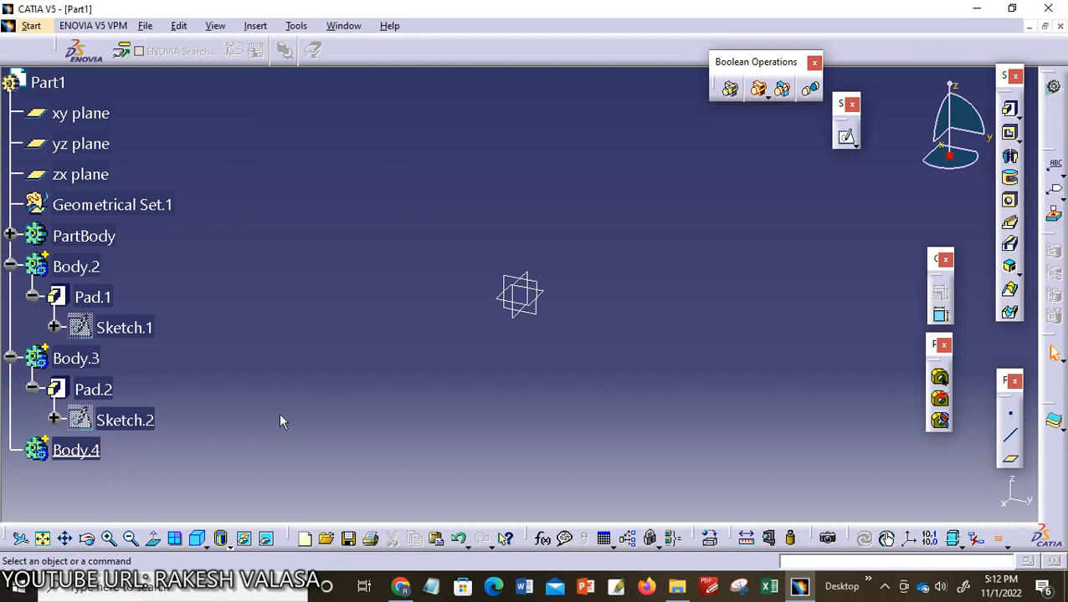
mouse_move(381, 277)
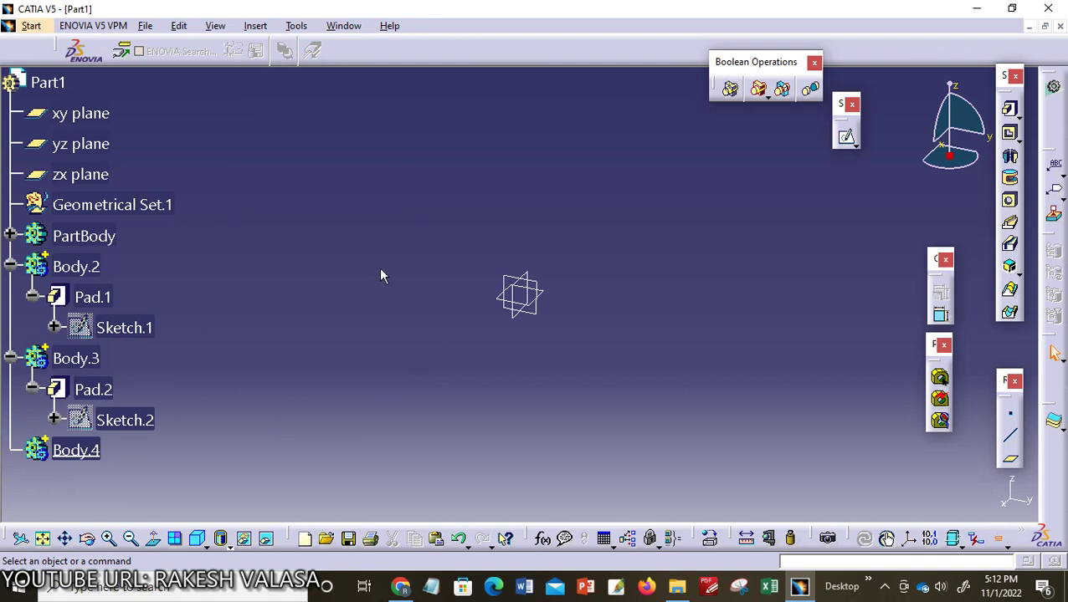
left_click(80, 143)
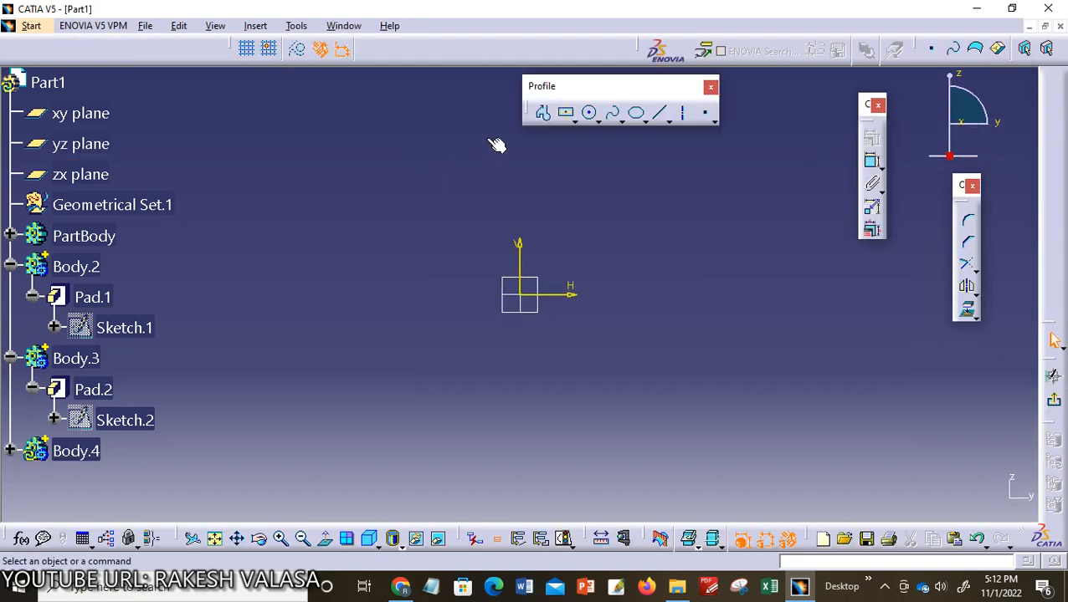
- Draw a circle at the origin constrained to 50 mm diameter
left_click(590, 112)
type("5")
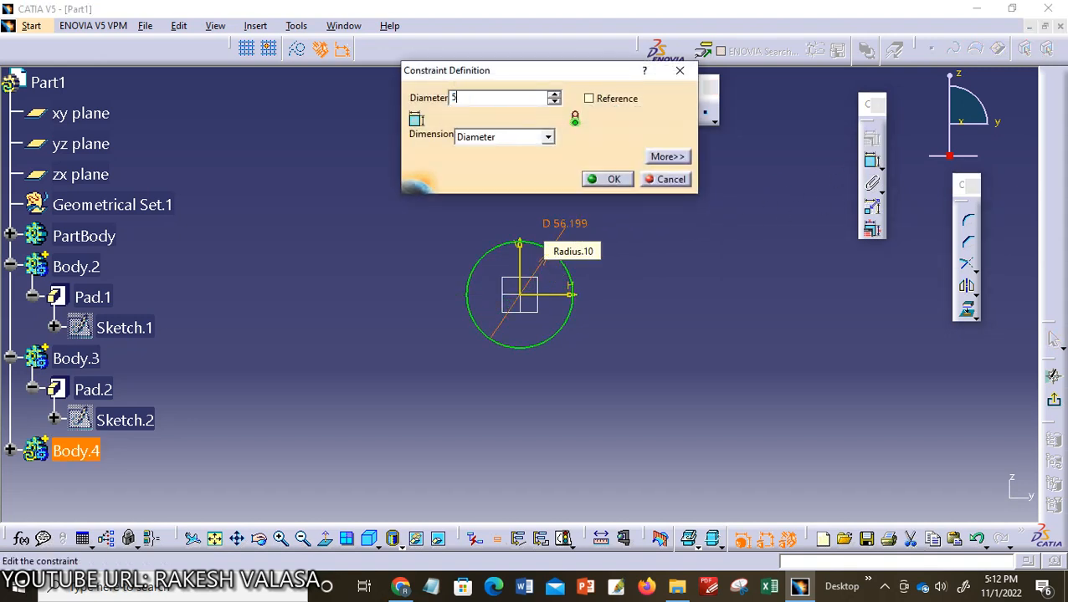
type("0")
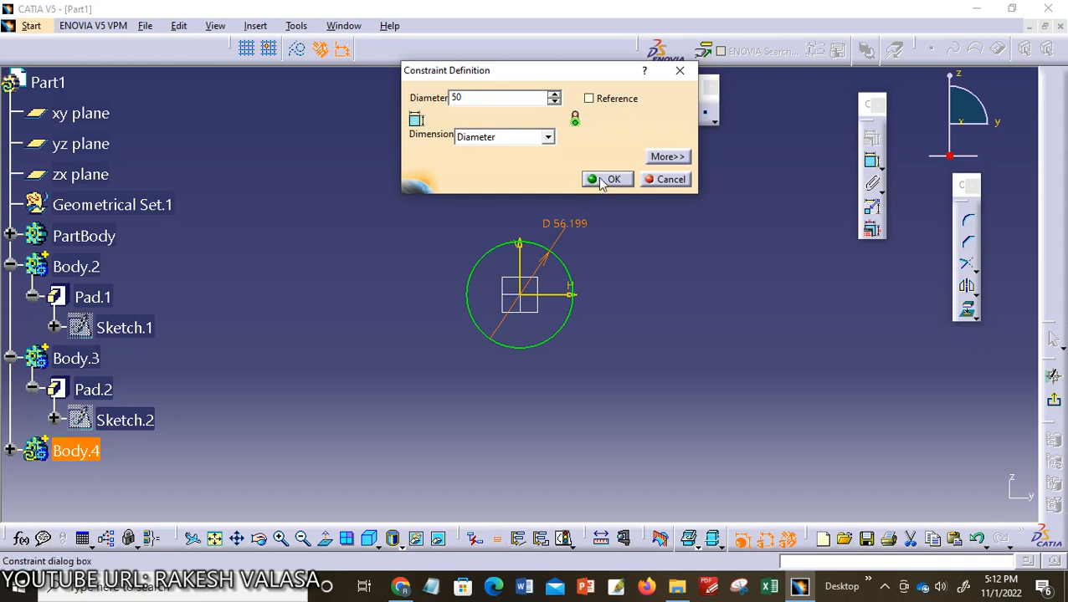
left_click(608, 180)
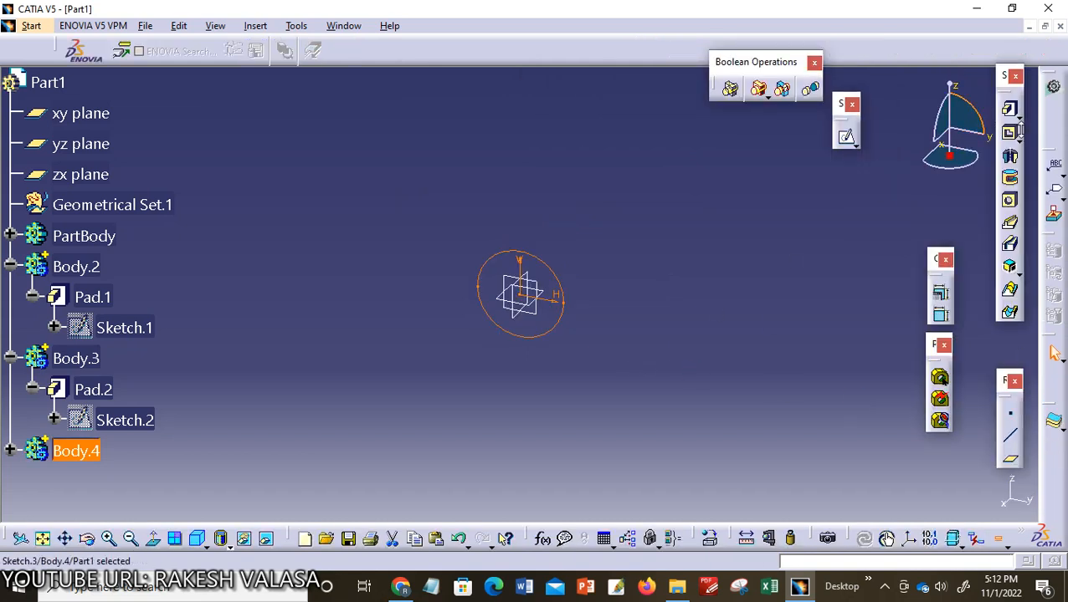
mouse_move(1009, 135)
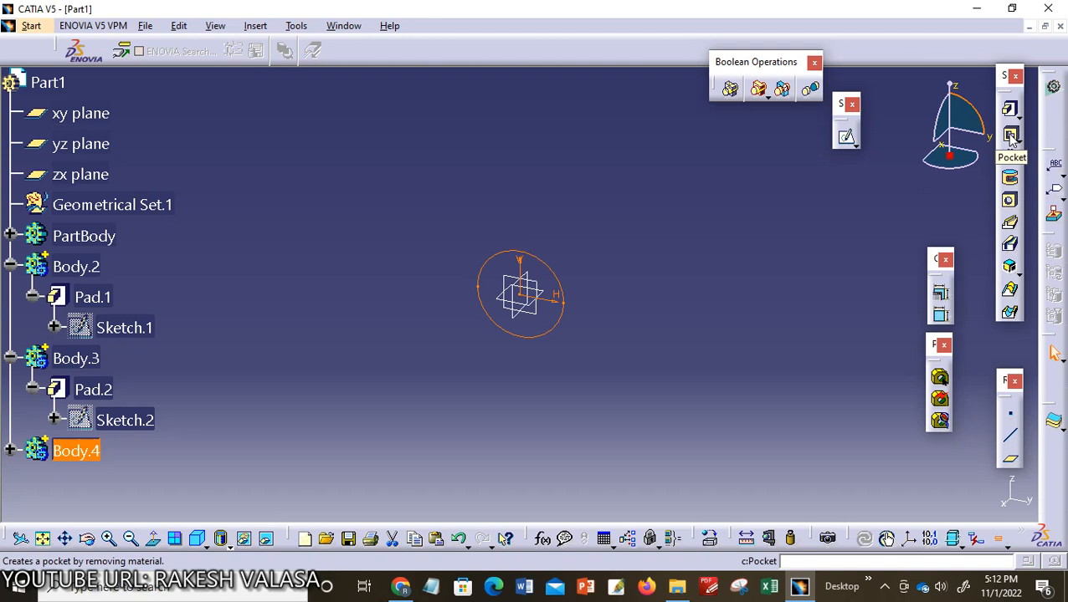
- Pocket Sketch.3 to a 30 mm depth with mirrored extent
left_click(1009, 137)
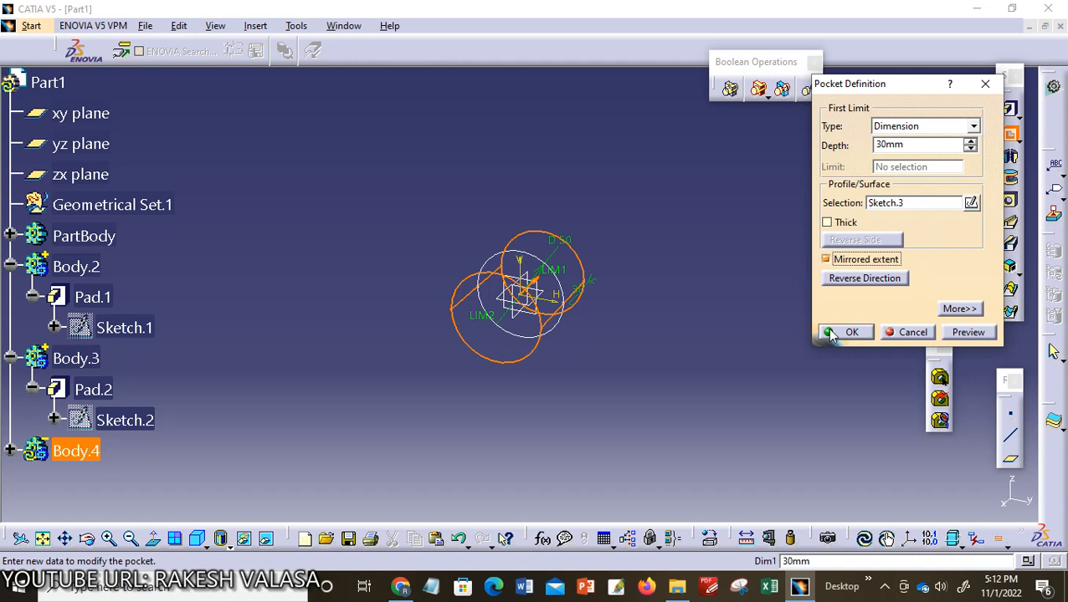
left_click(852, 332)
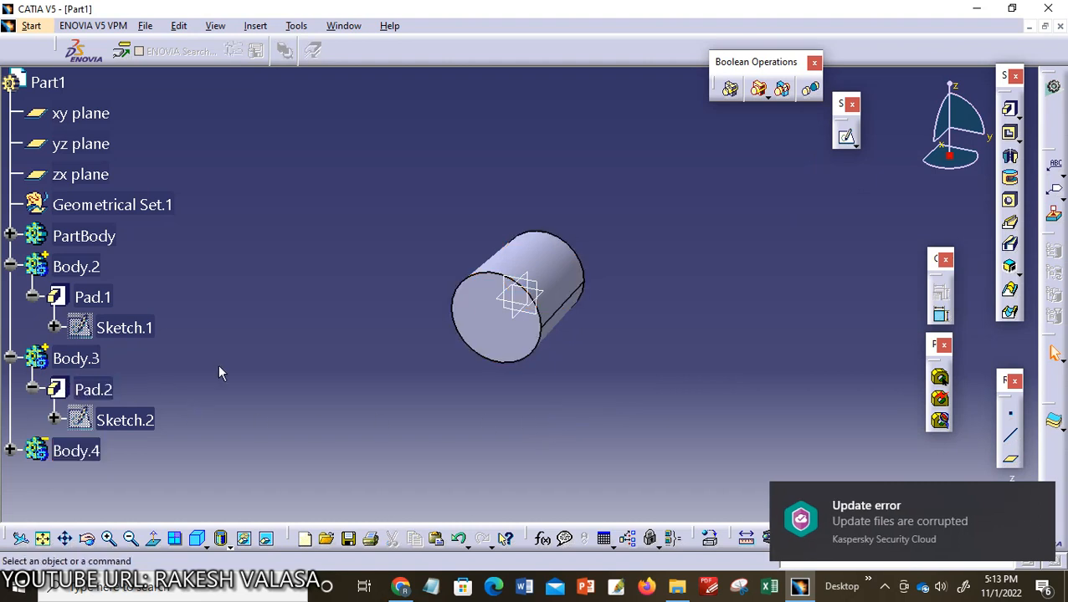
left_click(76, 266)
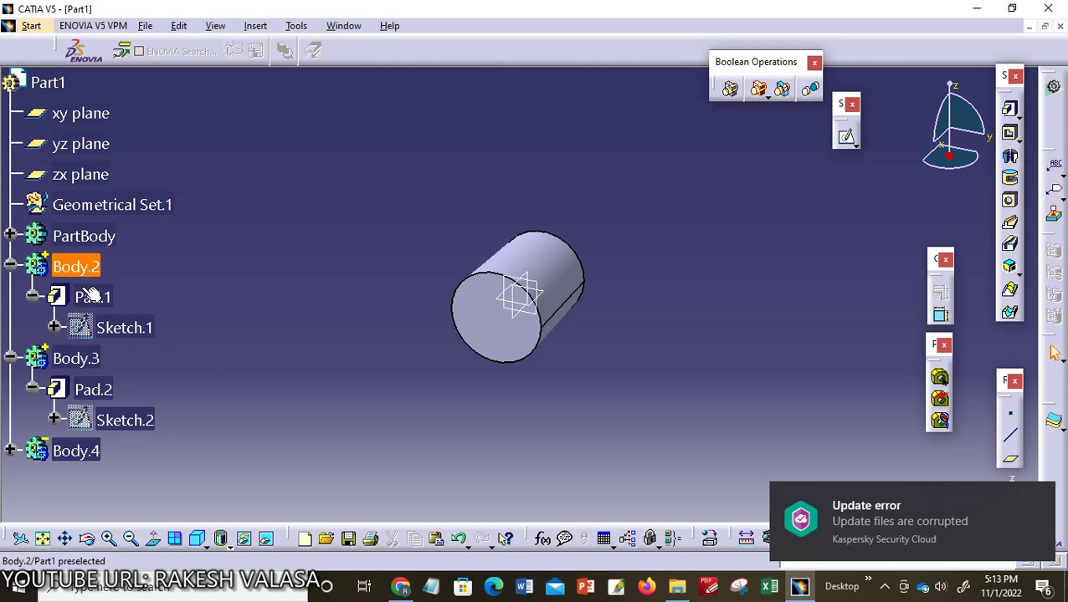
left_click(201, 370)
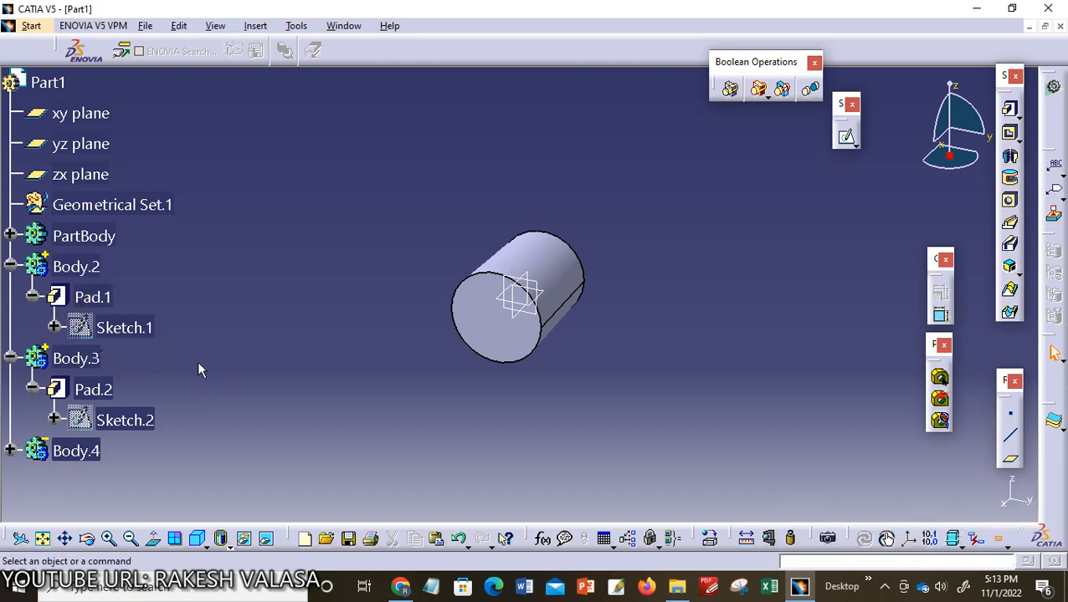
left_click(75, 358)
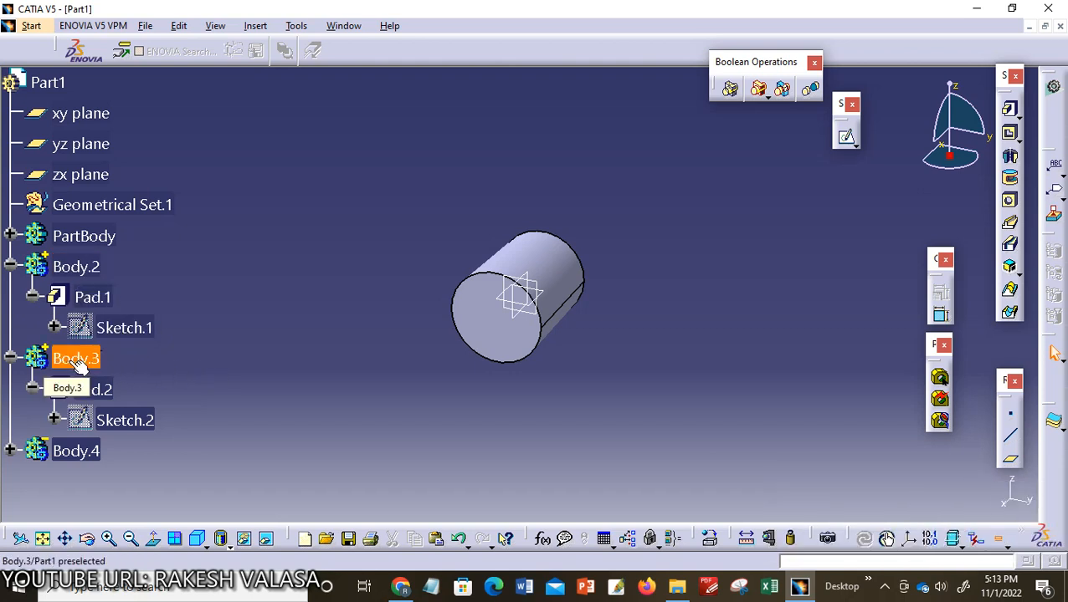
right_click(76, 359)
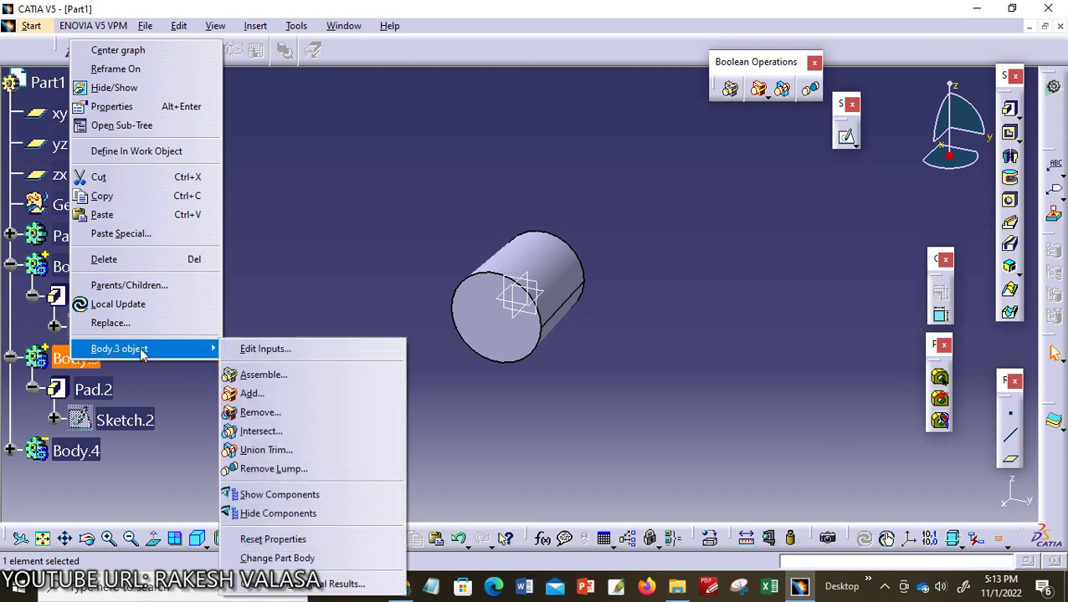
left_click(381, 197)
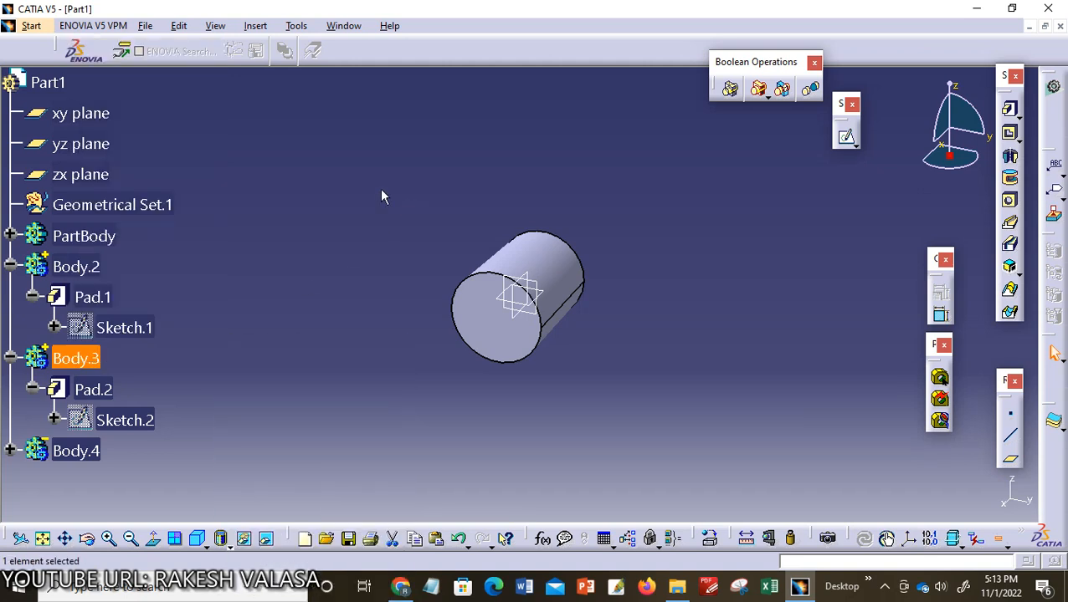
left_click(256, 25)
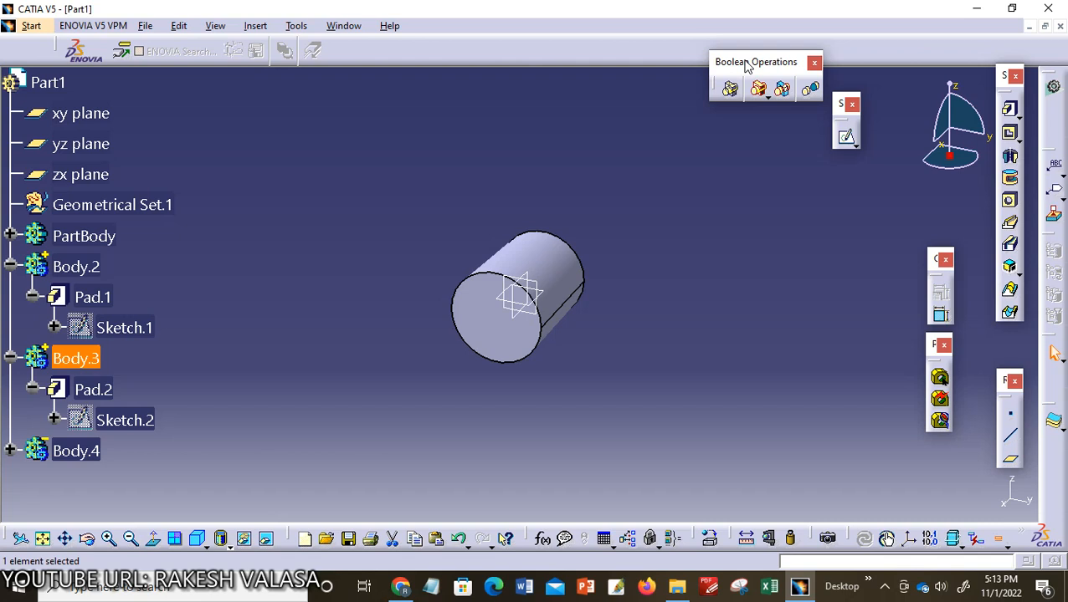
left_click_drag(756, 62, 686, 77)
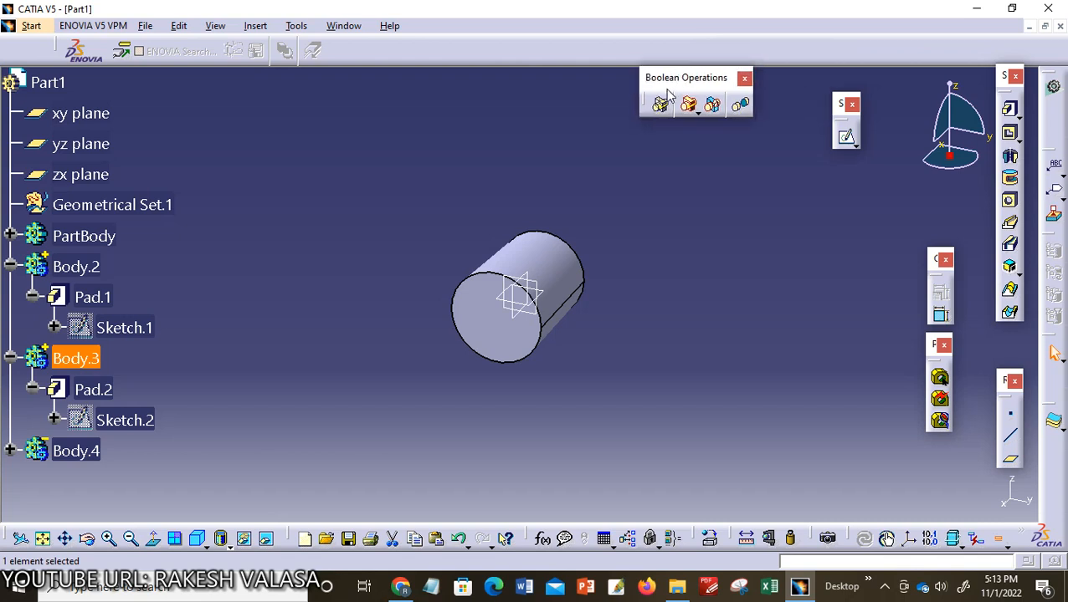
mouse_move(686, 289)
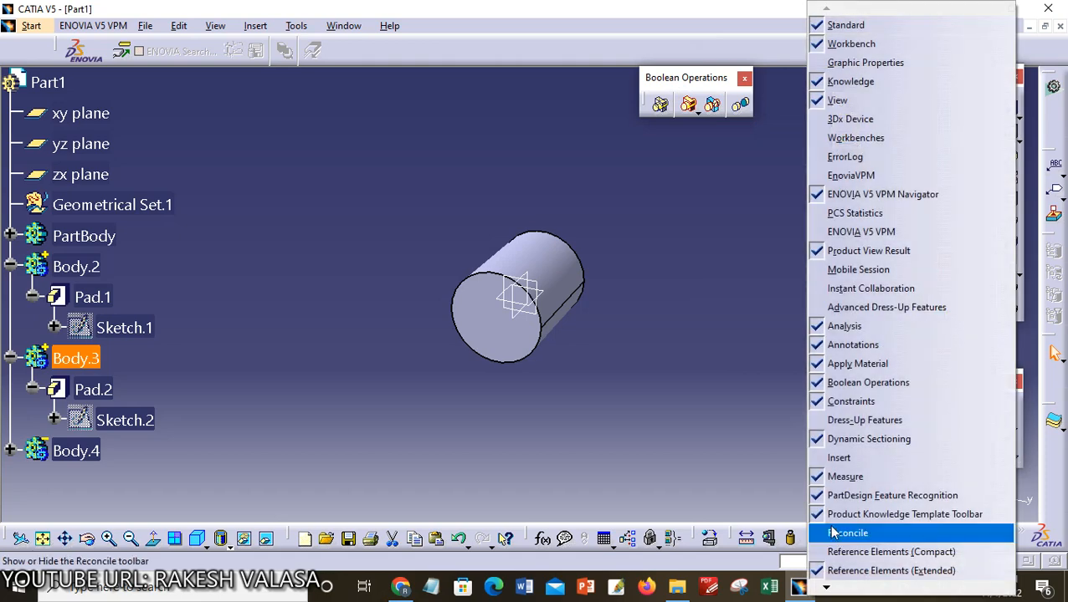
mouse_move(868, 382)
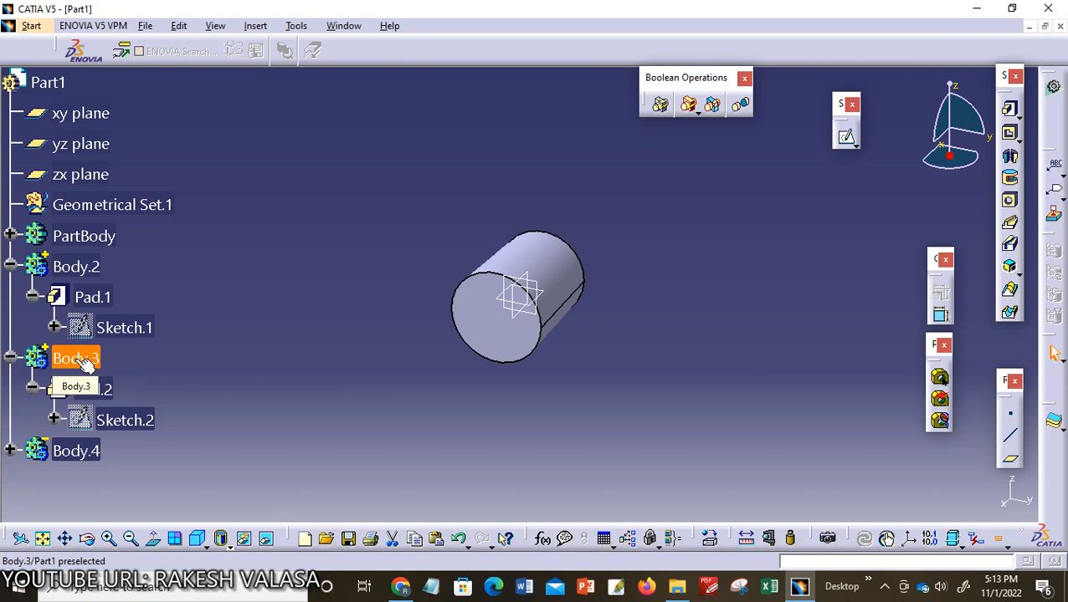
- Assemble Body.3 into Body.2, previewing before confirming, creating Assemble.1
right_click(76, 358)
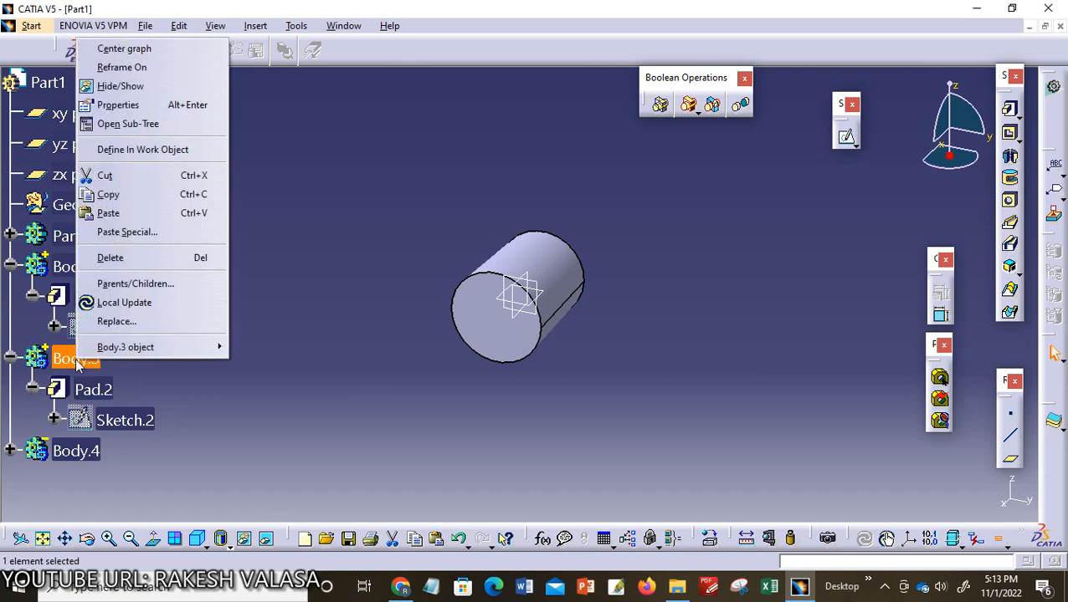
mouse_move(125, 348)
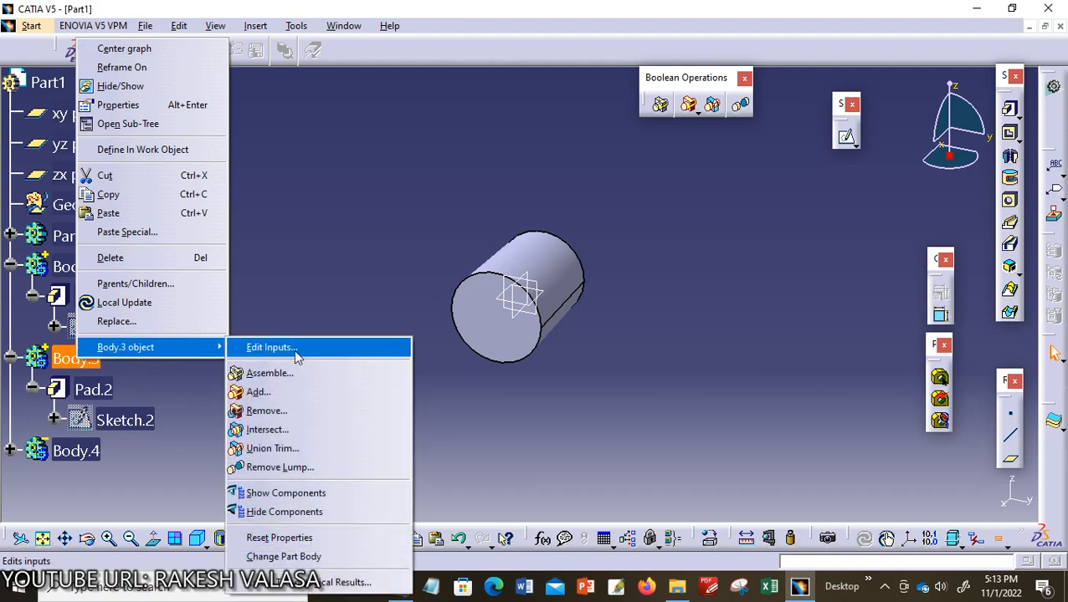
left_click(269, 373)
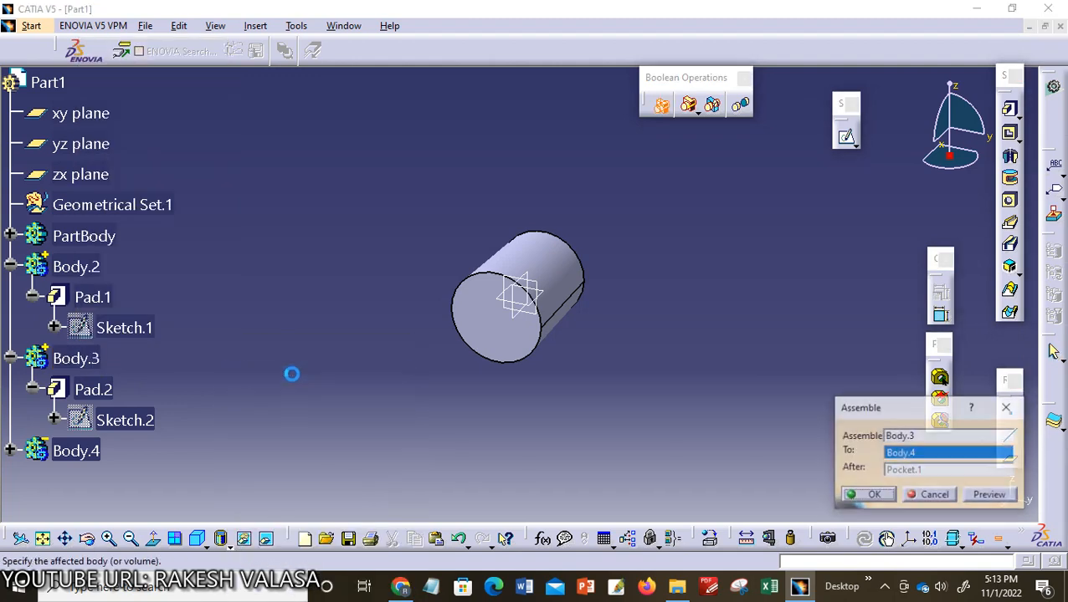
mouse_move(866, 455)
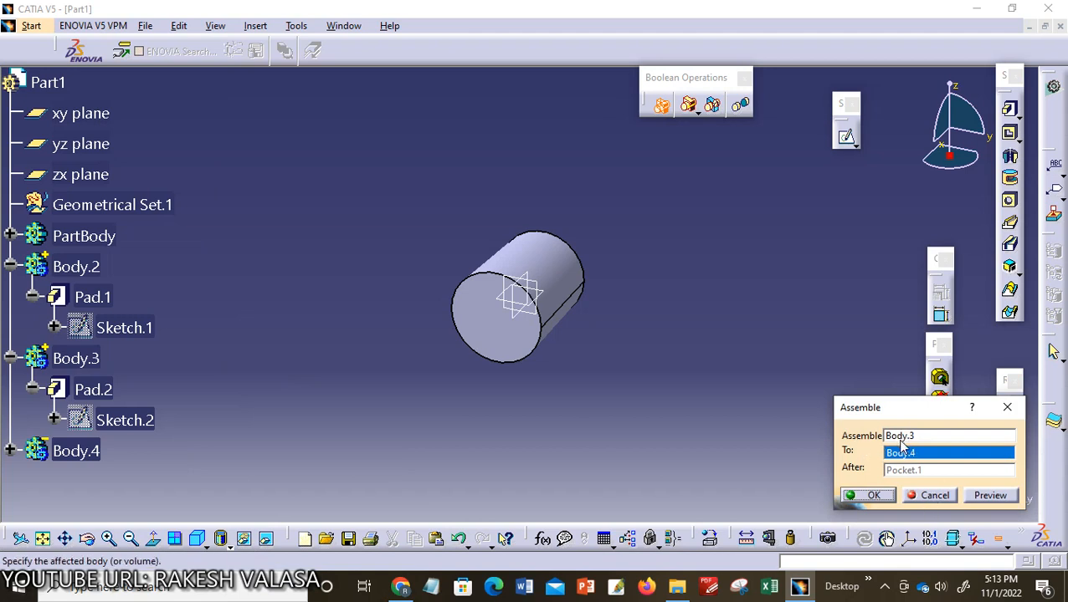
mouse_move(293, 449)
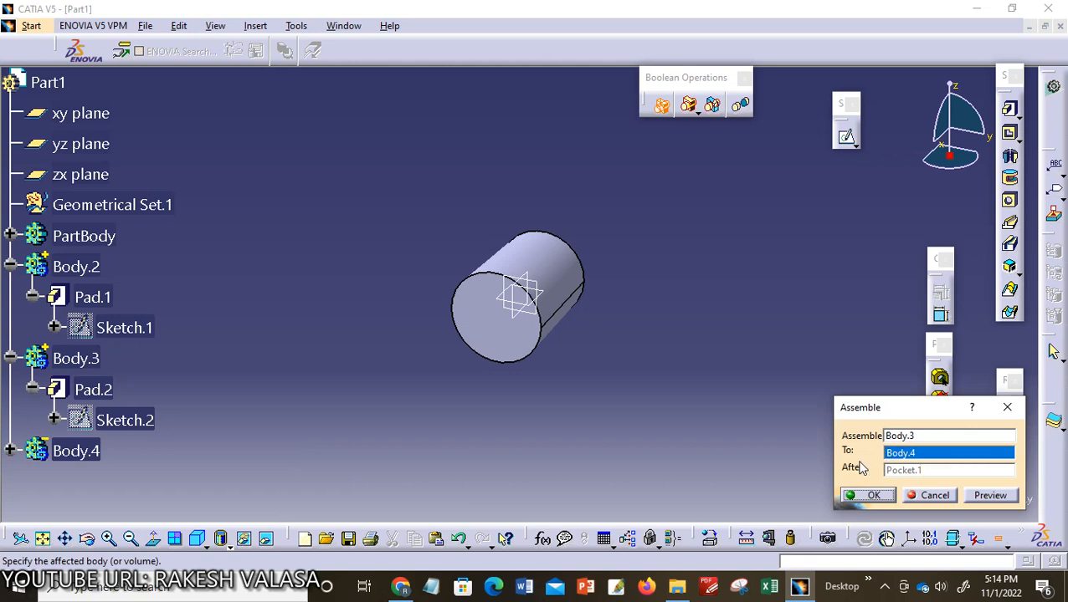
mouse_move(908, 465)
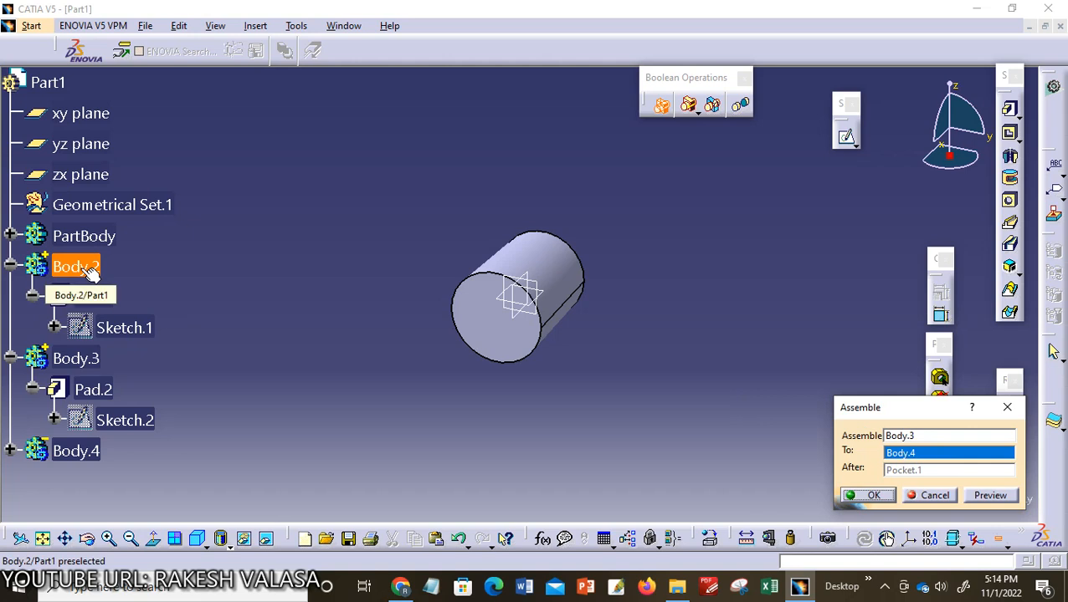
left_click(990, 495)
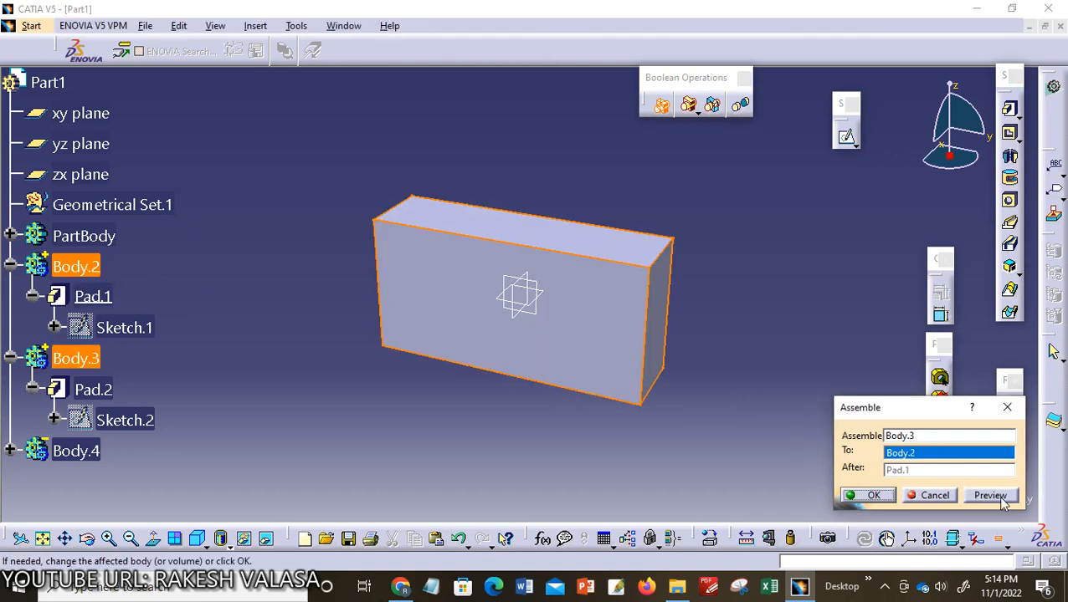
left_click(990, 494)
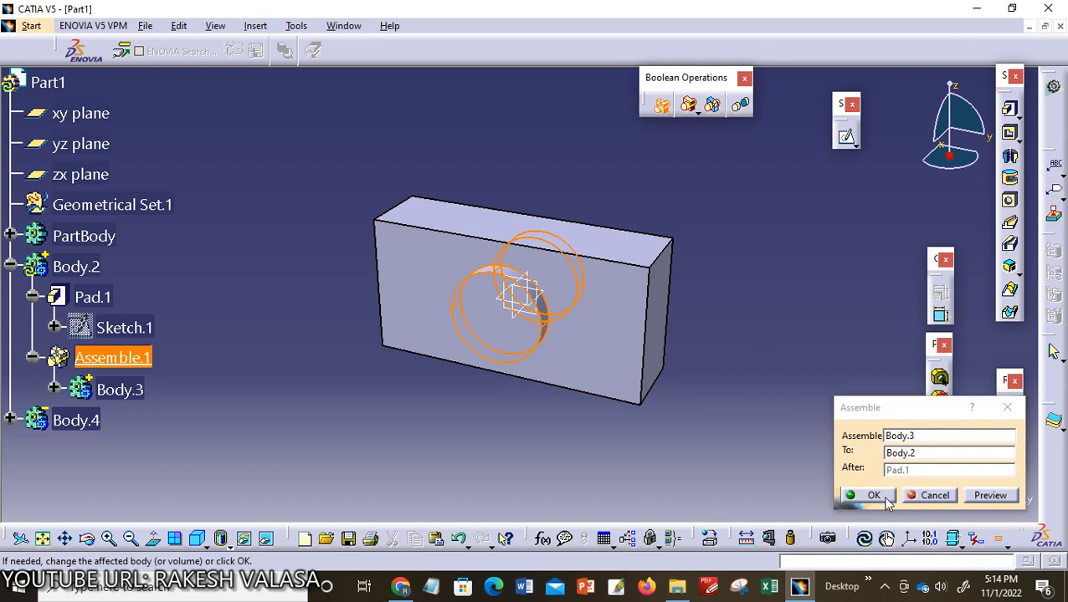
left_click(873, 496)
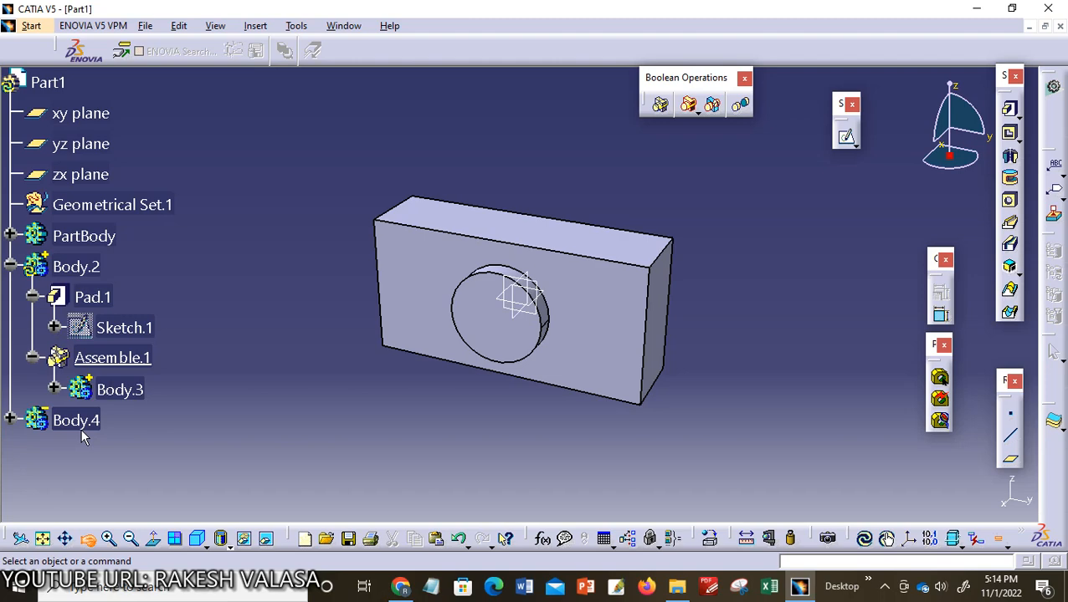
mouse_move(176, 526)
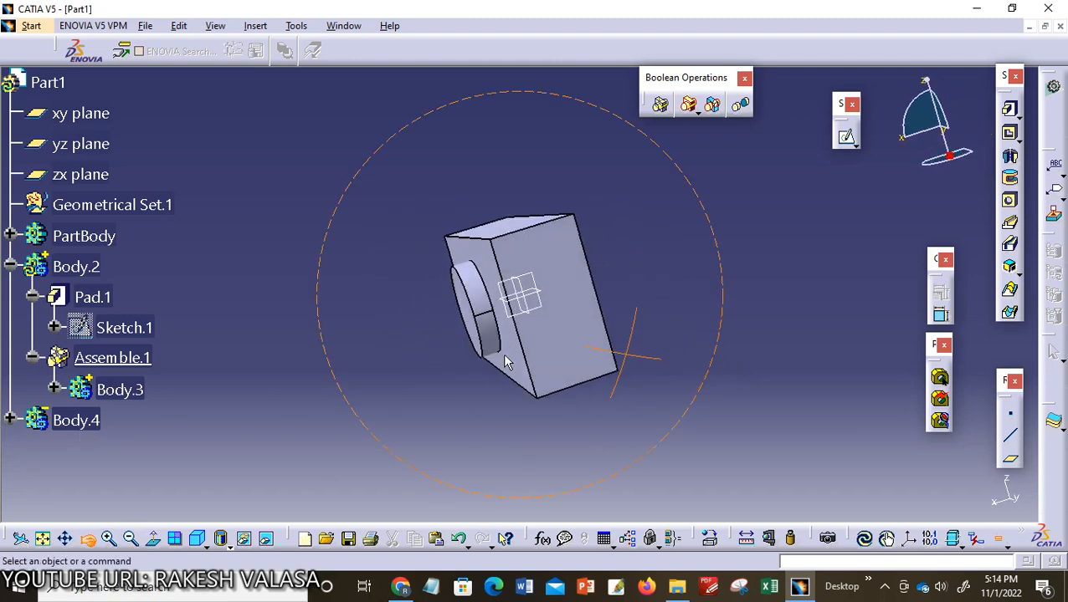
left_click_drag(507, 360, 514, 225)
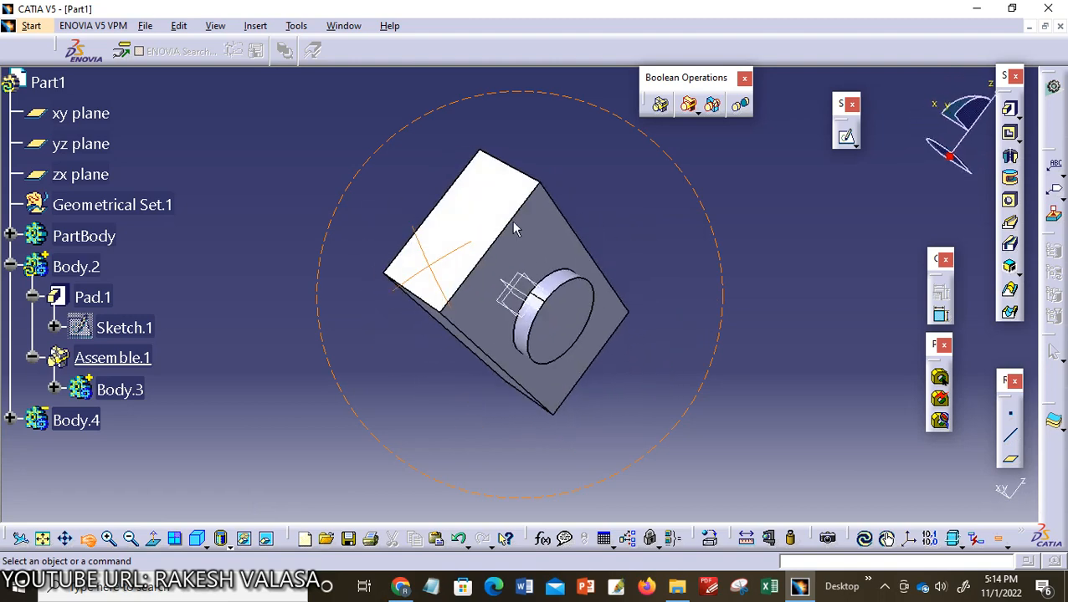
left_click_drag(514, 230, 673, 405)
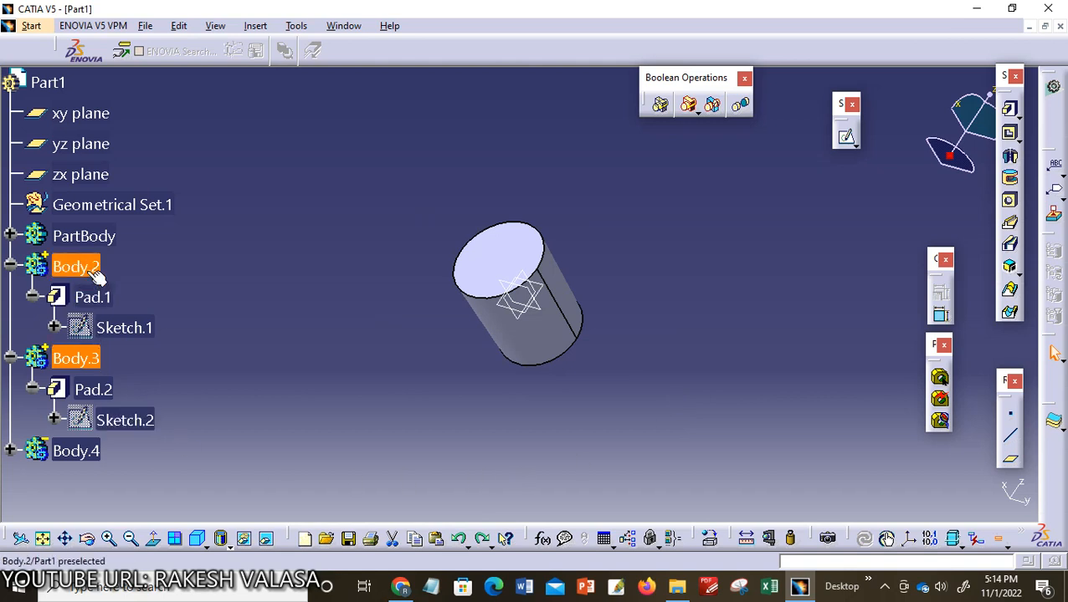
mouse_move(58, 290)
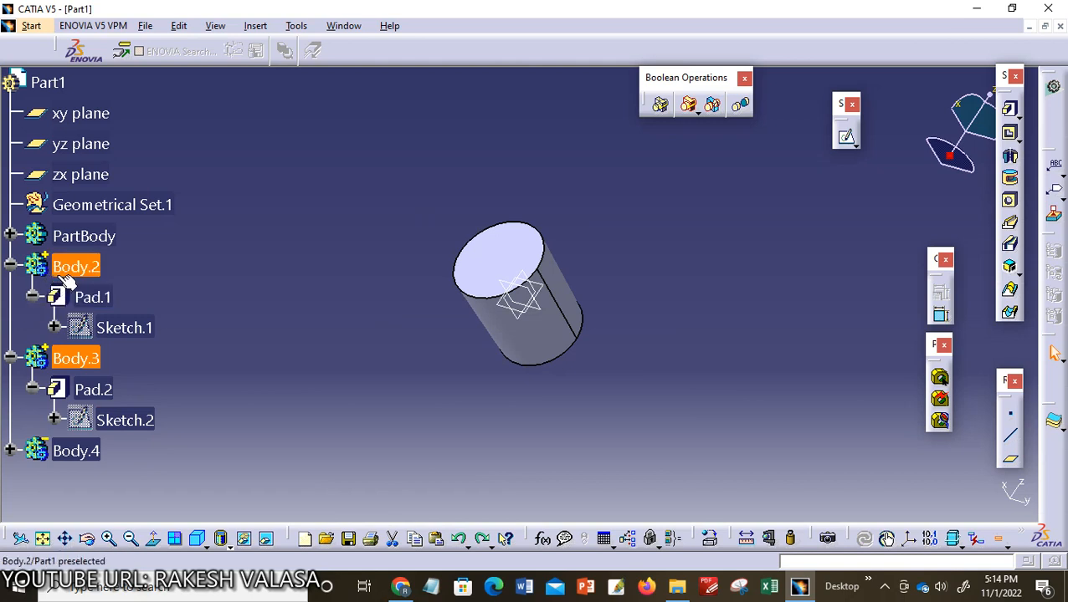
left_click(76, 451)
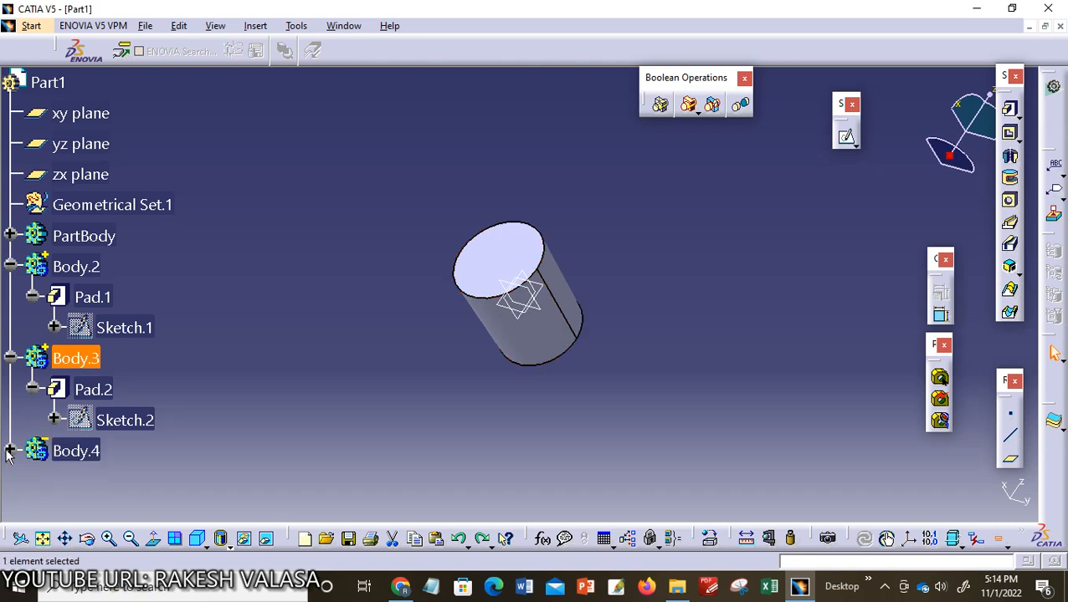
mouse_move(77, 450)
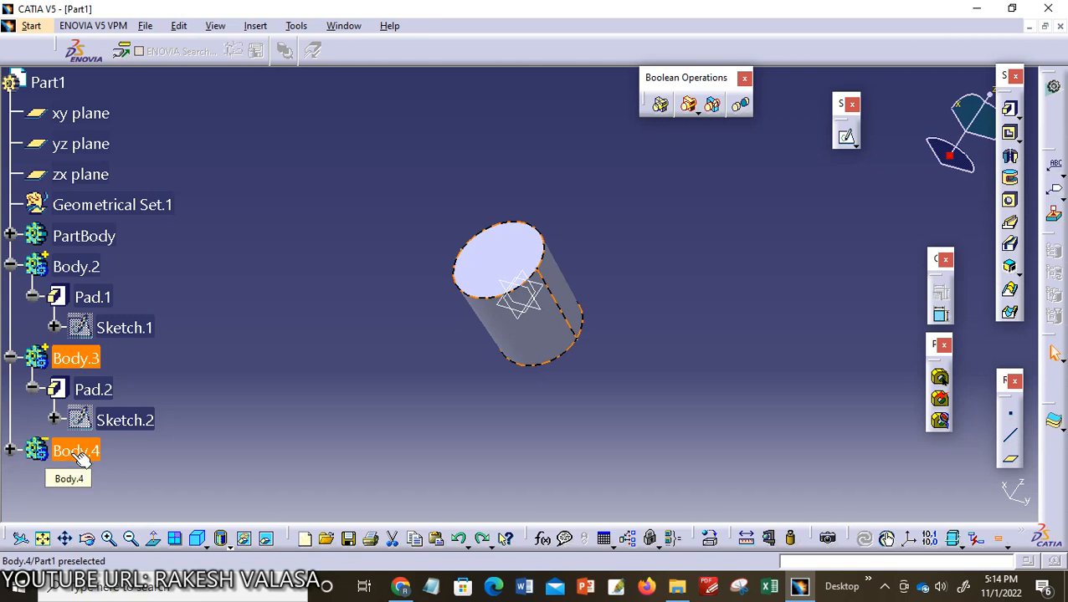
- Assemble Body.4 into Body.2 with a preview, cutting the cylindrical hole
right_click(76, 451)
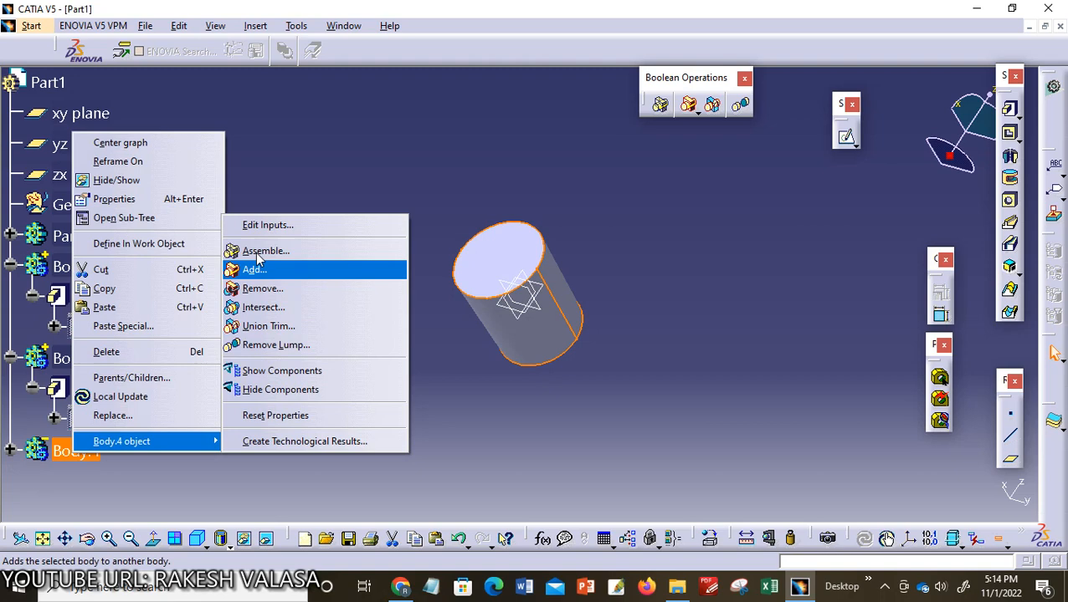
left_click(265, 250)
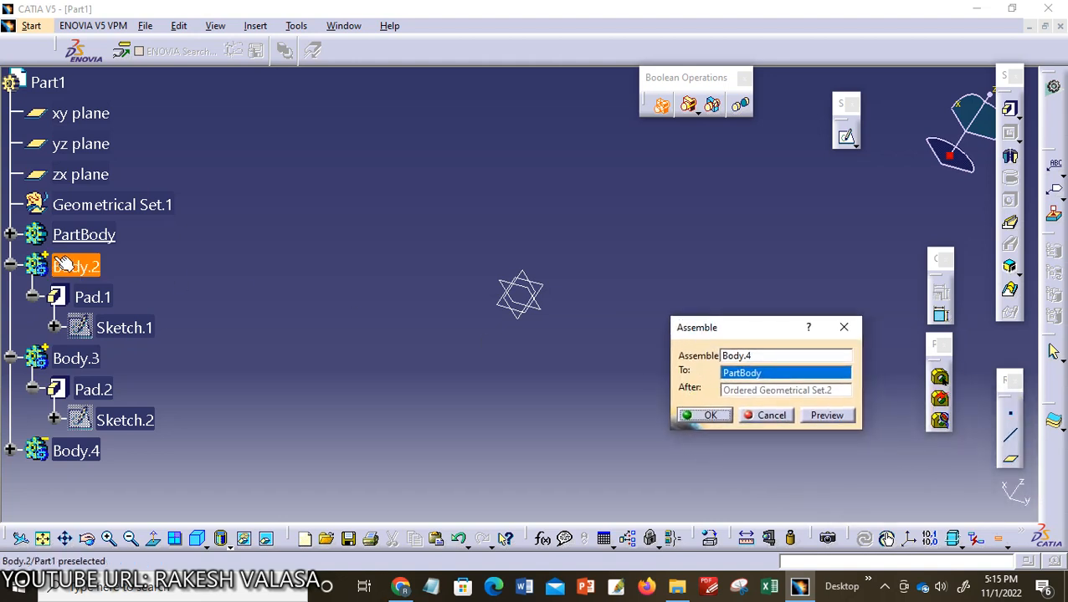
left_click(709, 415)
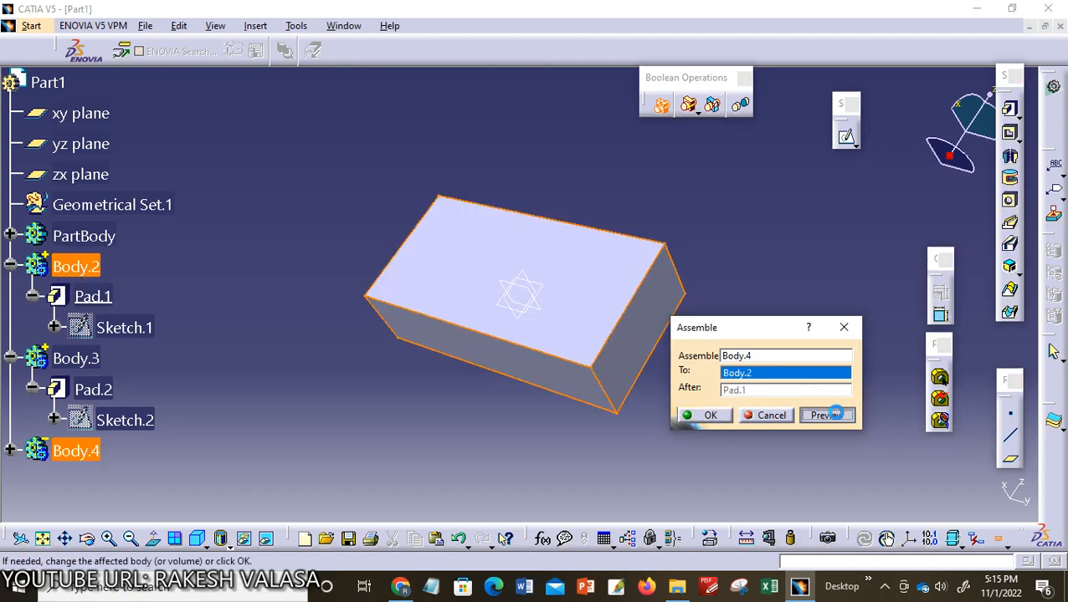
left_click(826, 415)
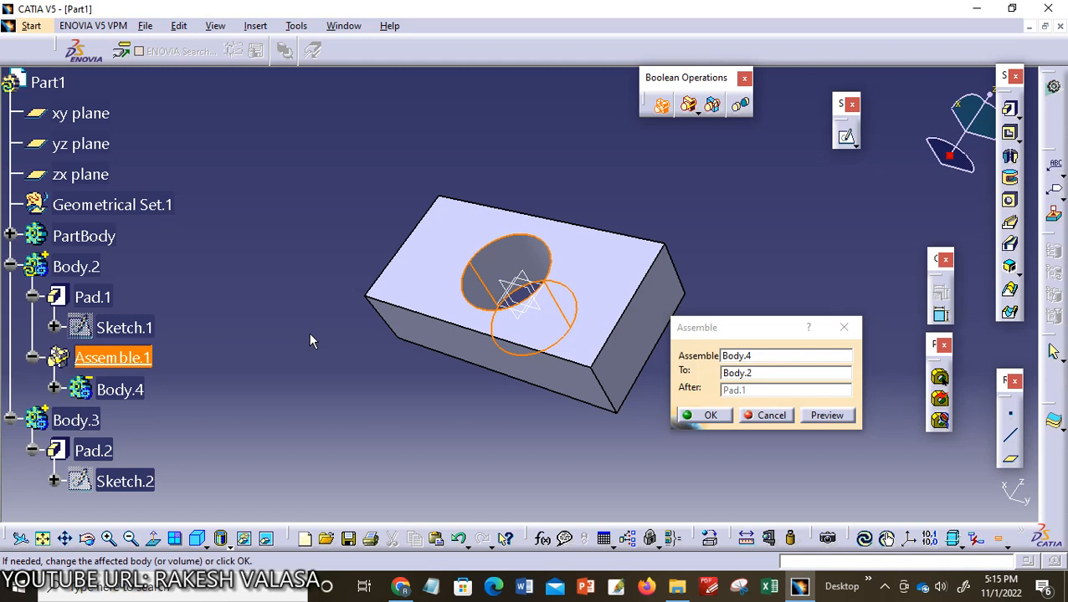
mouse_move(178, 498)
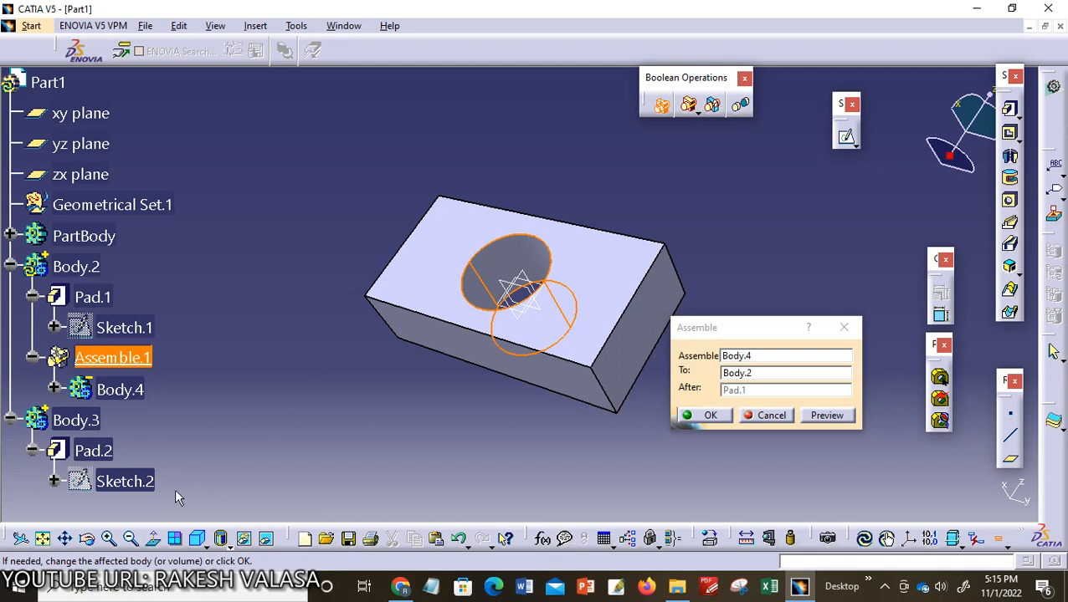
mouse_move(295, 364)
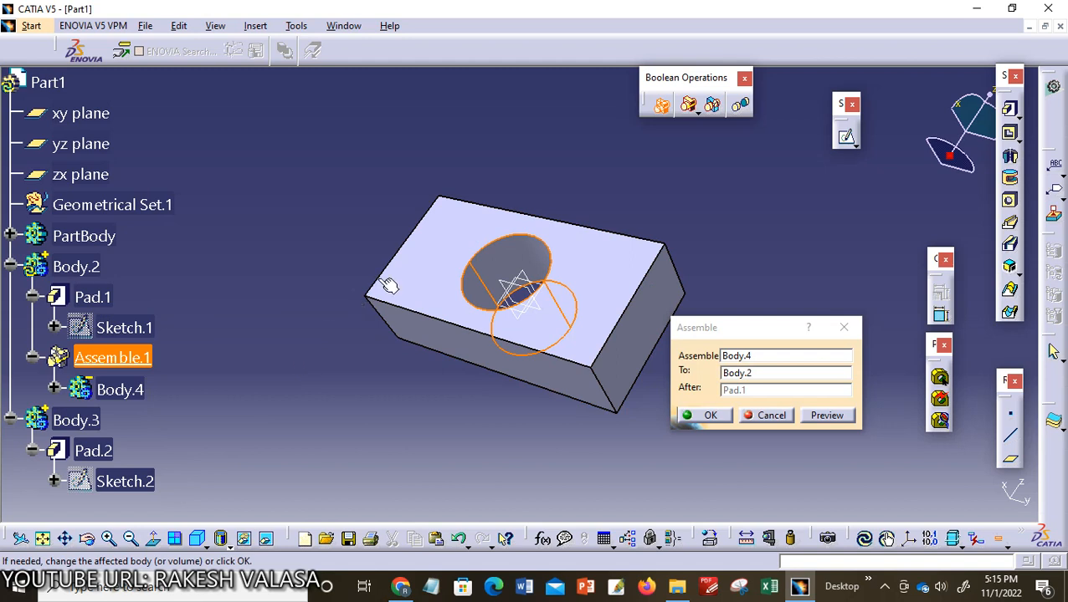
mouse_move(308, 254)
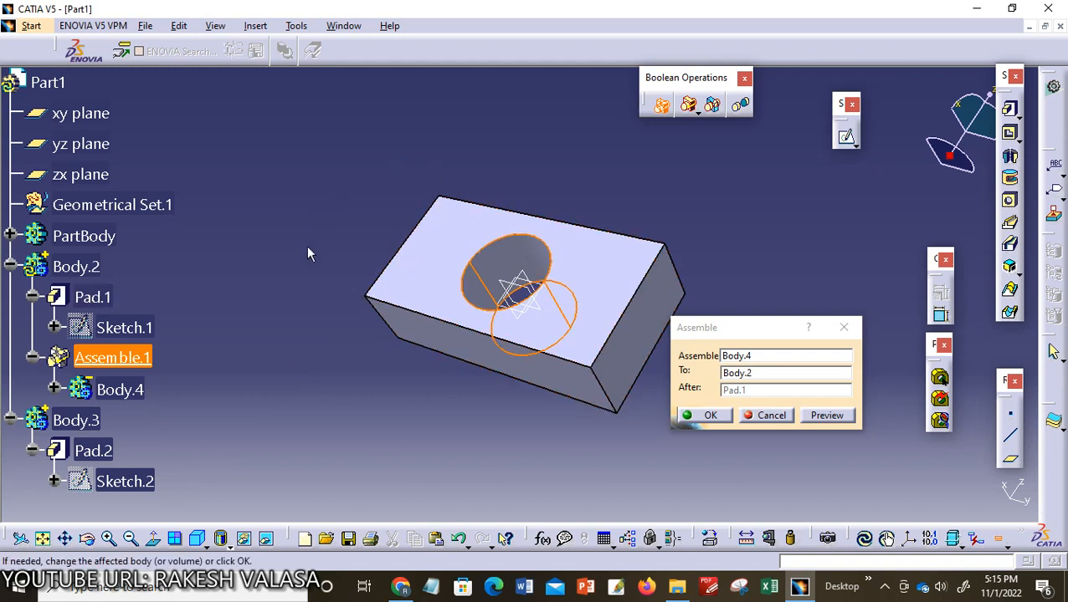
mouse_move(561, 456)
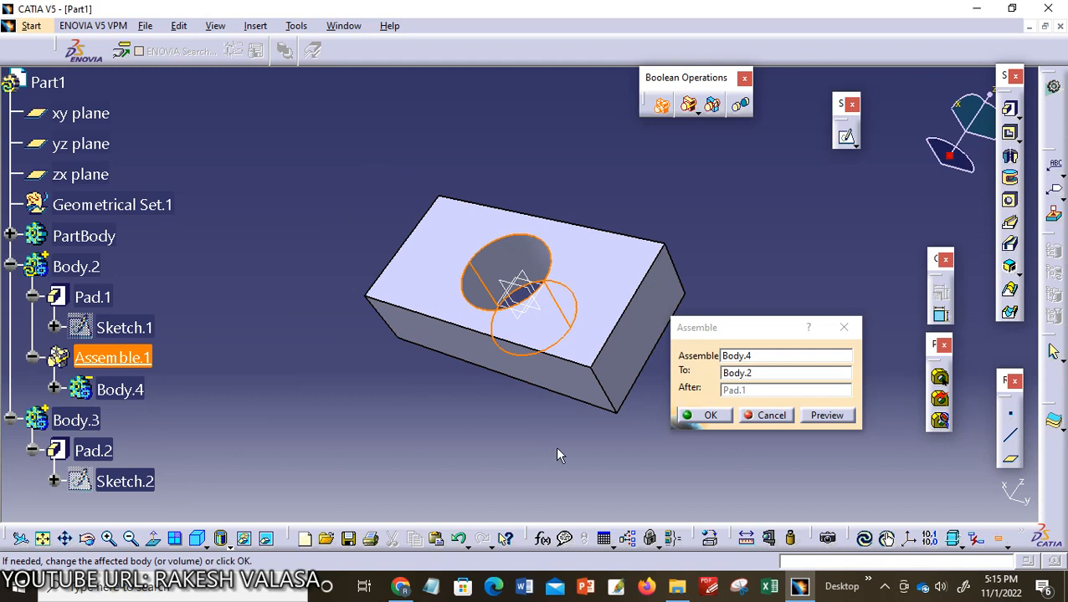
mouse_move(701, 425)
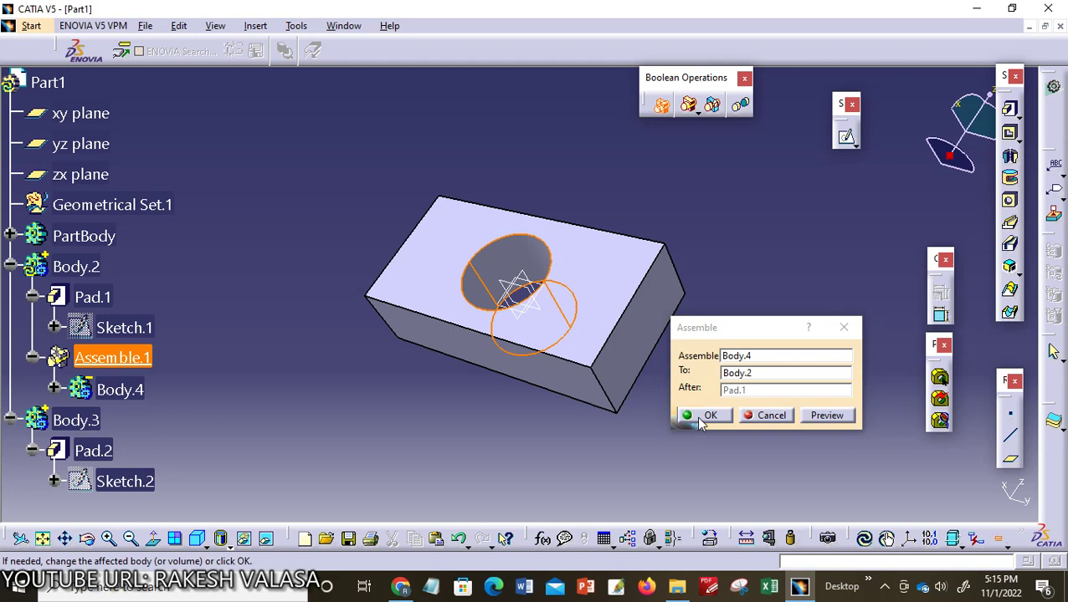
left_click(709, 415)
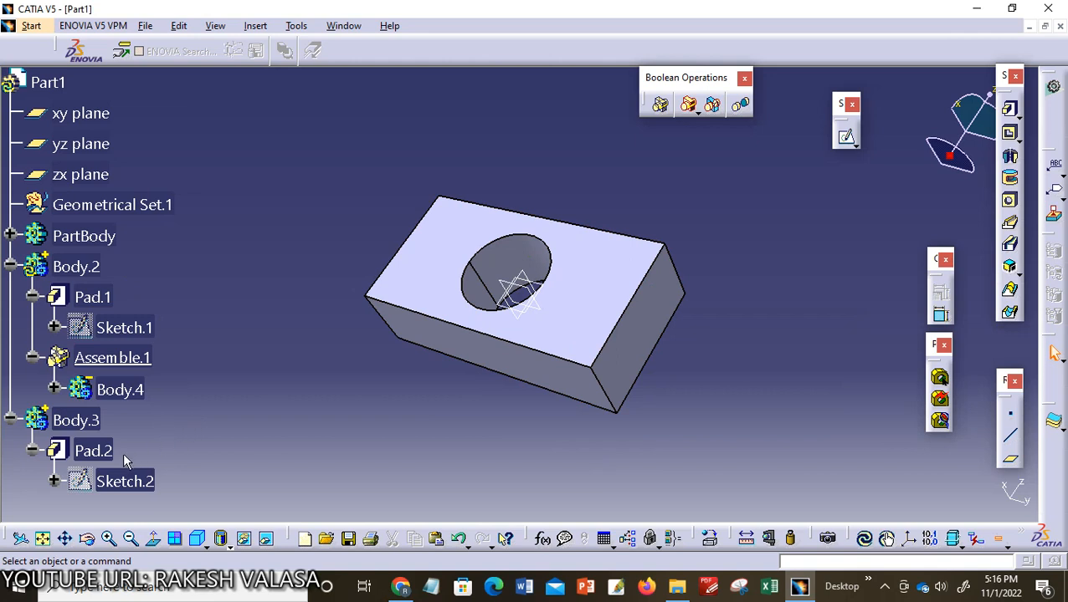
mouse_move(184, 447)
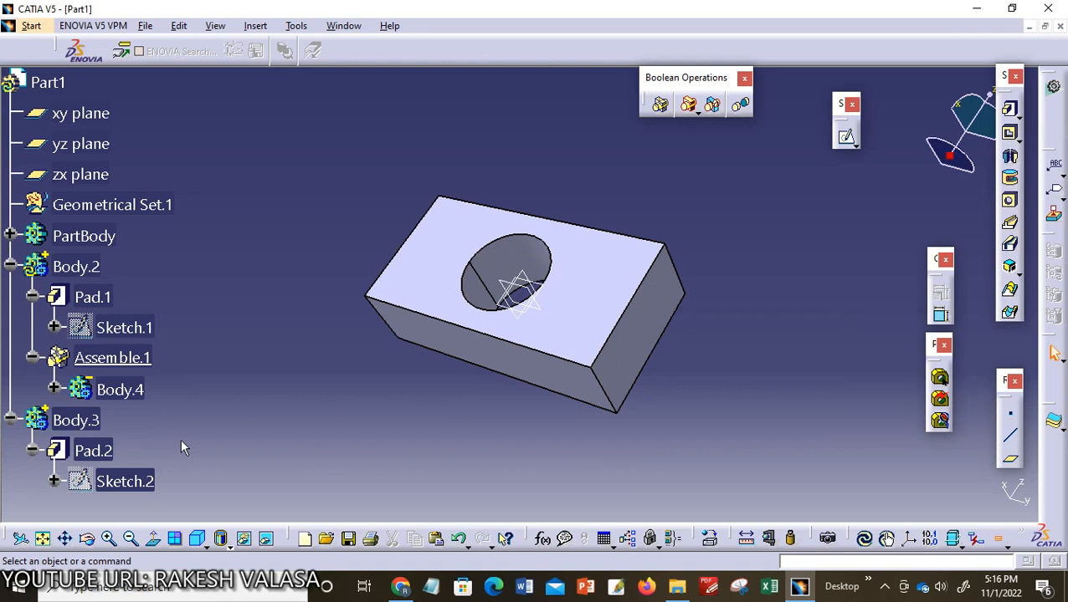
mouse_move(291, 406)
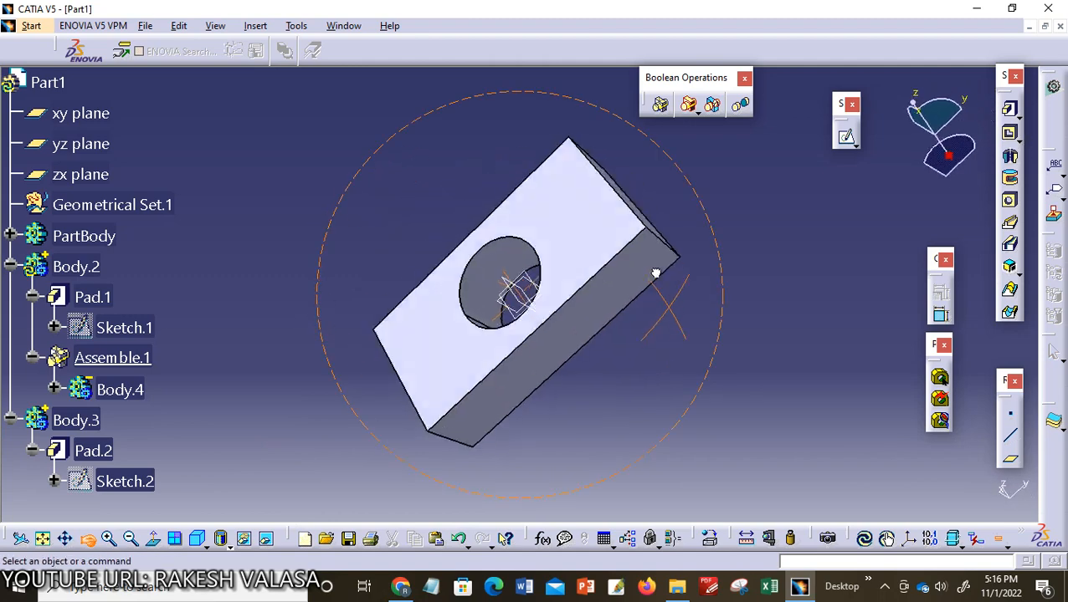
left_click_drag(656, 272, 697, 332)
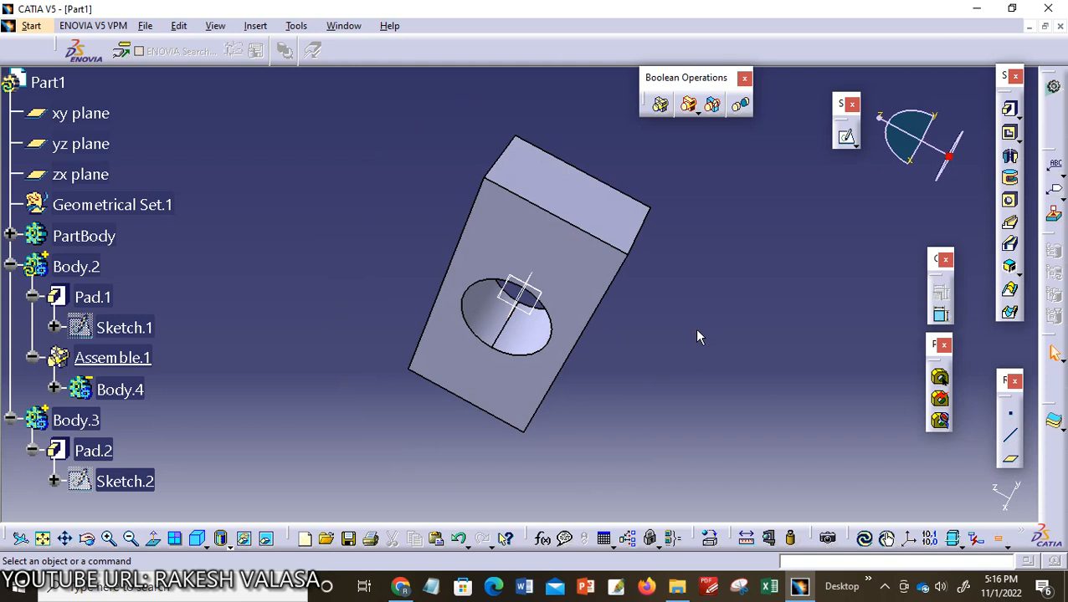
mouse_move(676, 350)
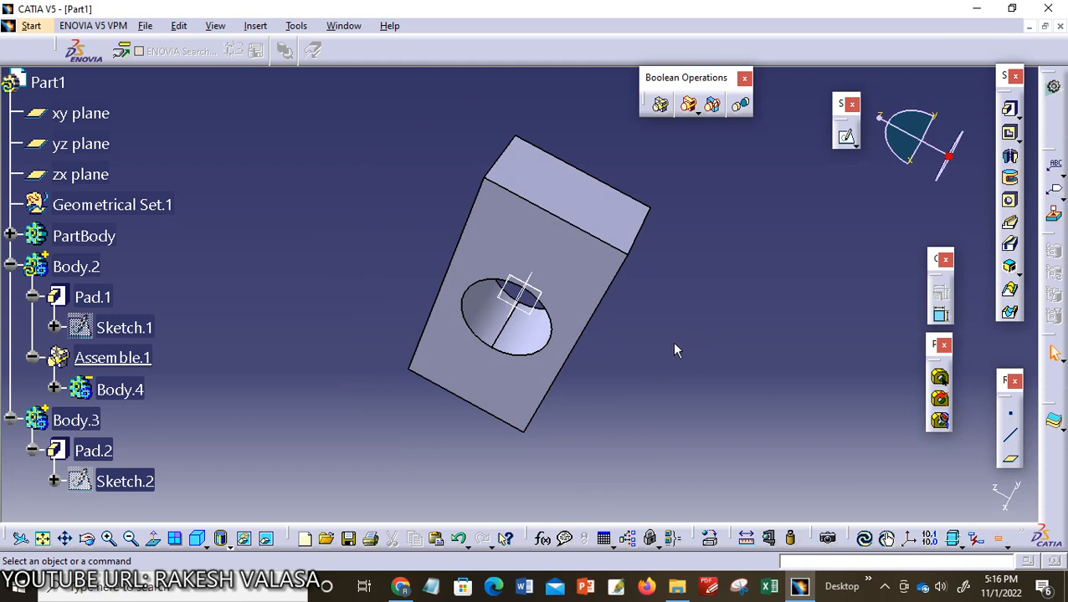
mouse_move(389, 296)
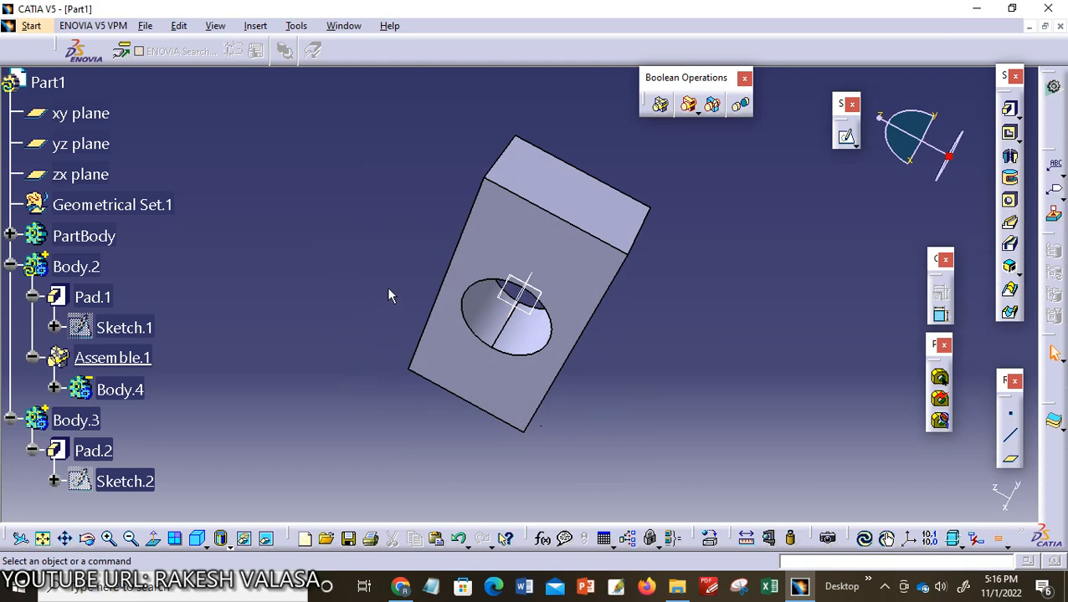
mouse_move(398, 277)
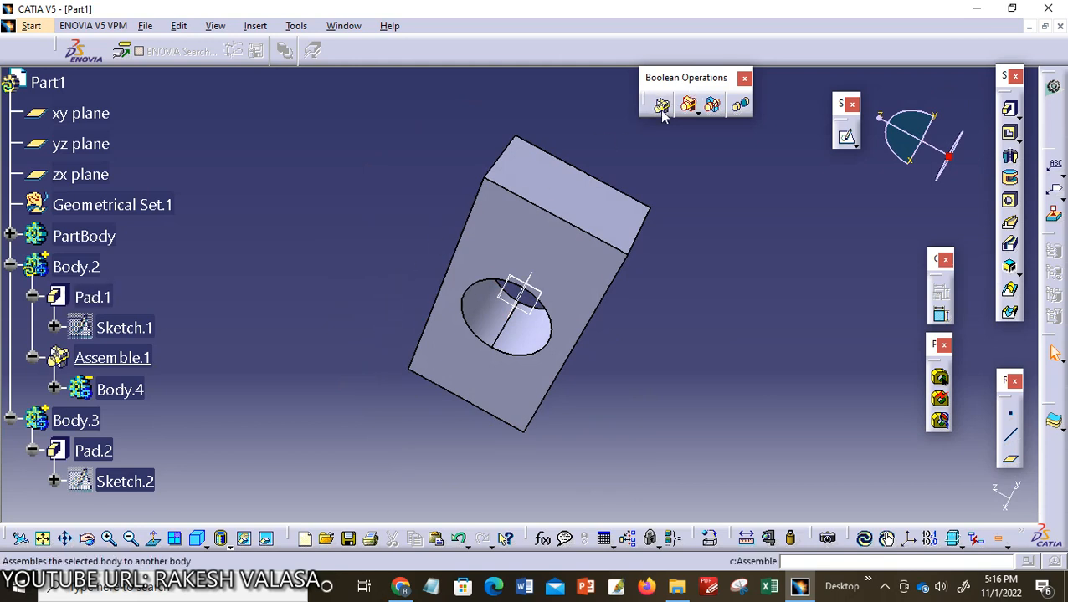
mouse_move(661, 104)
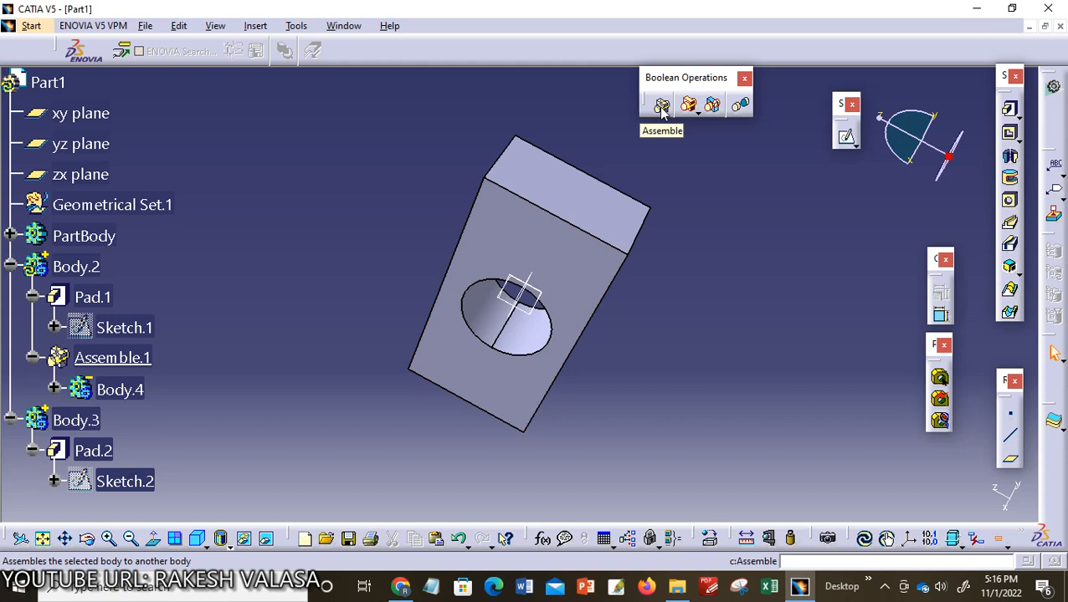
mouse_move(644, 373)
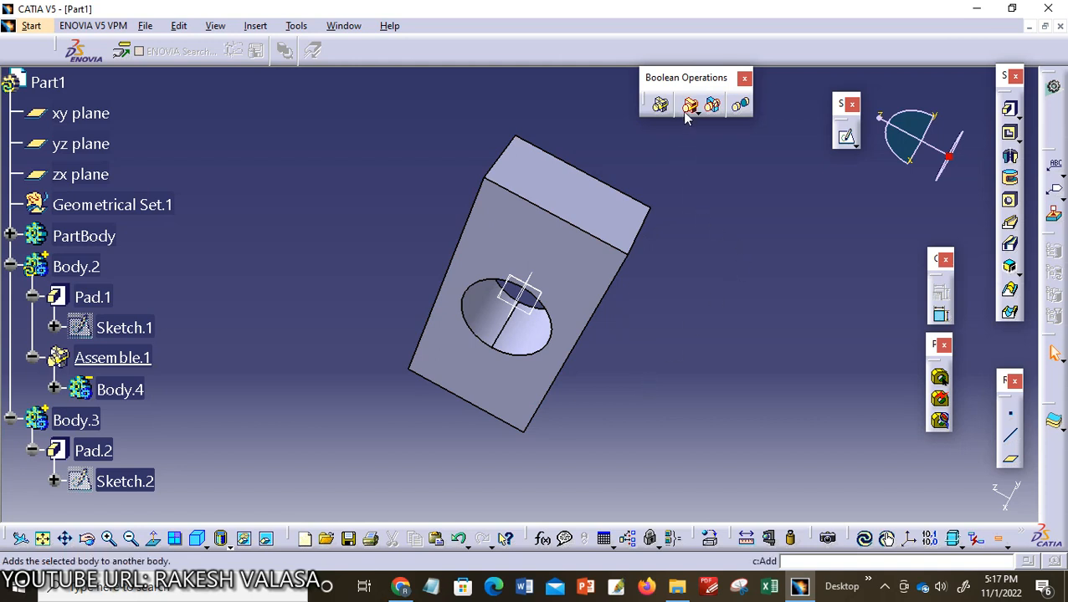
mouse_move(689, 105)
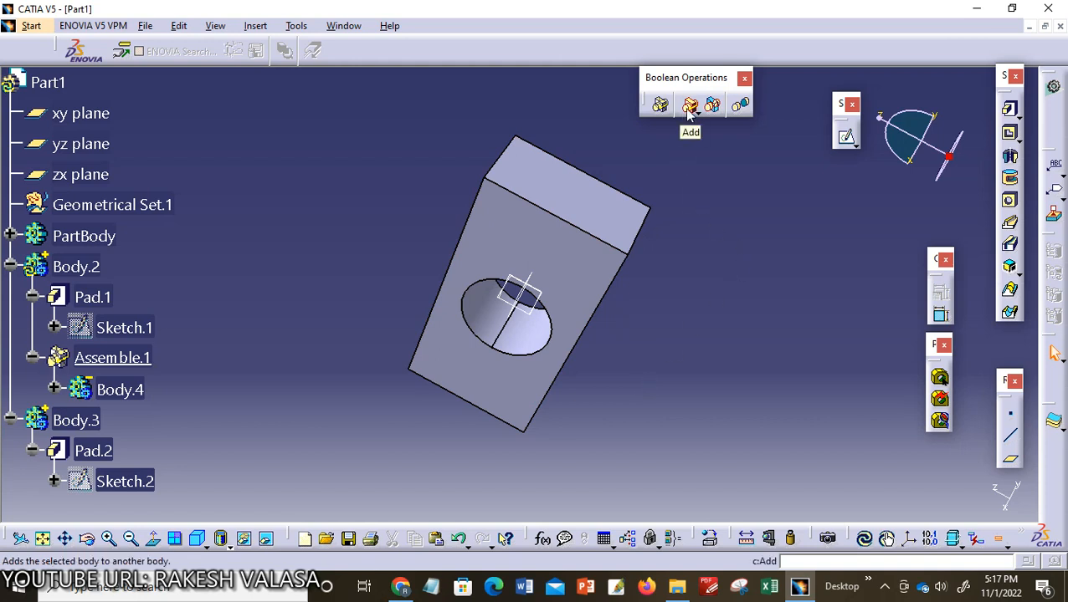
mouse_move(694, 163)
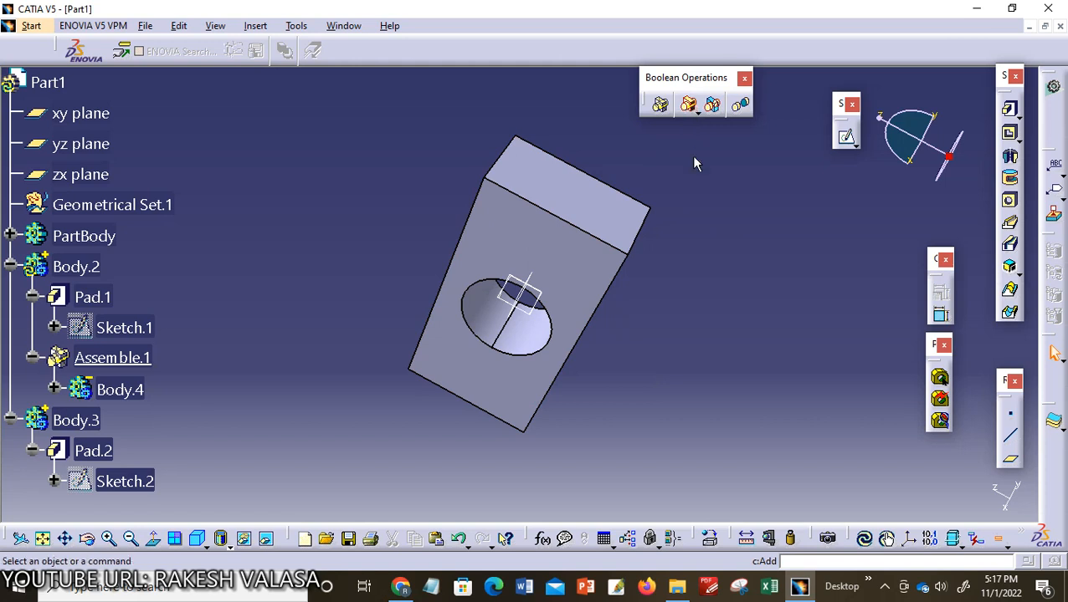
mouse_move(726, 410)
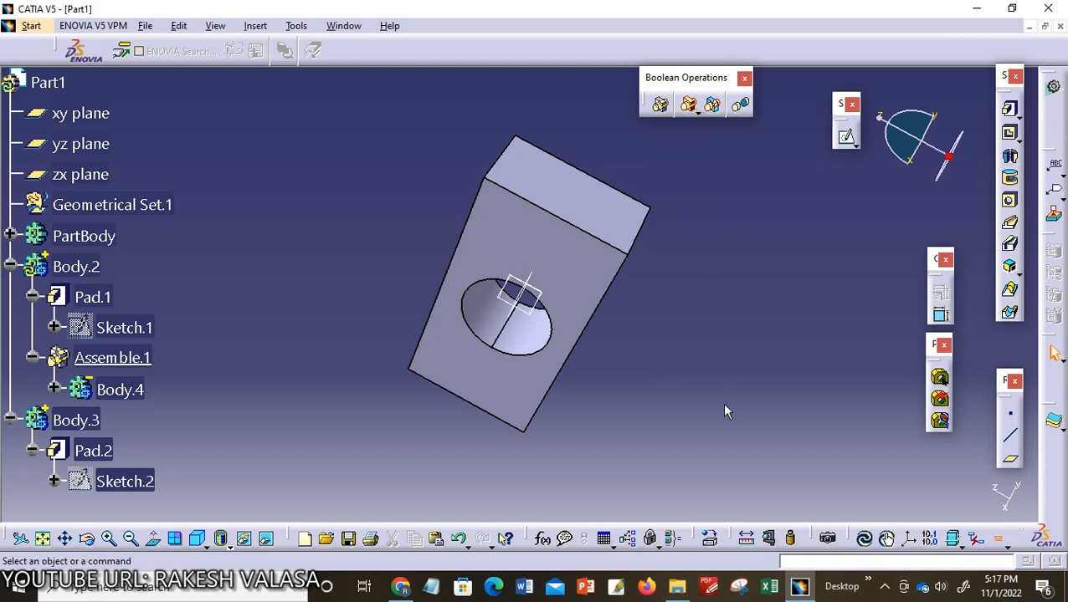